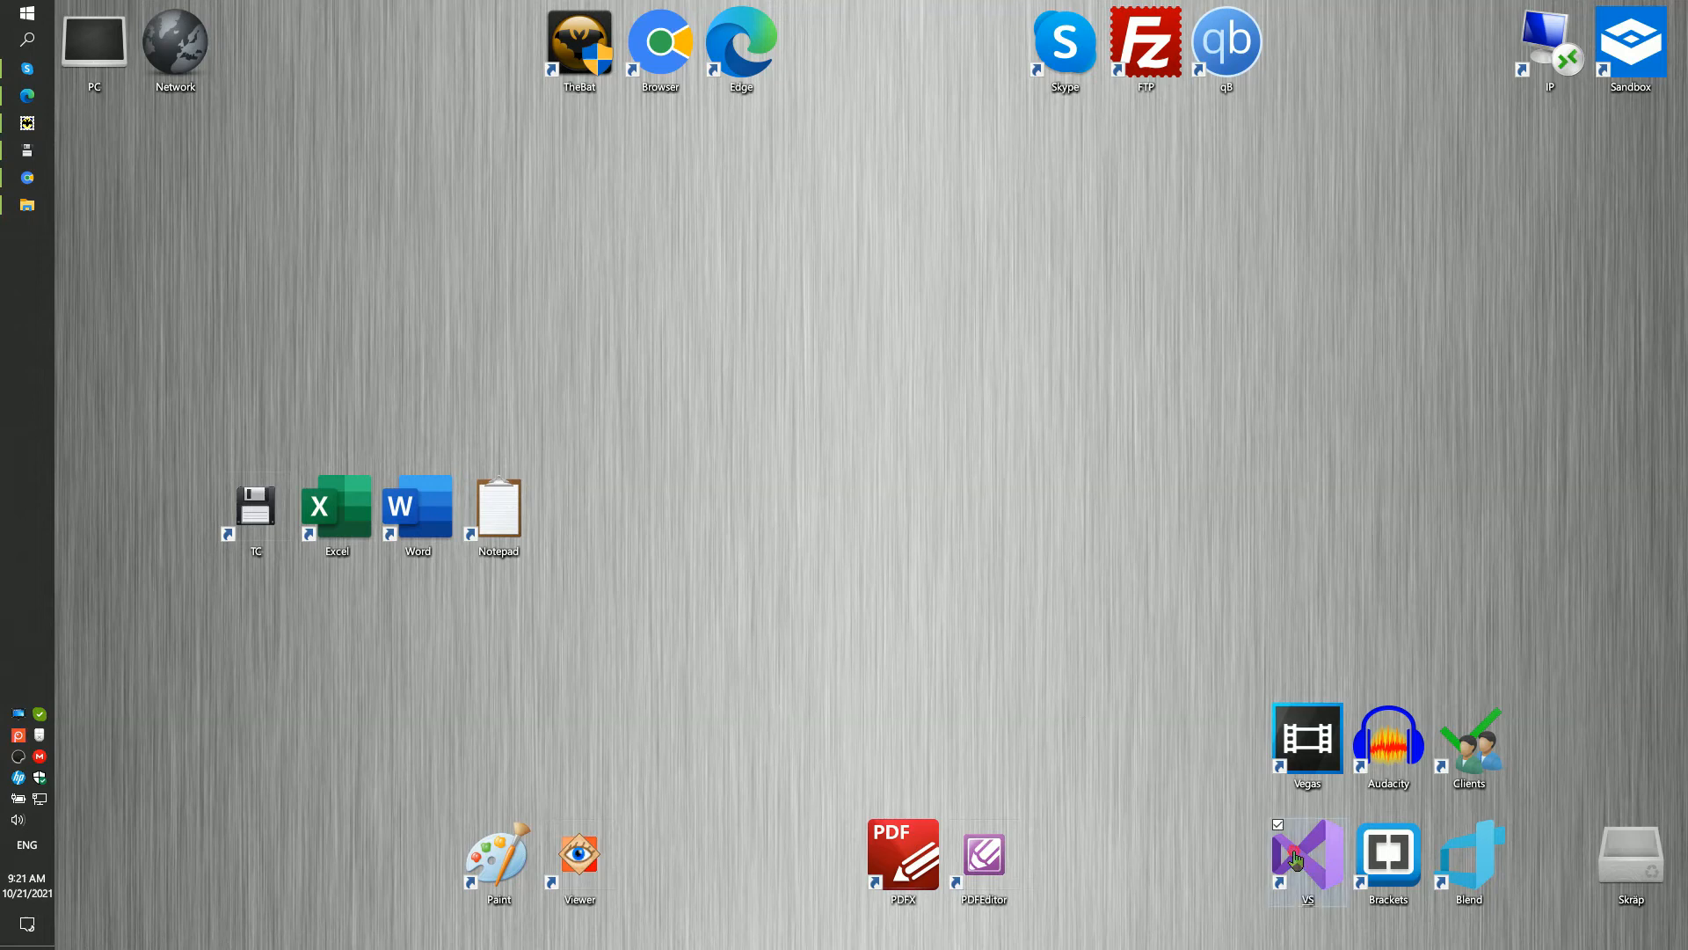
Launch Visual Studio 2019 from its desktop shortcut
{"action": "double_click", "coordinate": [1306, 862]}
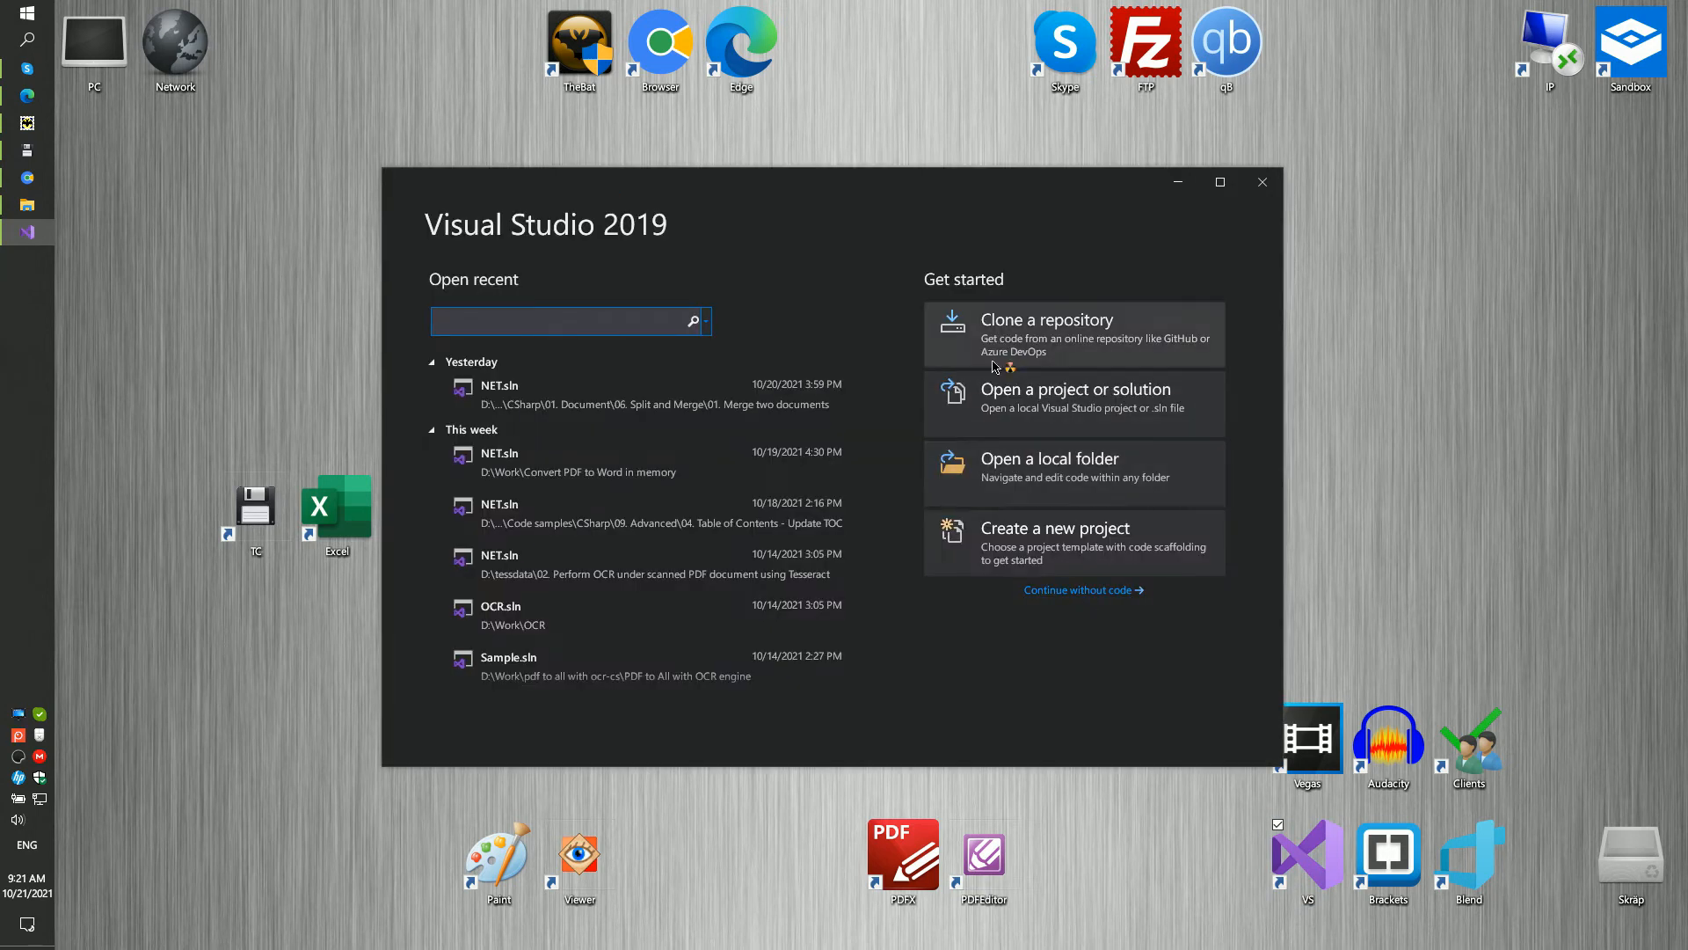
Start a new C# Console Application project and name it Docx2HTML
{"action": "left_click", "coordinate": [1055, 528]}
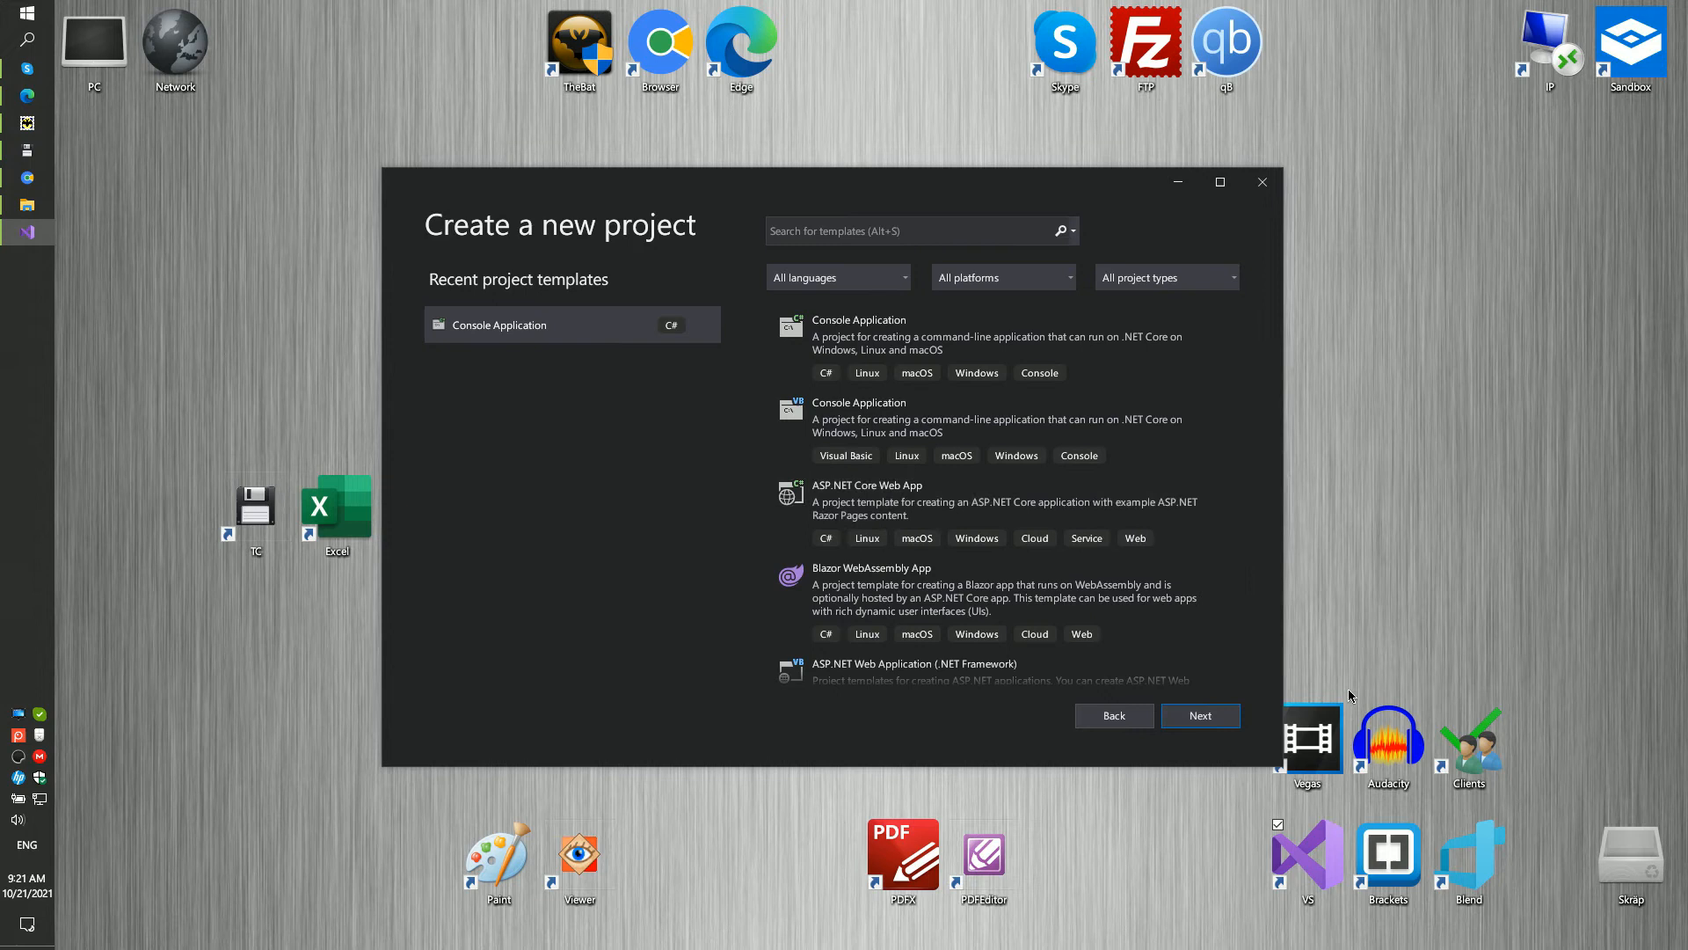
{"action": "left_click", "coordinate": [1199, 716]}
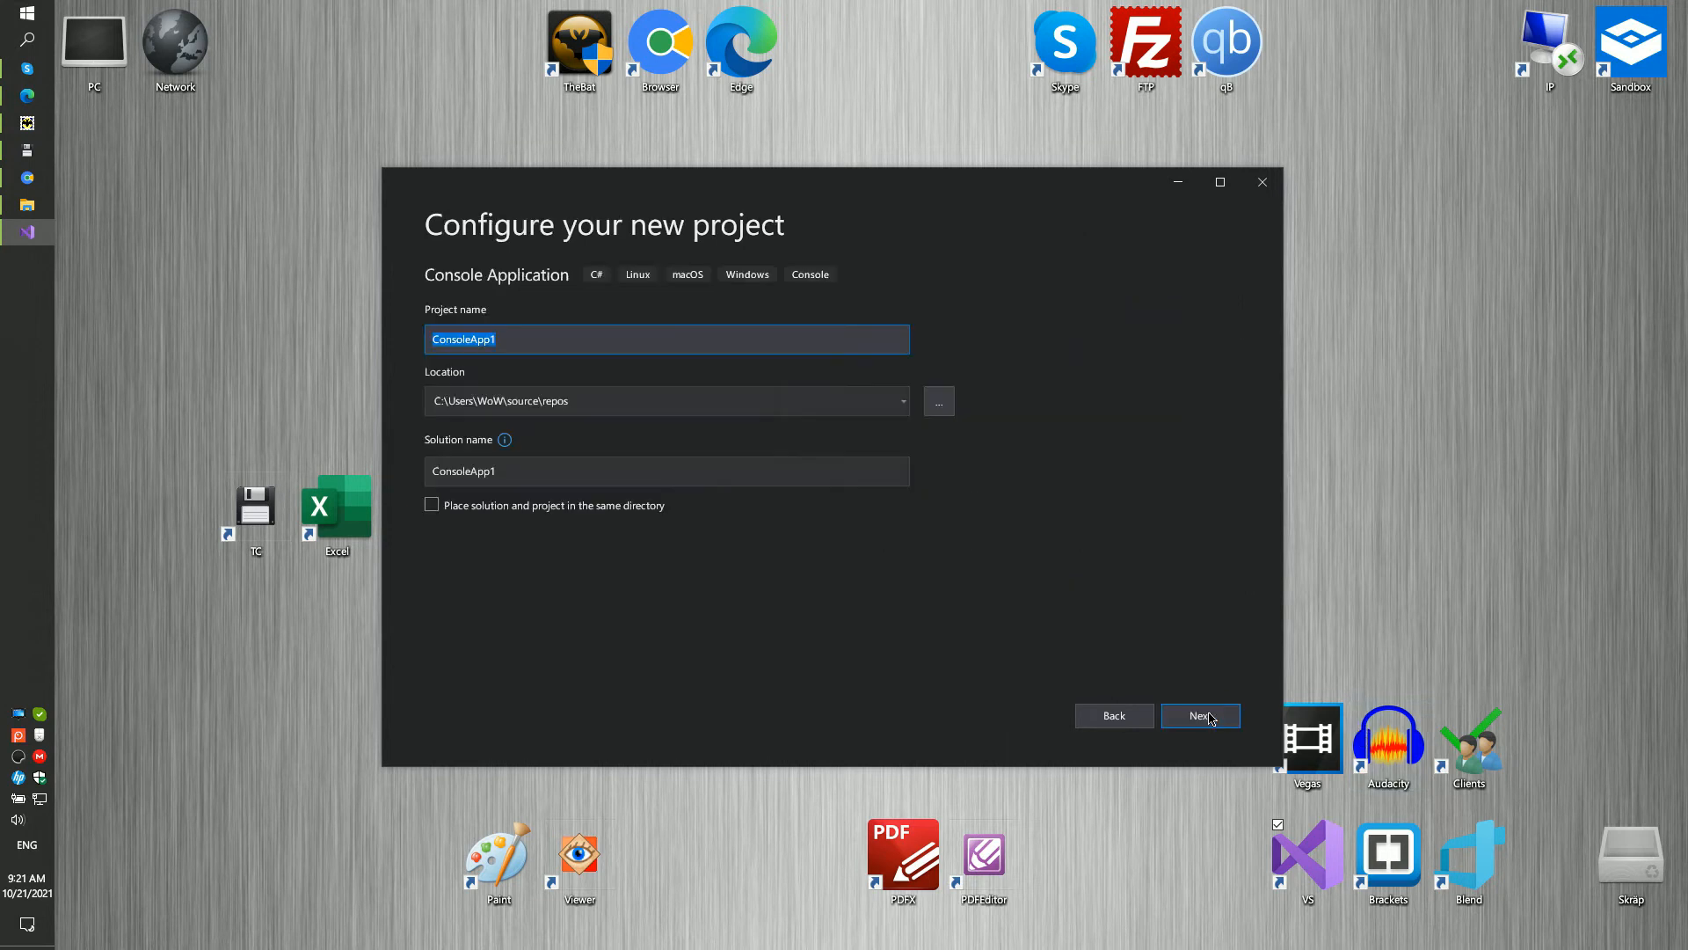
{"action": "type", "text": "Docx2H"}
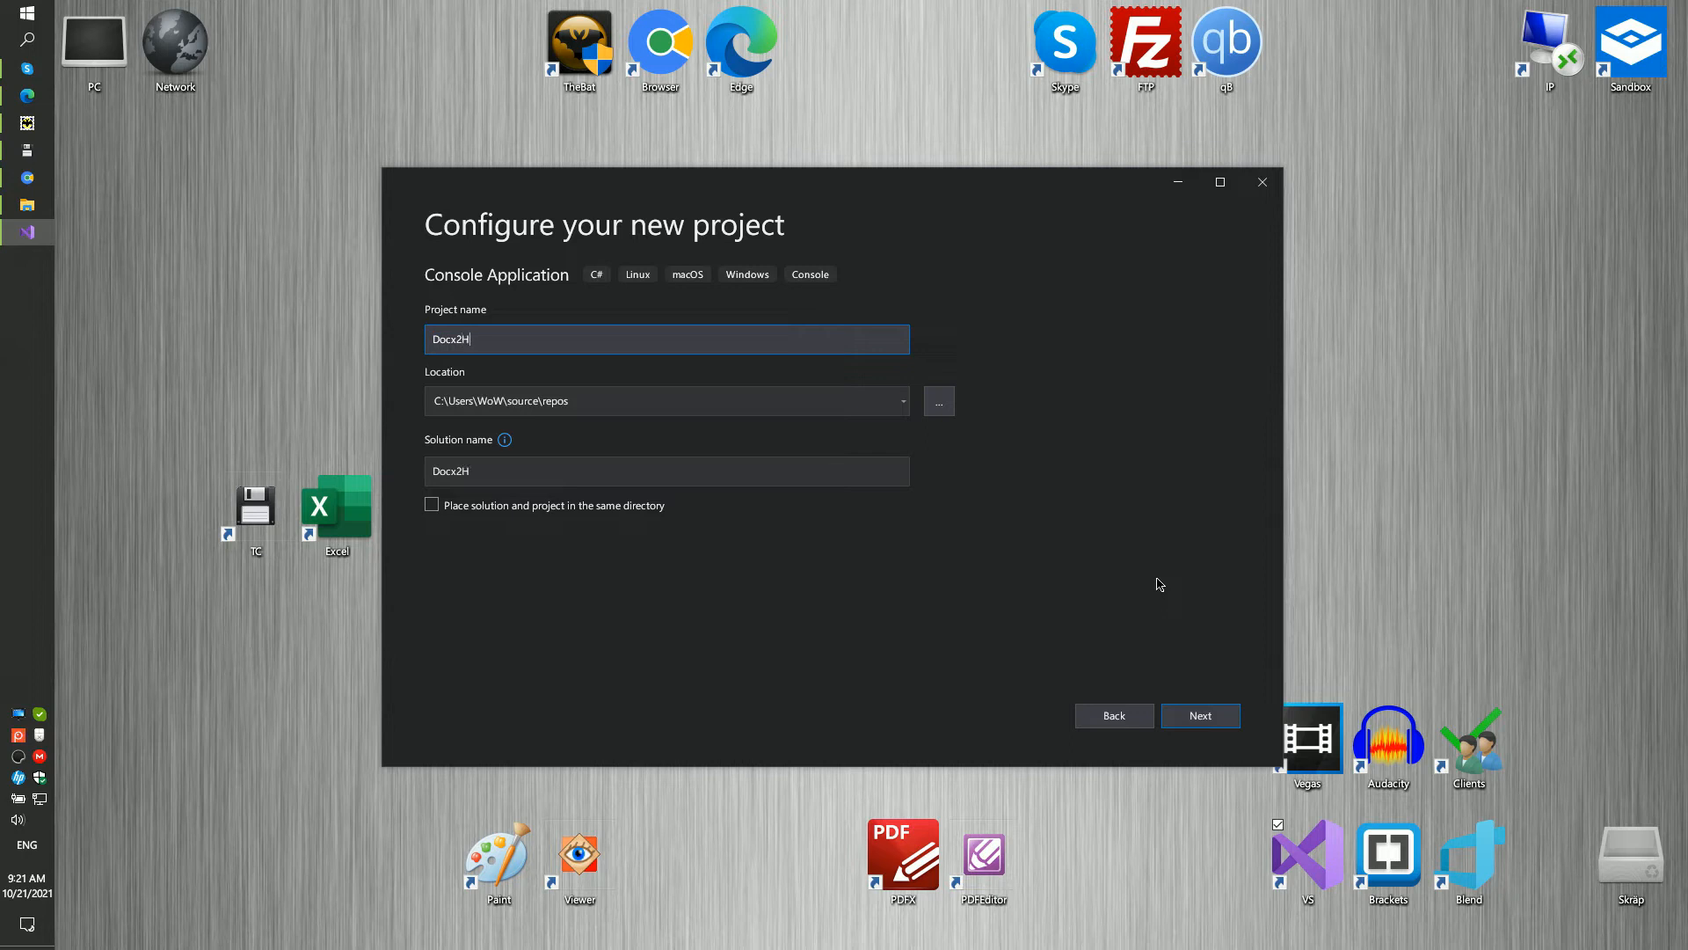
{"action": "type", "text": "TML"}
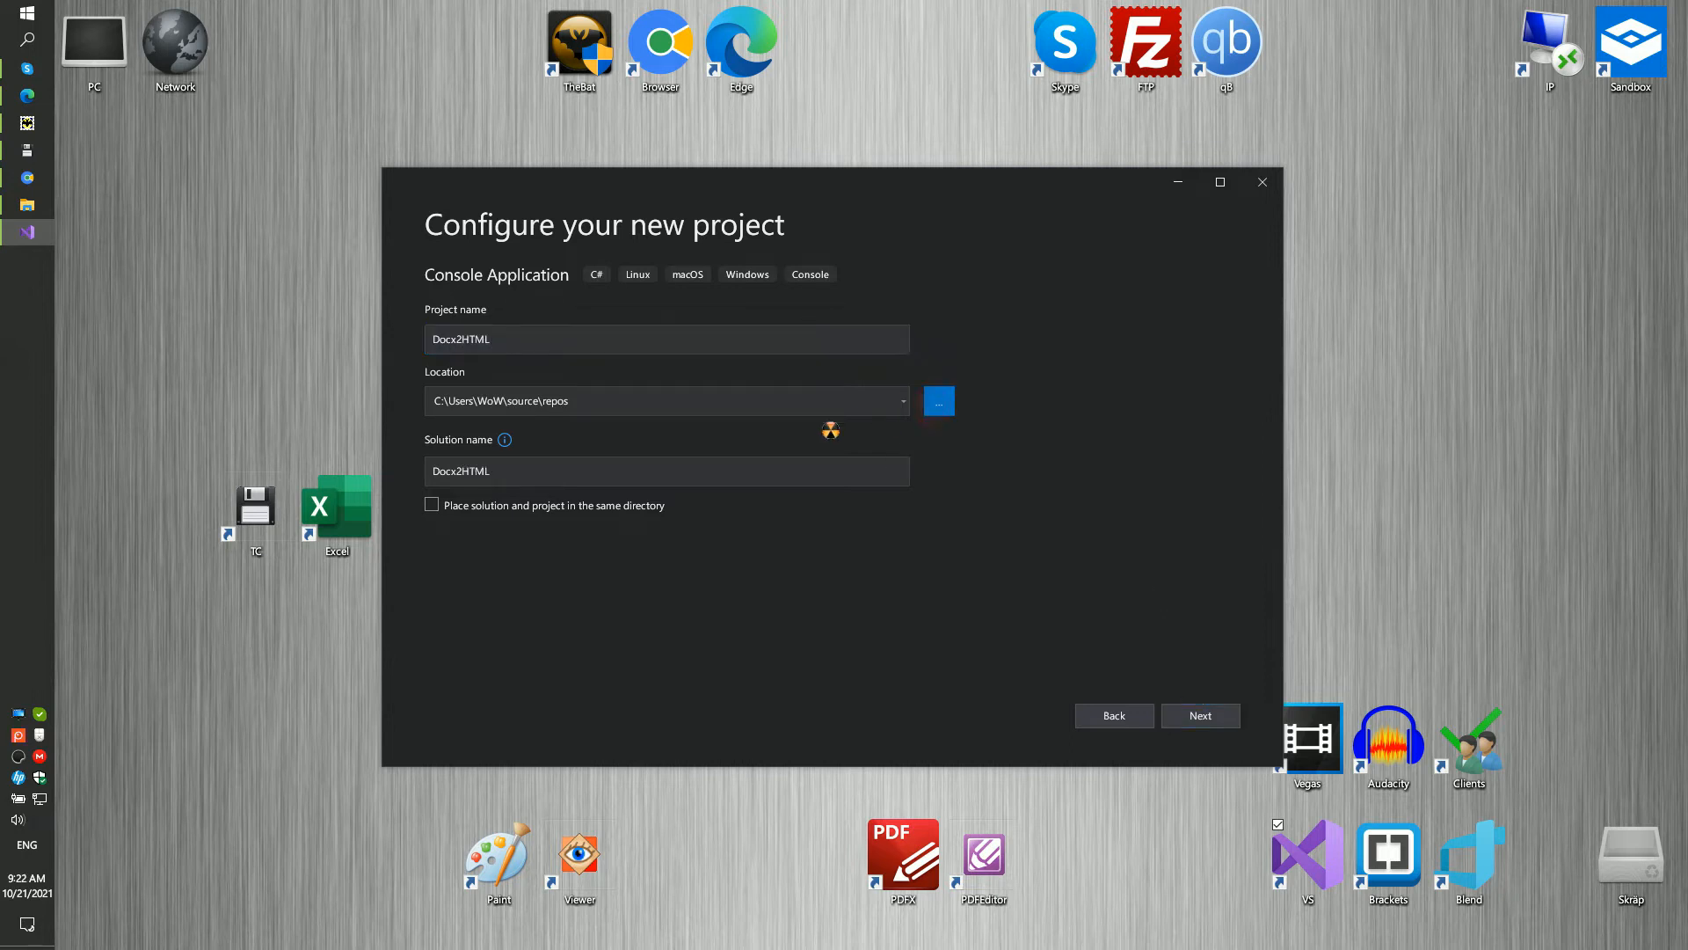
Set the project location to D:\Work, target .NET 5.0 and create the project
{"action": "left_click", "coordinate": [937, 401]}
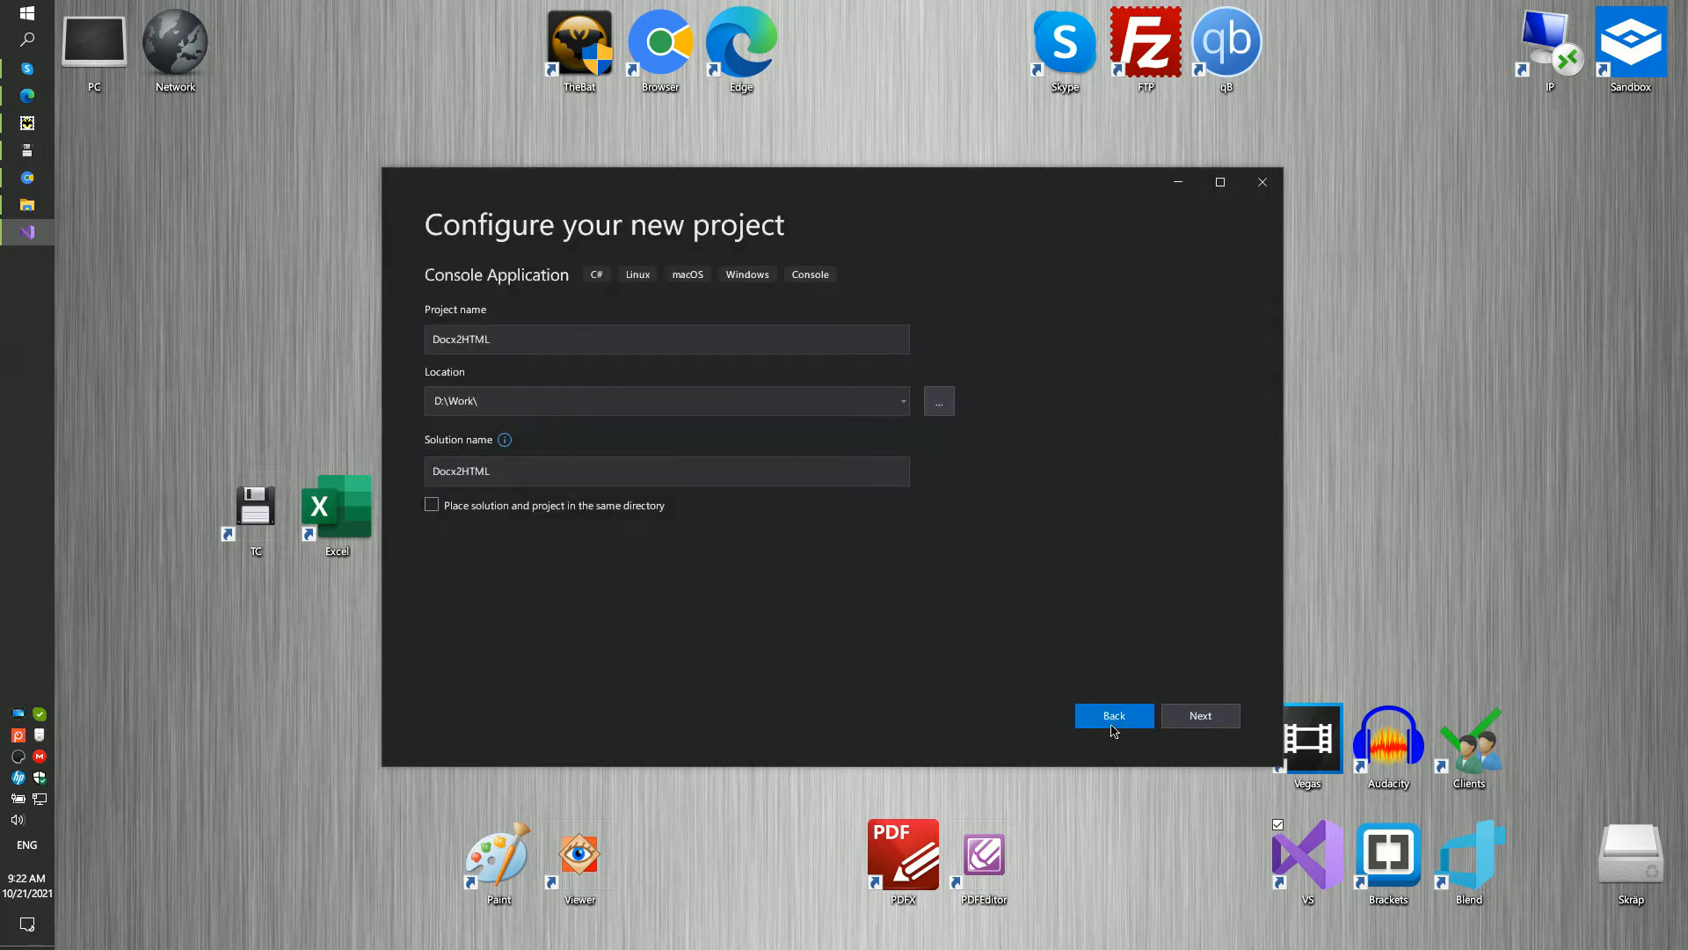
{"action": "left_click", "coordinate": [1200, 715]}
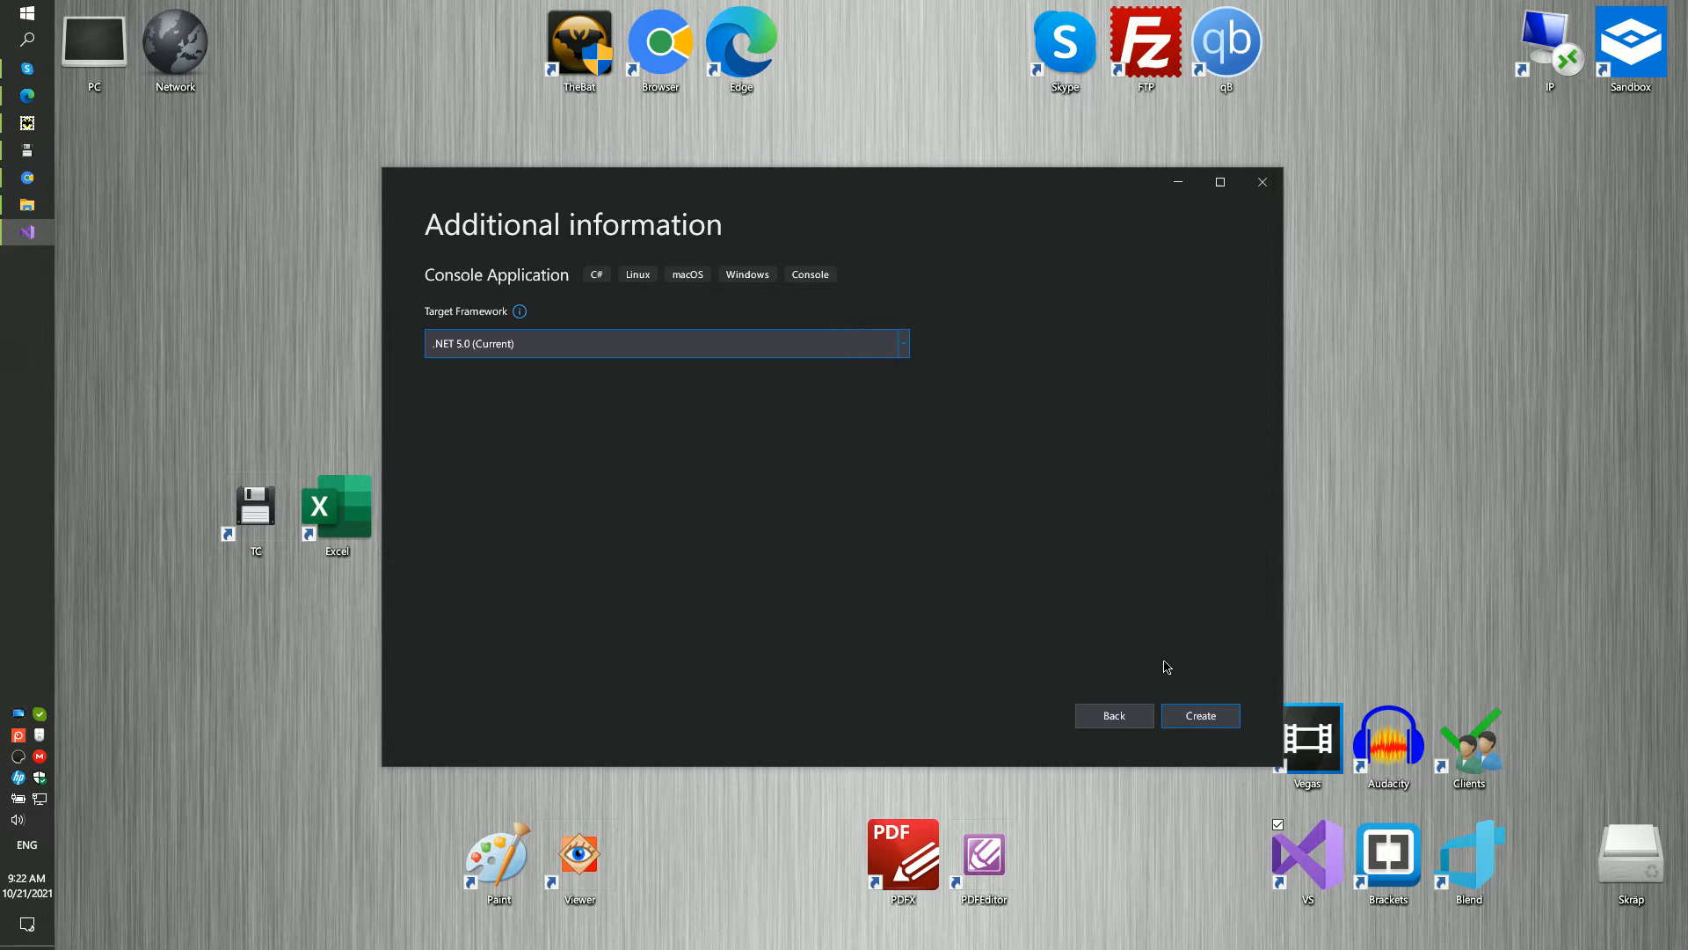
{"action": "mouse_move", "coordinate": [1097, 660]}
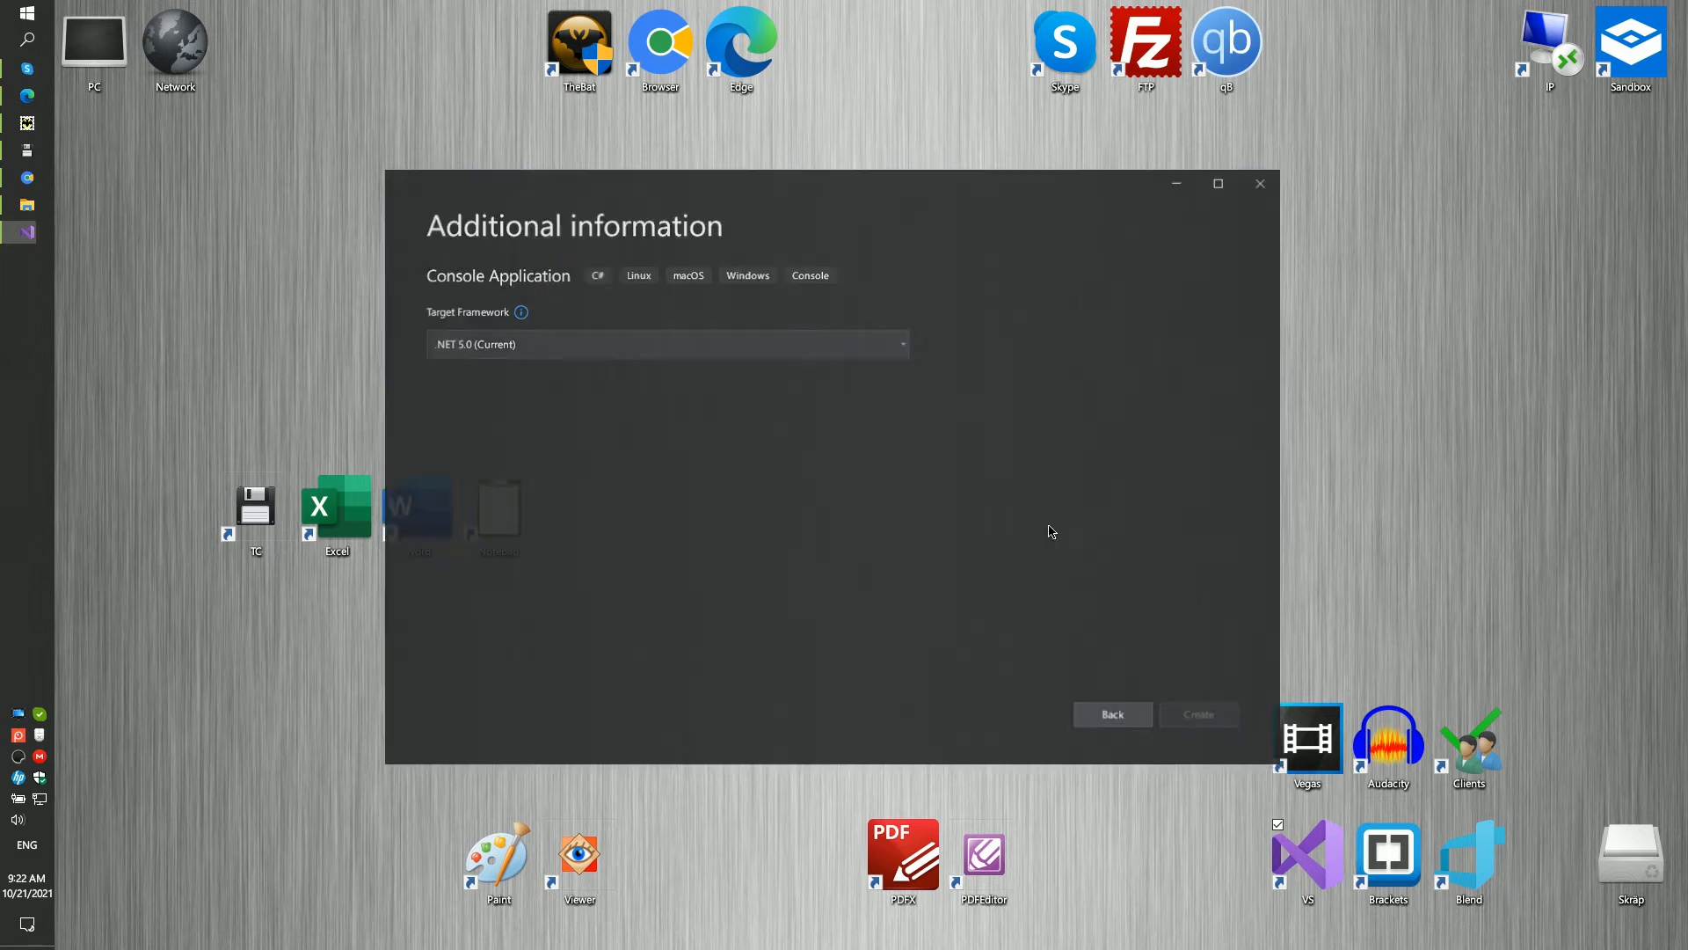
{"action": "left_click", "coordinate": [1259, 183]}
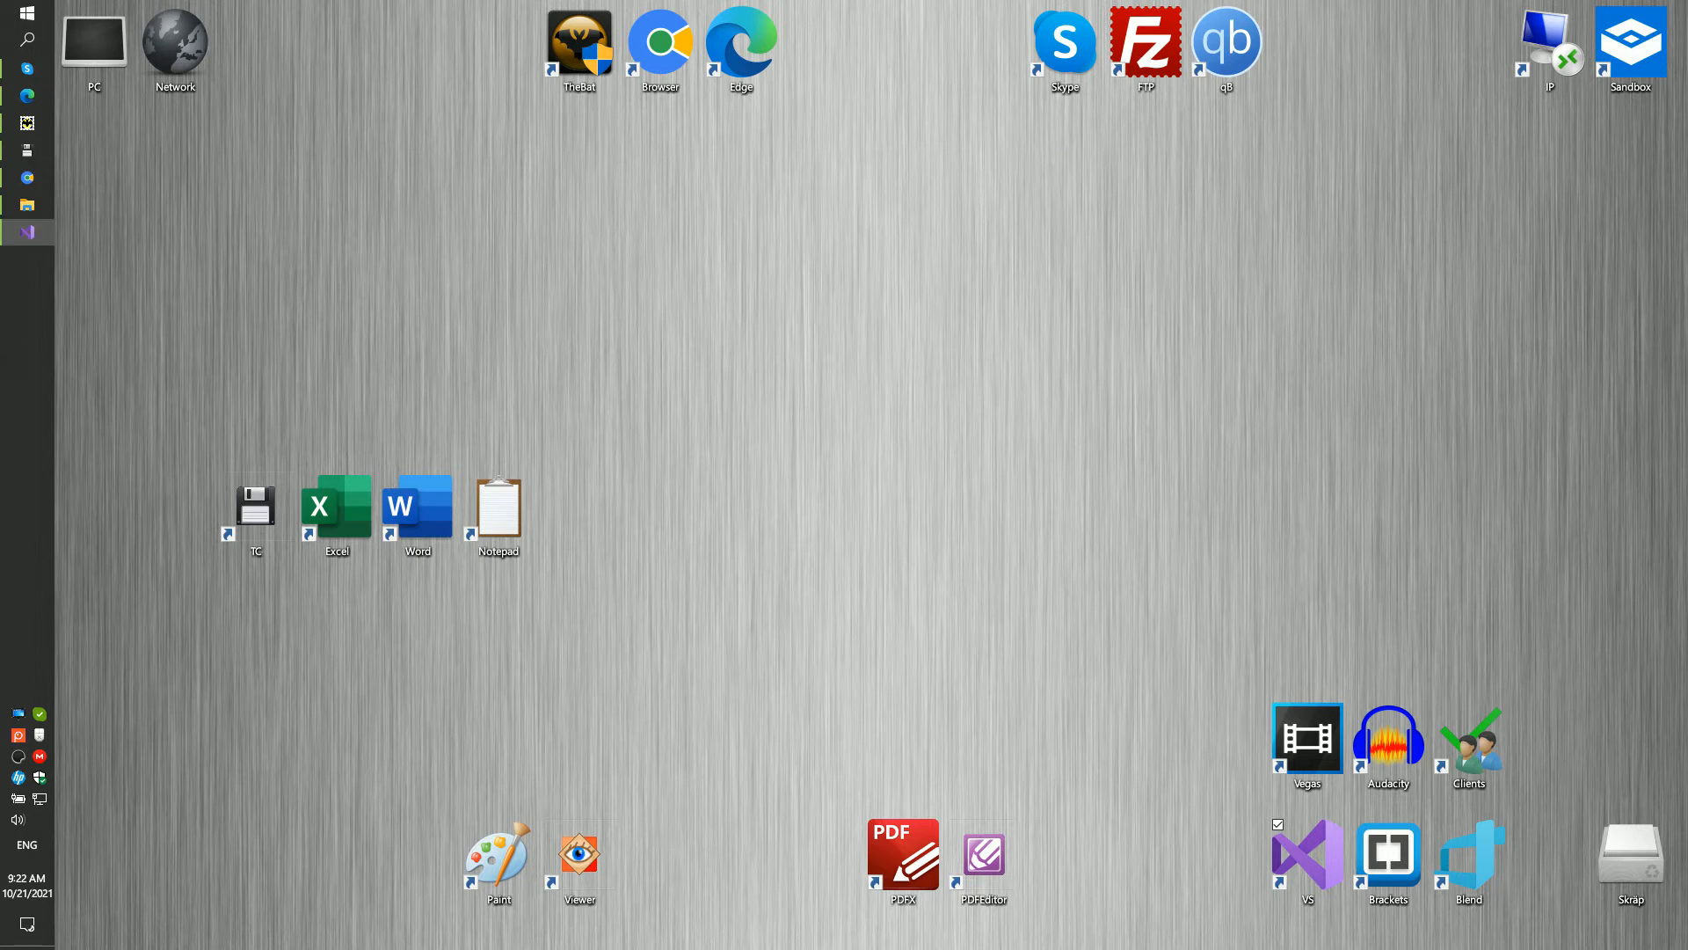
Bring up Manage NuGet Packages from the Docx2HTML project's Dependencies node
{"action": "left_click", "coordinate": [26, 231]}
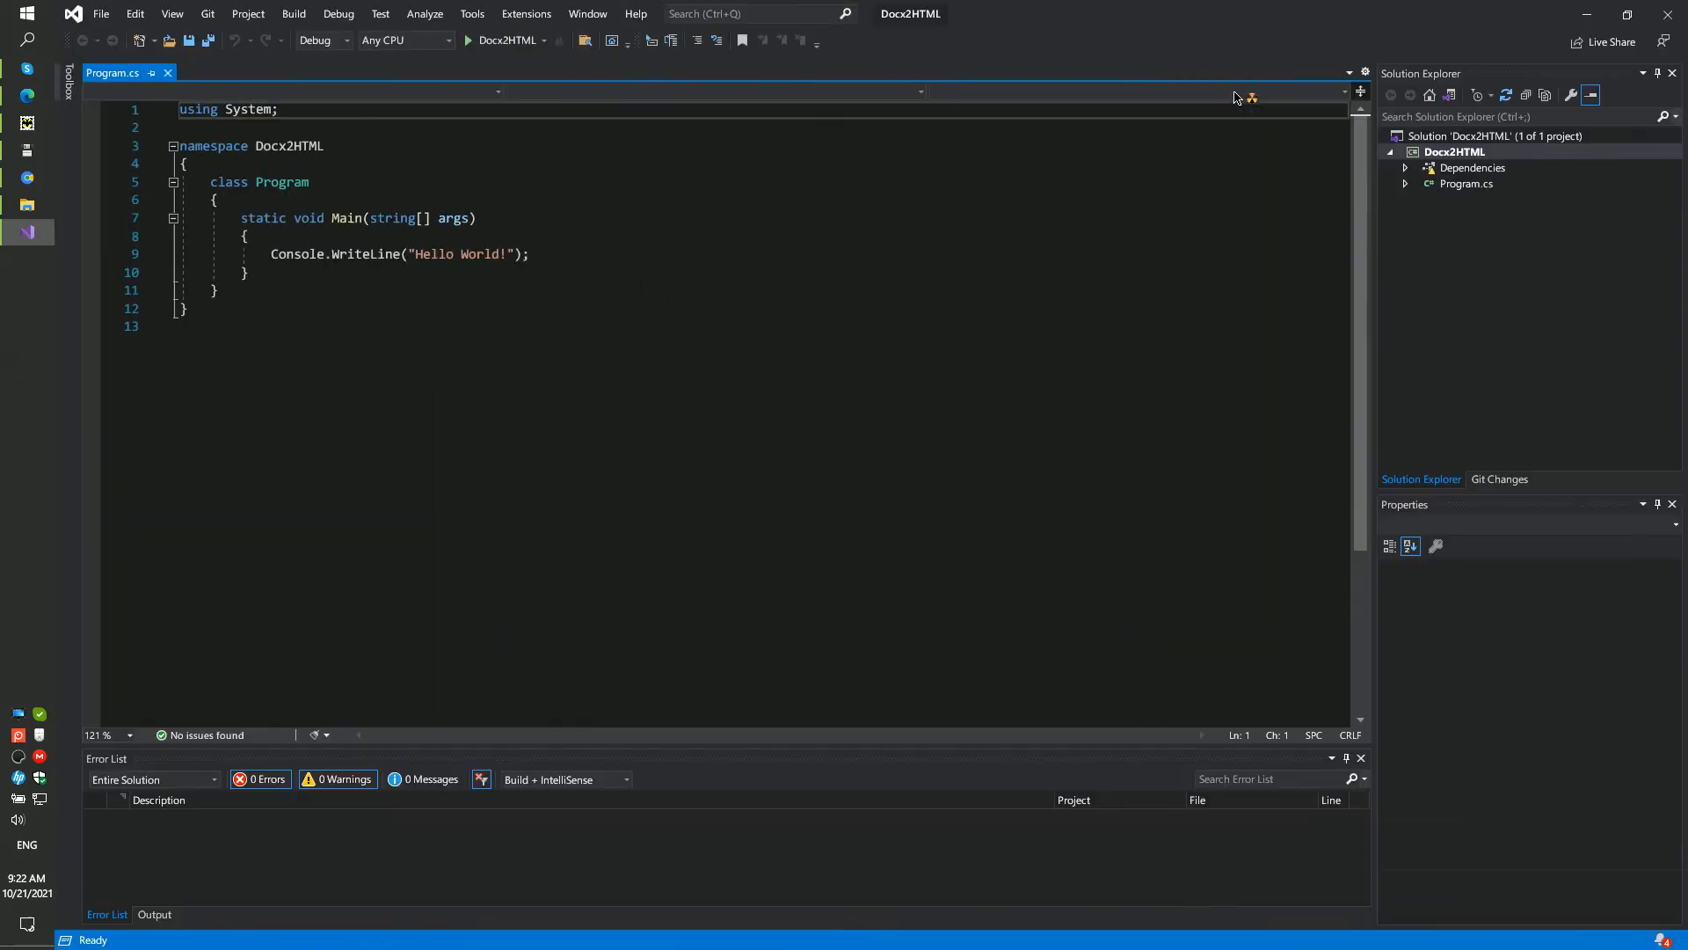
{"action": "left_click", "coordinate": [1455, 151]}
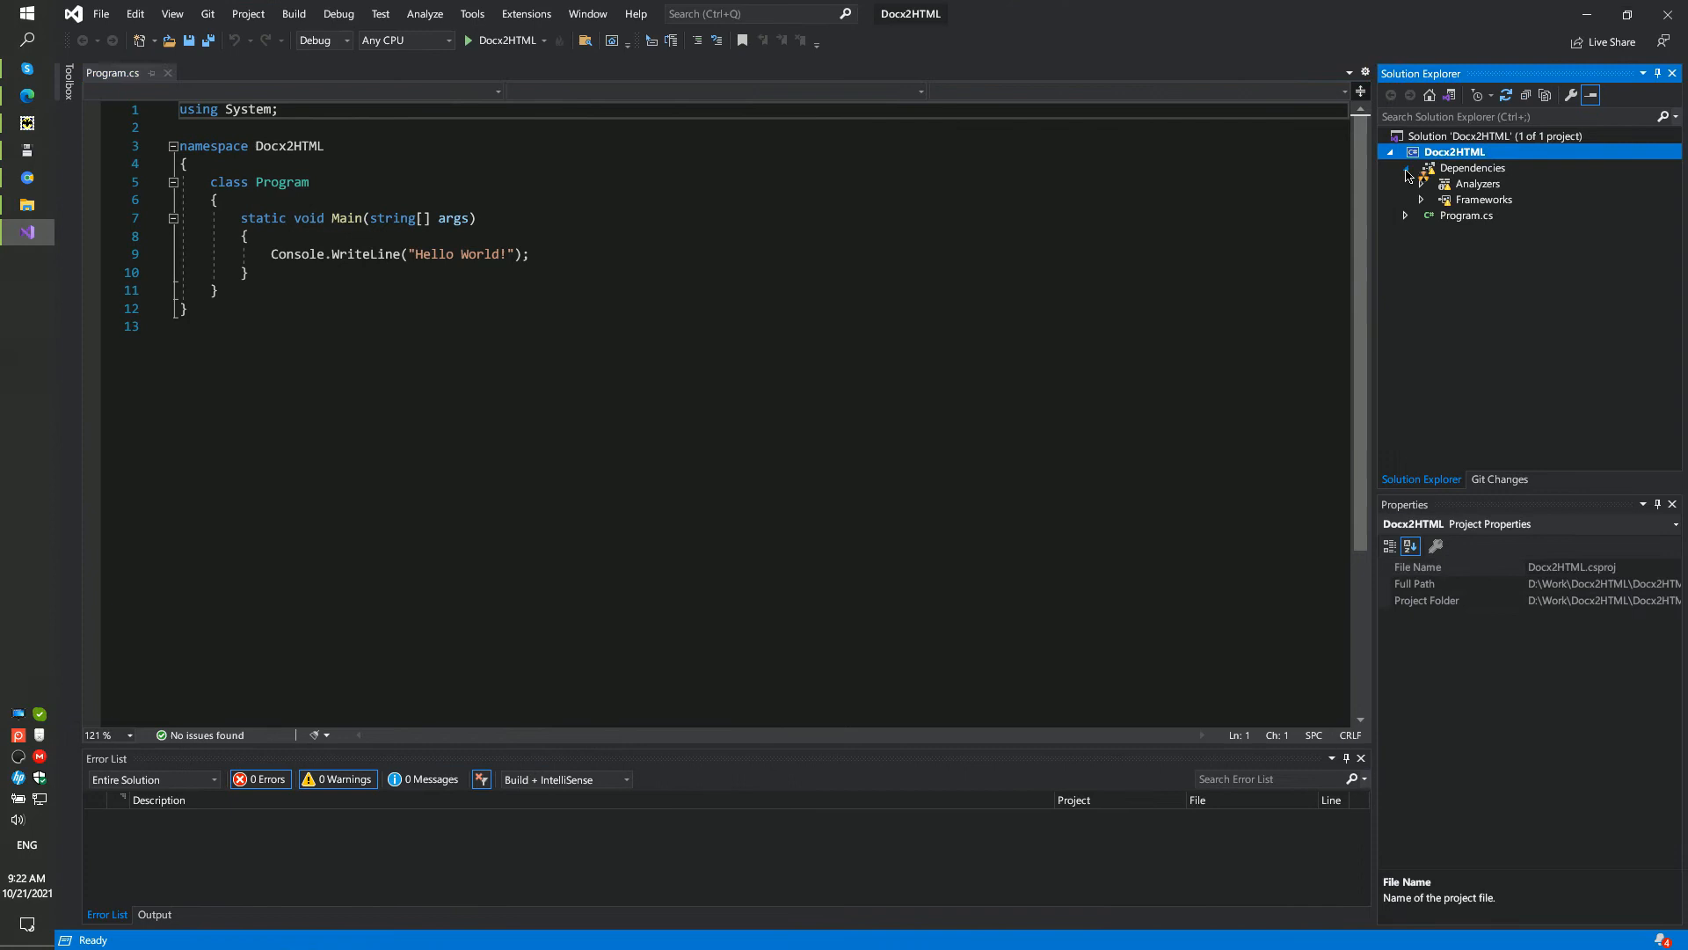
{"action": "right_click", "coordinate": [1470, 169]}
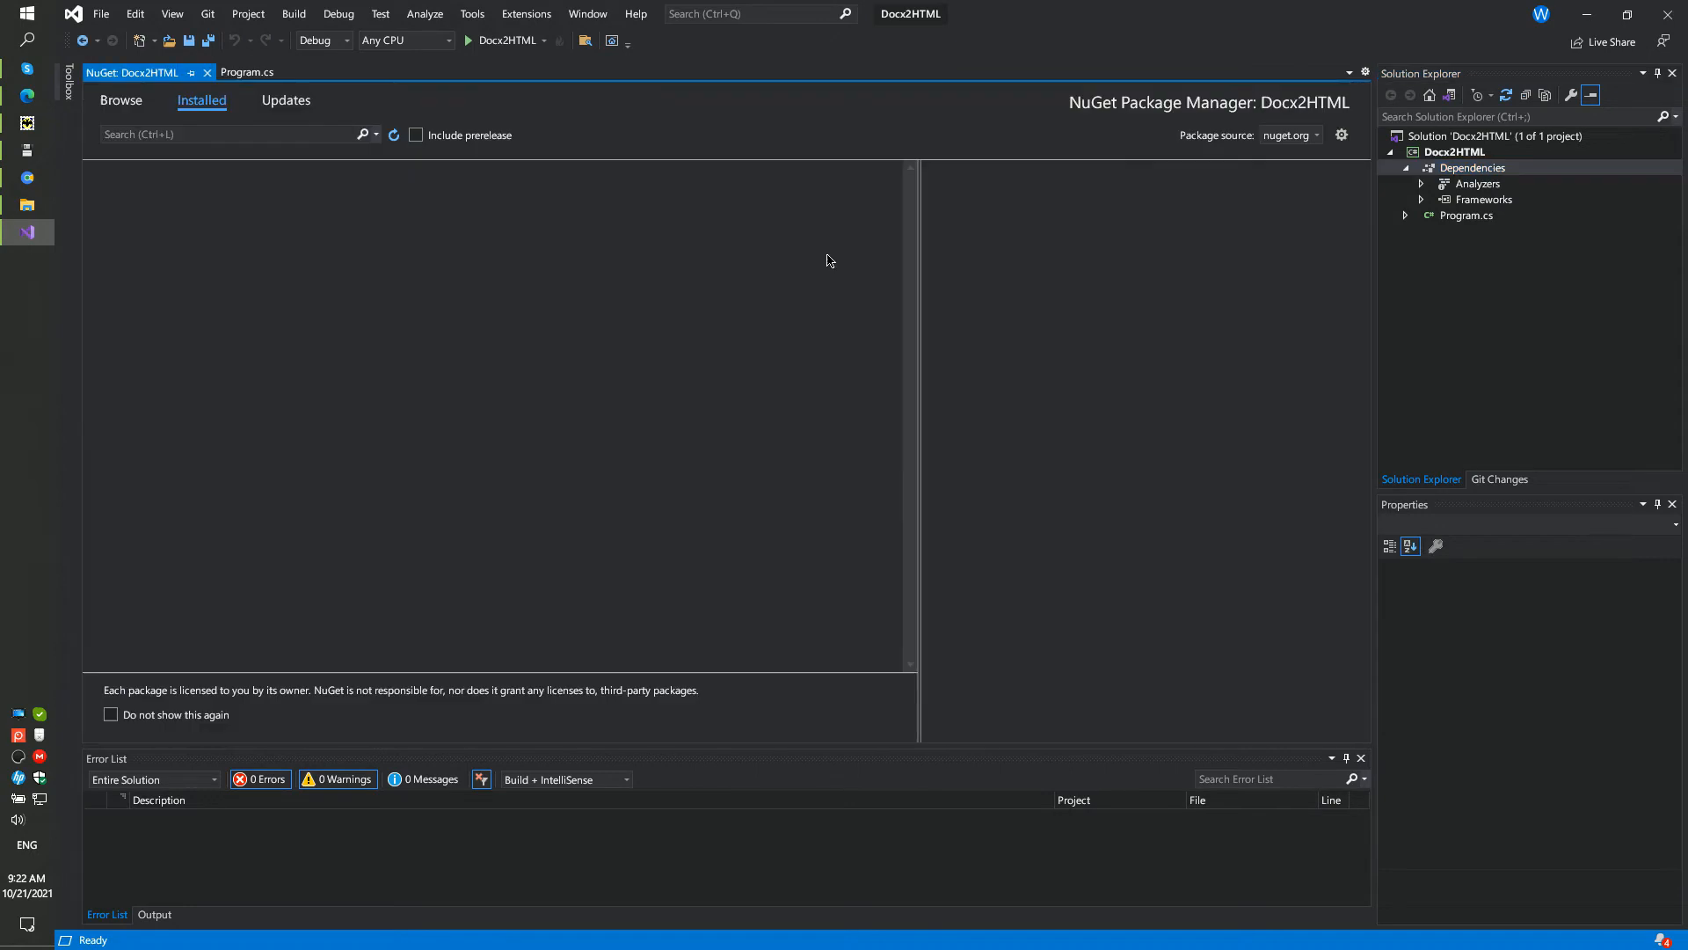
Search NuGet Browse for sautinsoft and install sautinsoft.rtftohtml 7.6.6.17 into the project
{"action": "left_click", "coordinate": [122, 100]}
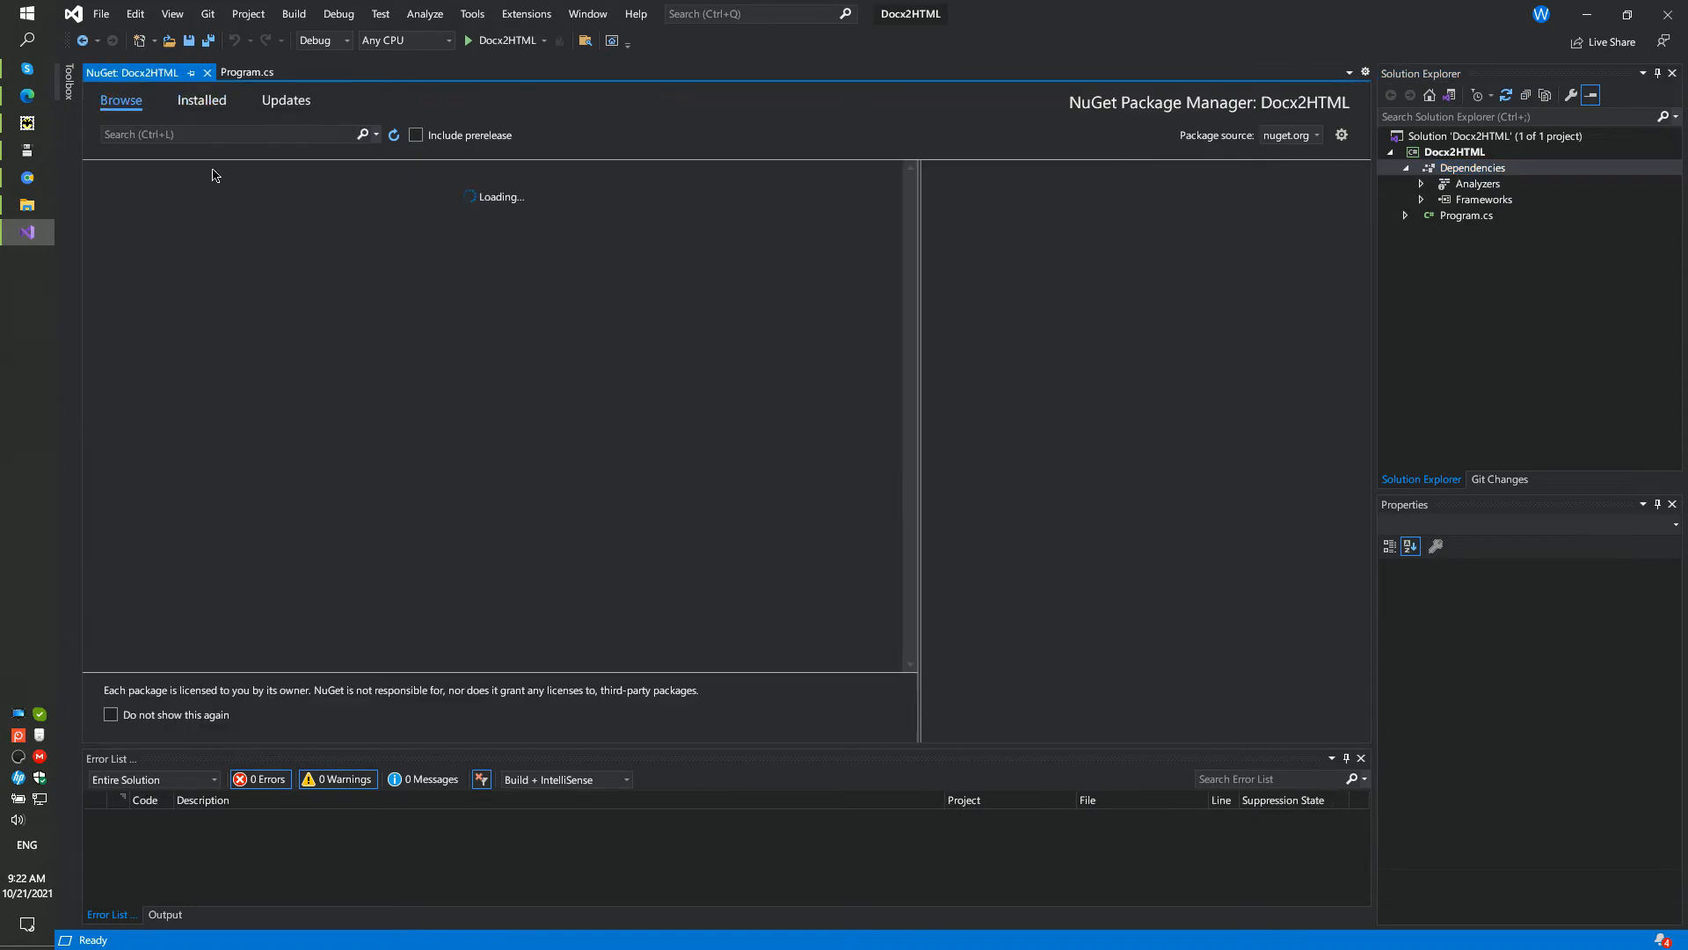
{"action": "left_click", "coordinate": [227, 134]}
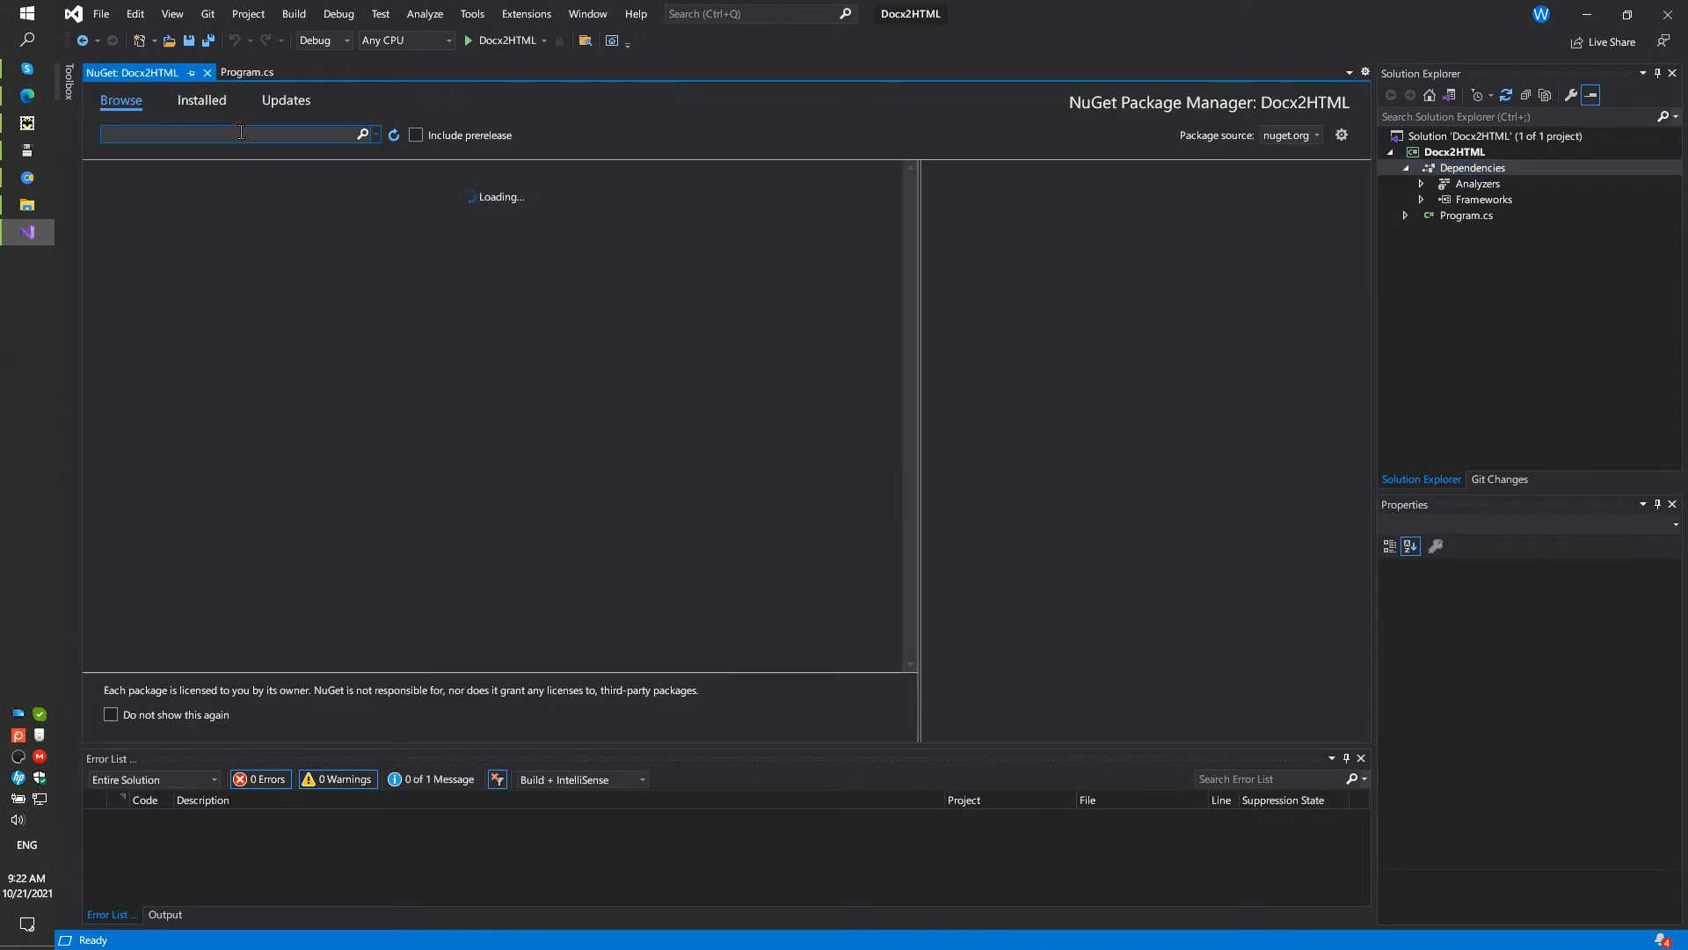
{"action": "type", "text": "sauitinsoft"}
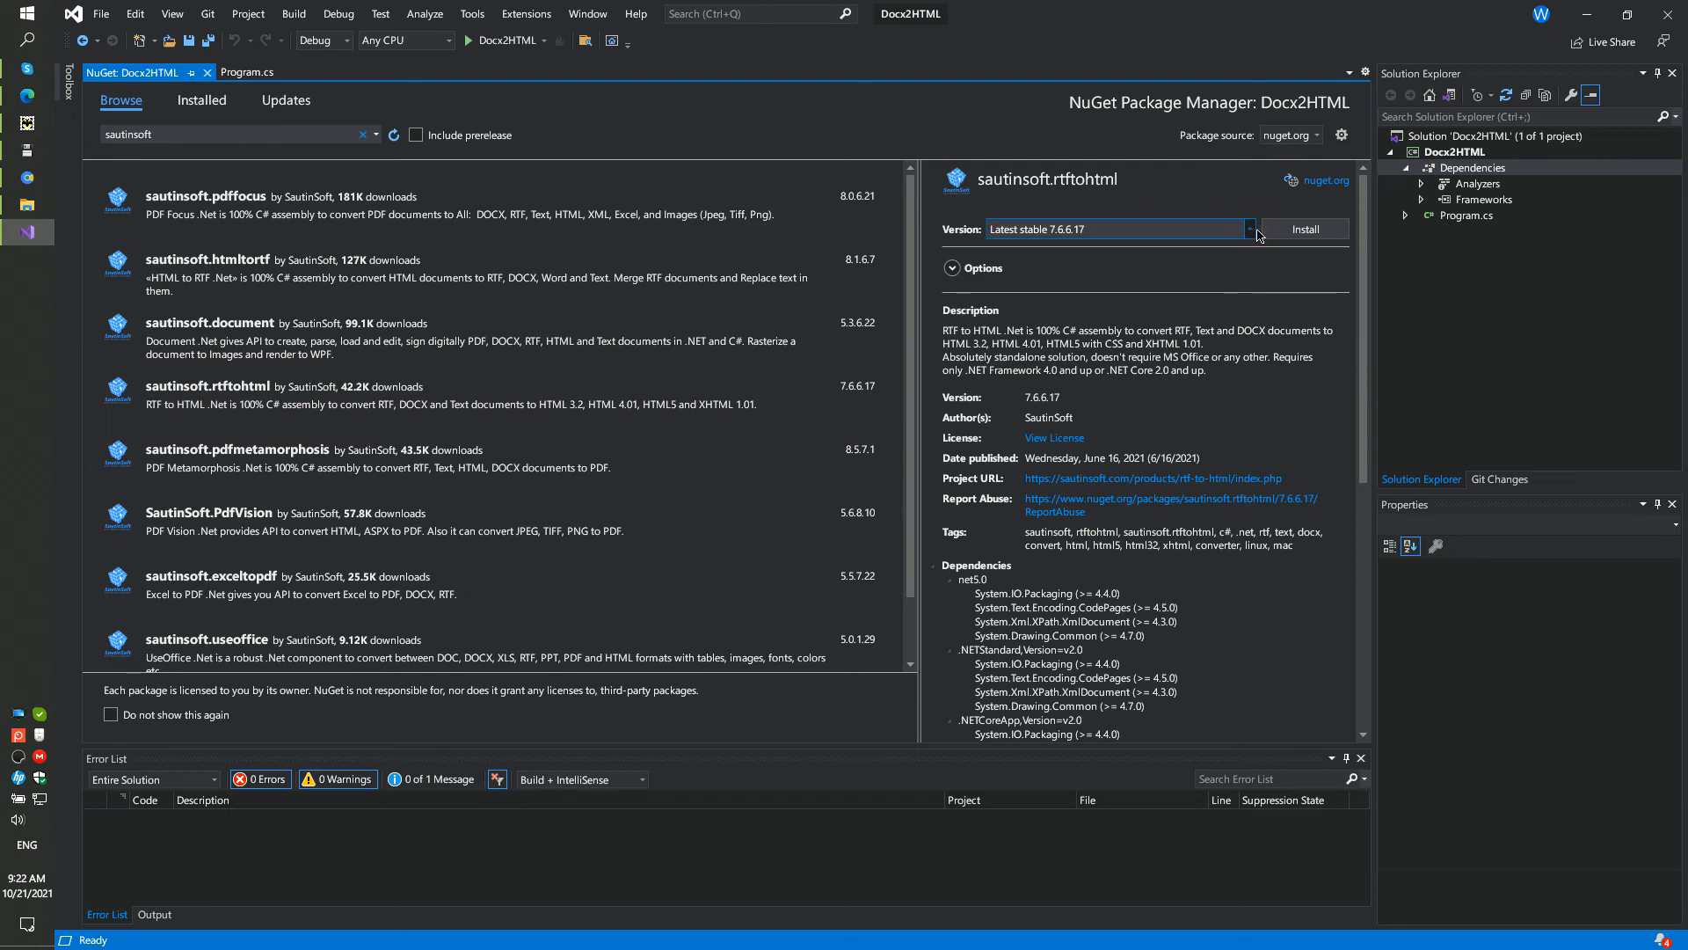
{"action": "left_click", "coordinate": [1248, 229]}
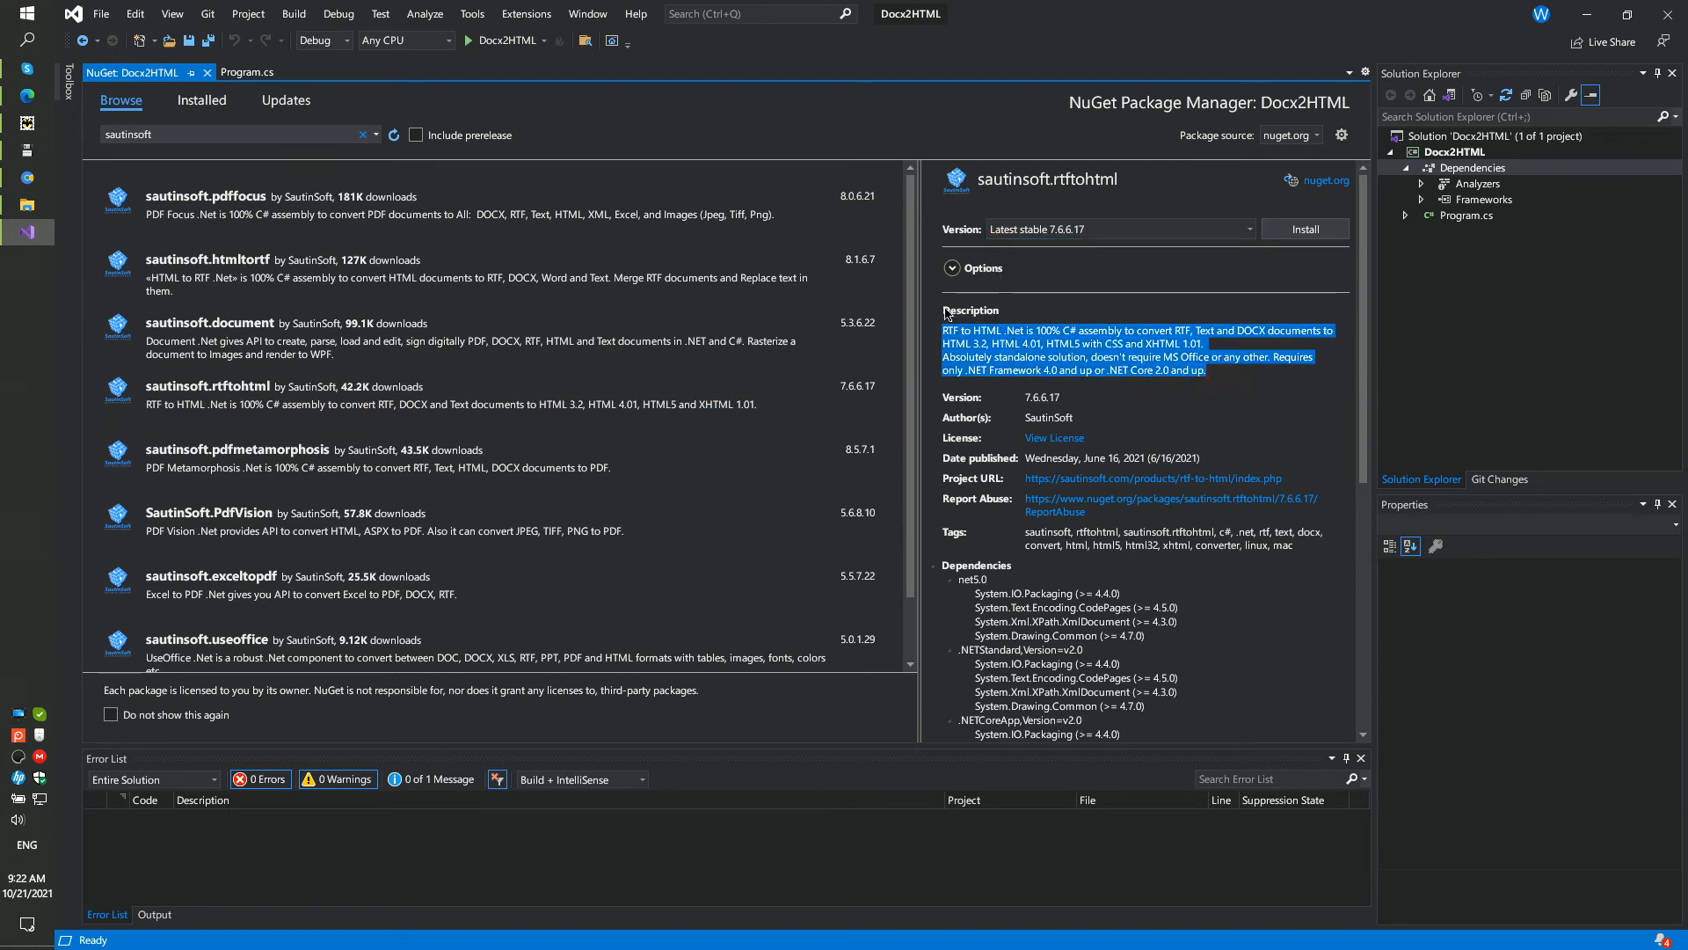
{"action": "mouse_move", "coordinate": [1306, 260]}
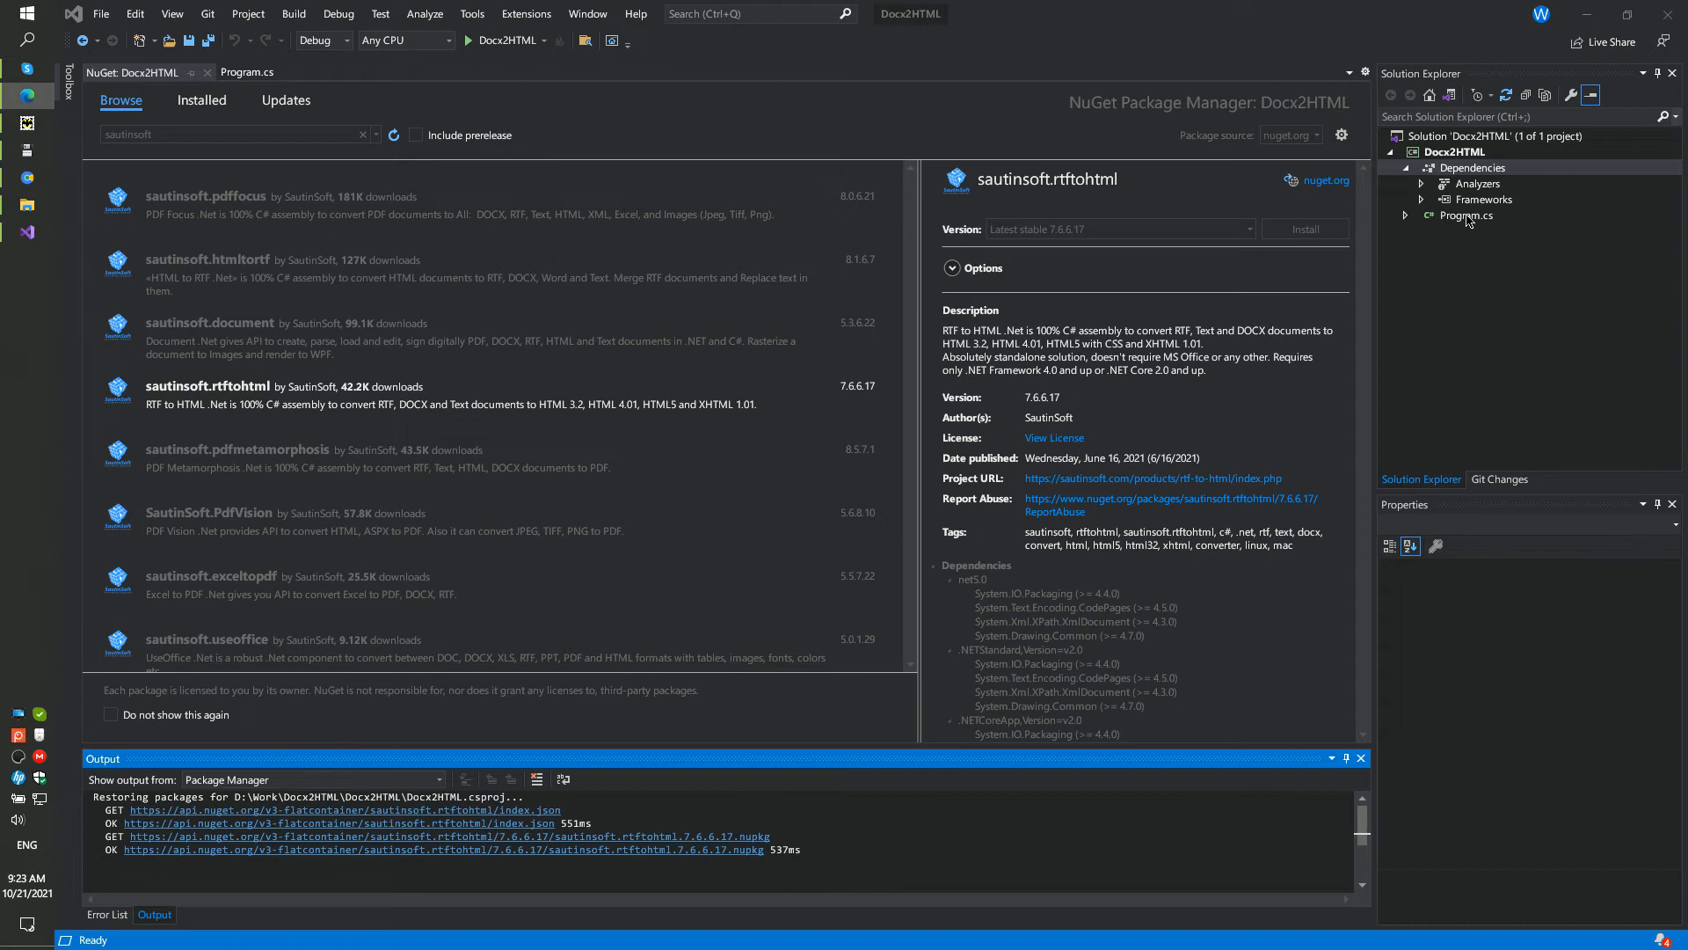
Confirm the package changes with the preview suppressed in future, returning to Program.cs
{"action": "left_click", "coordinate": [248, 72]}
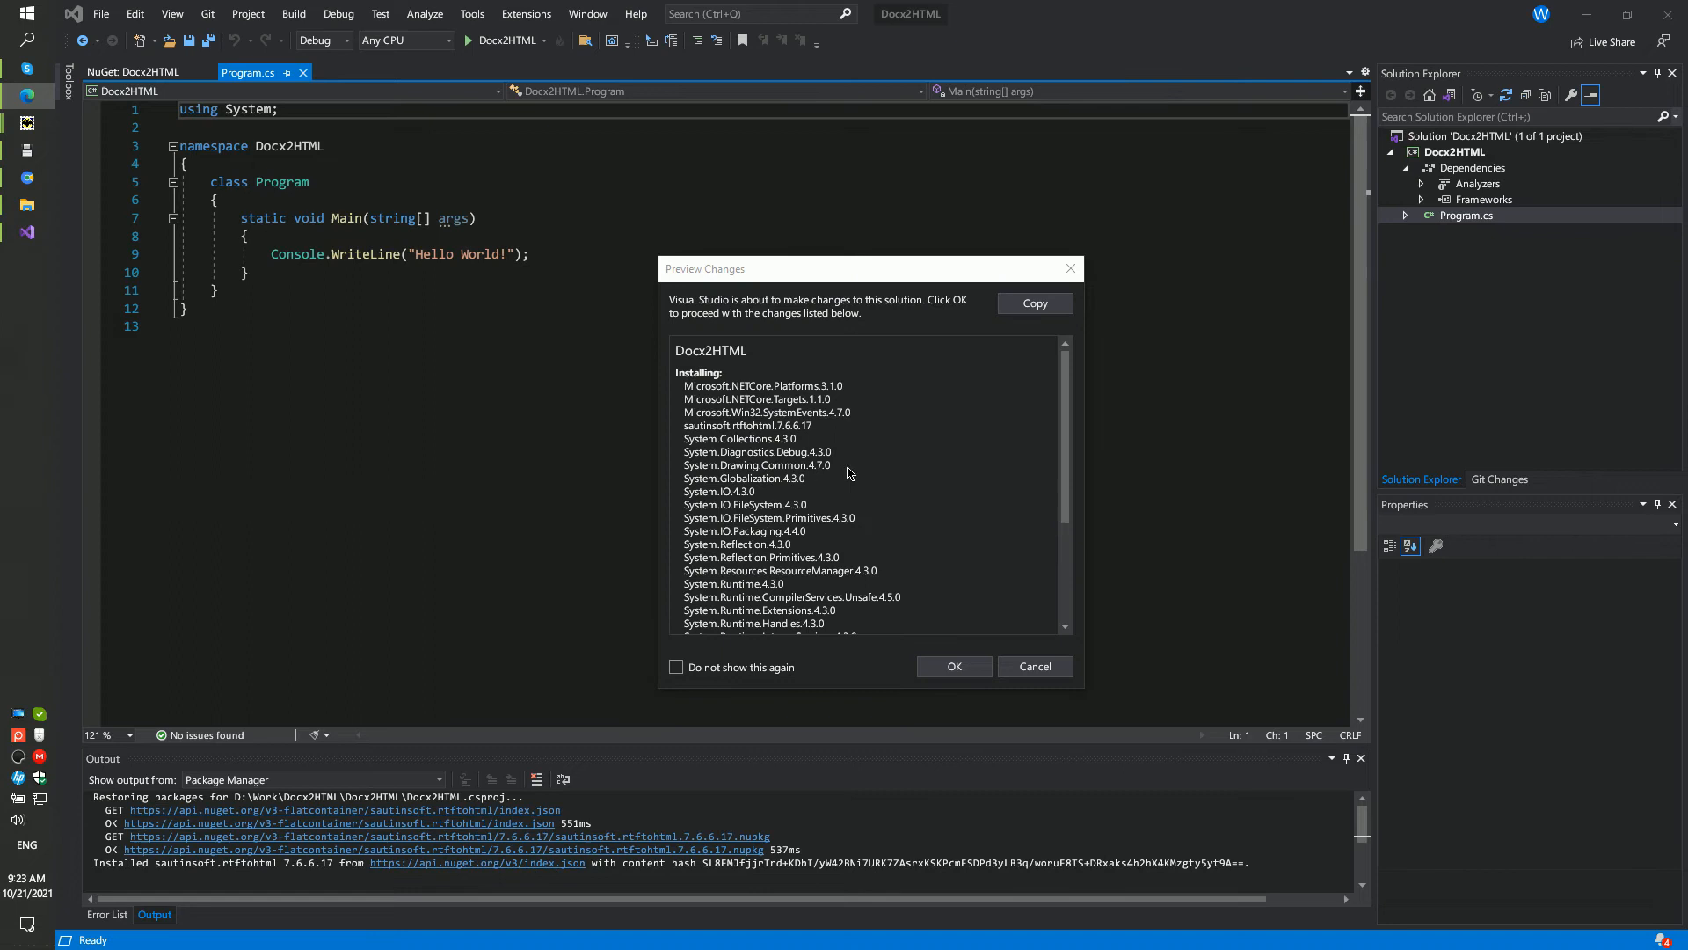
{"action": "left_click", "coordinate": [678, 661]}
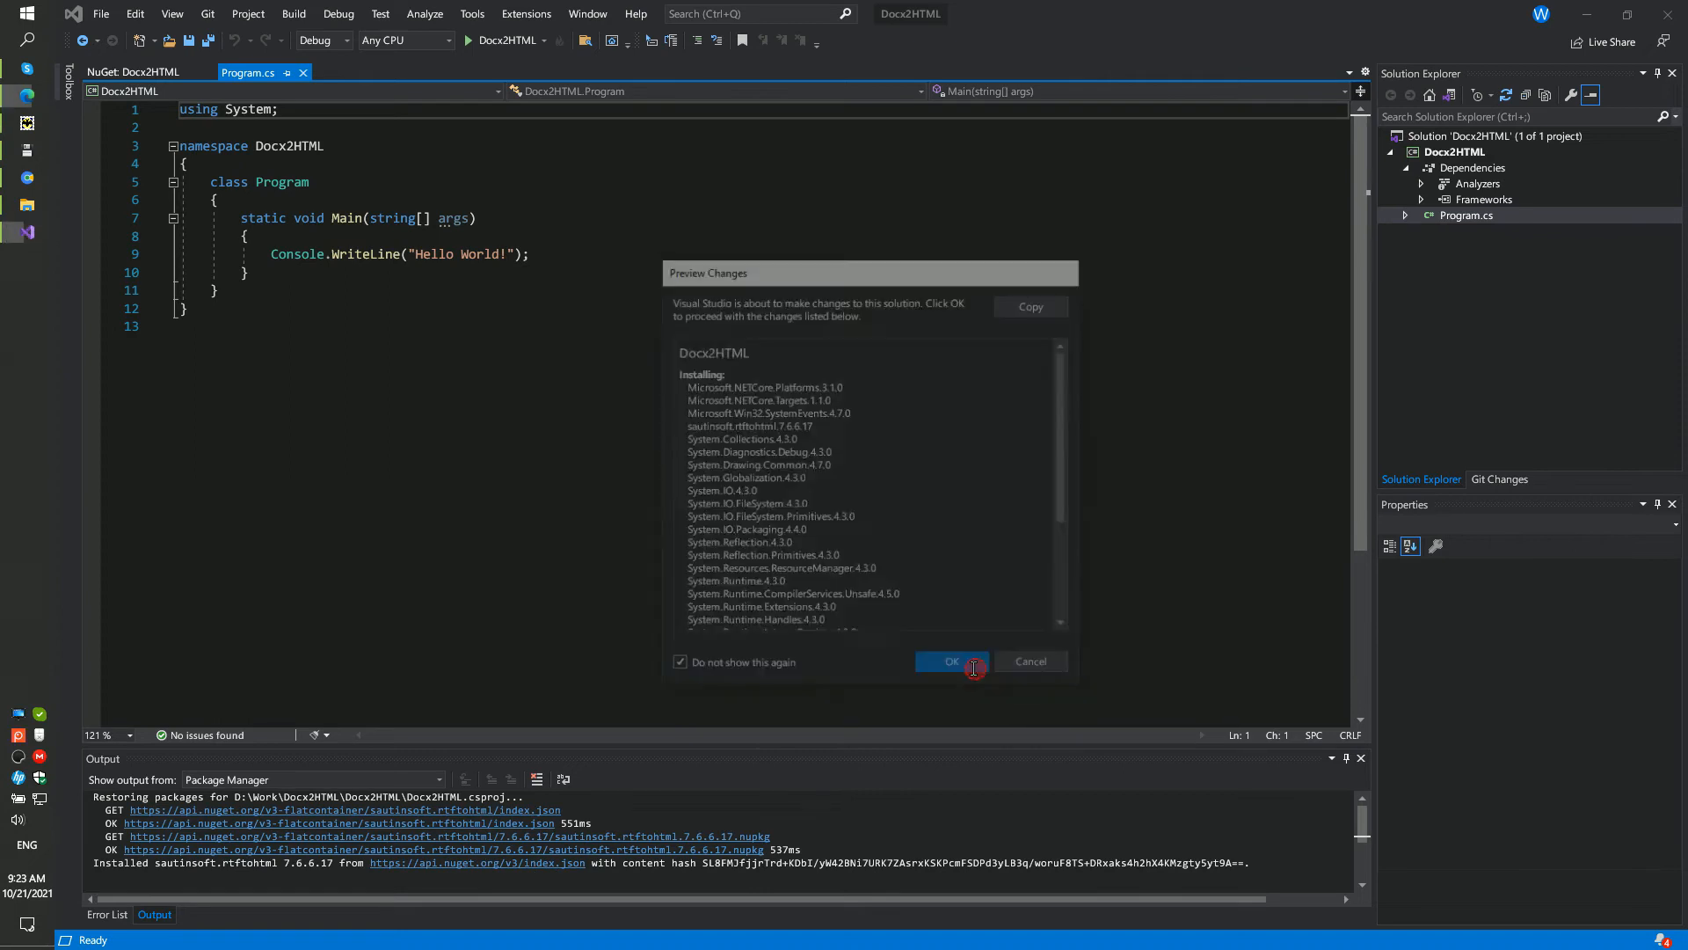
{"action": "left_click", "coordinate": [949, 661]}
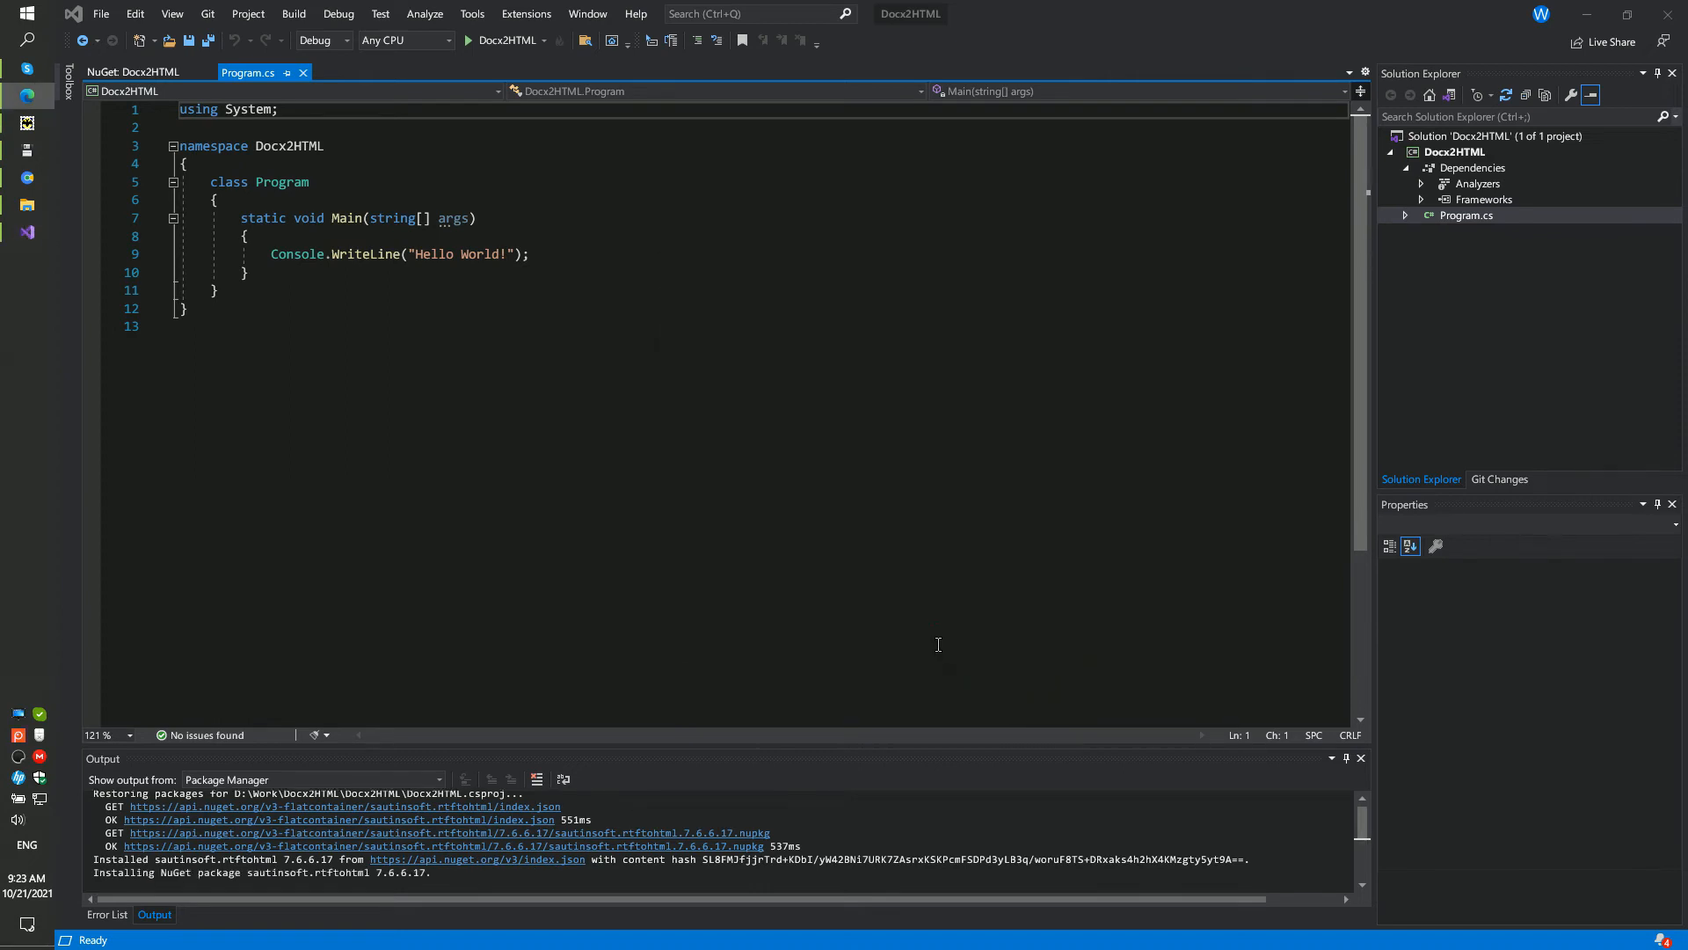
{"action": "left_click", "coordinate": [107, 915]}
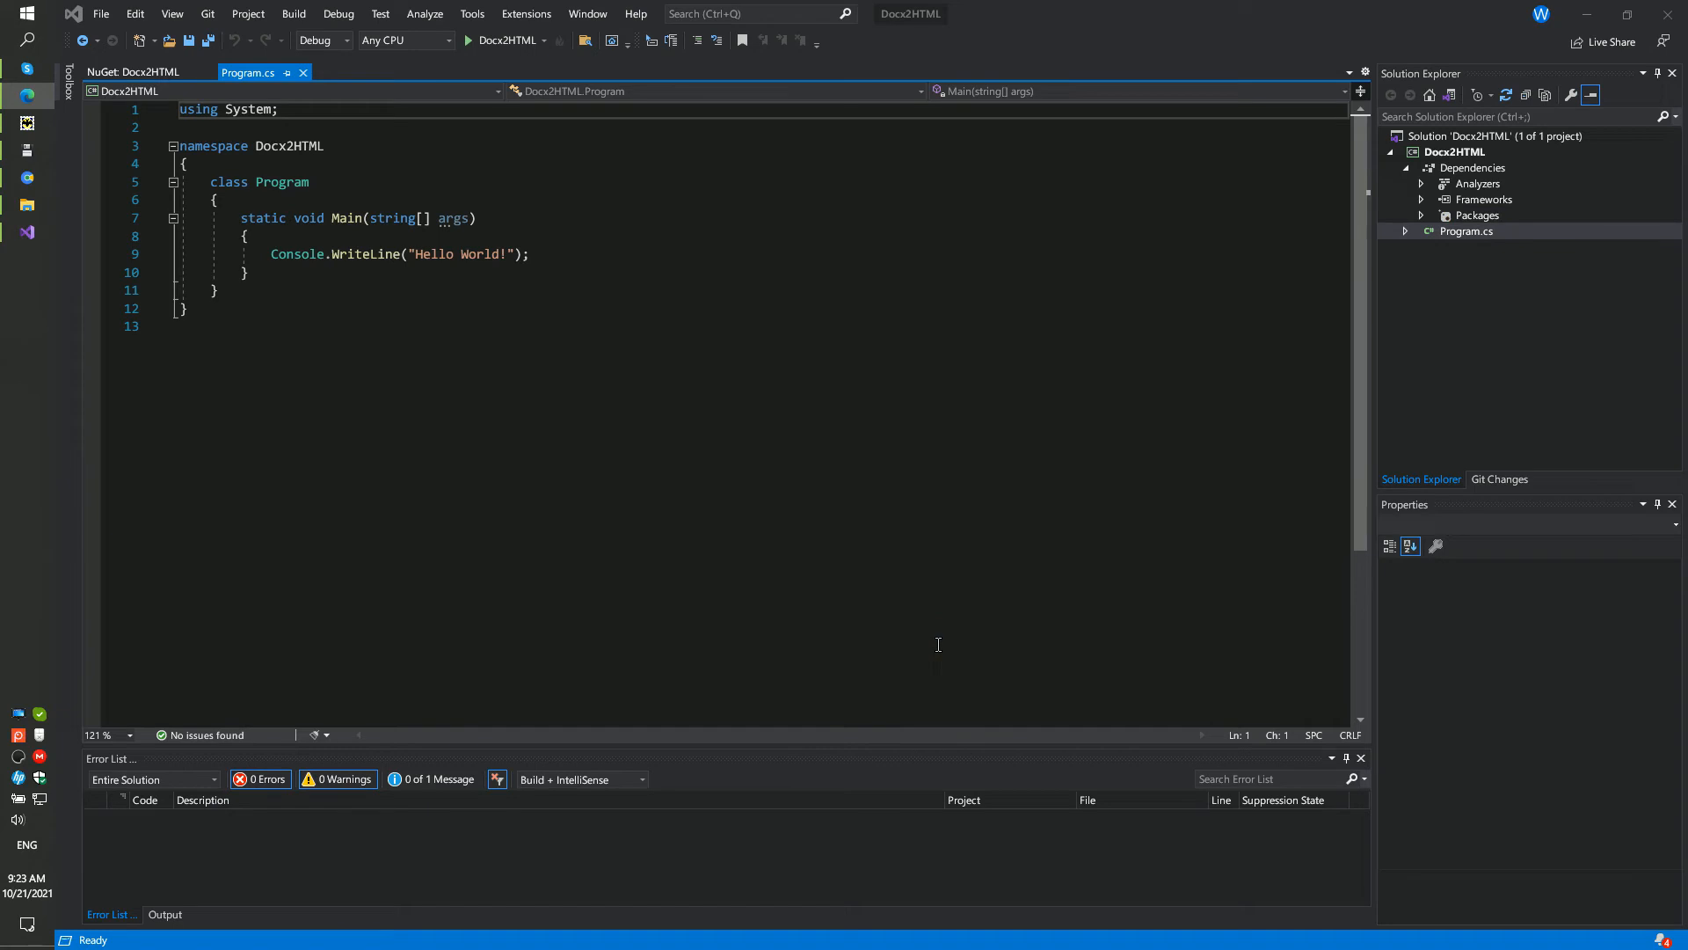
{"action": "mouse_move", "coordinate": [717, 438]}
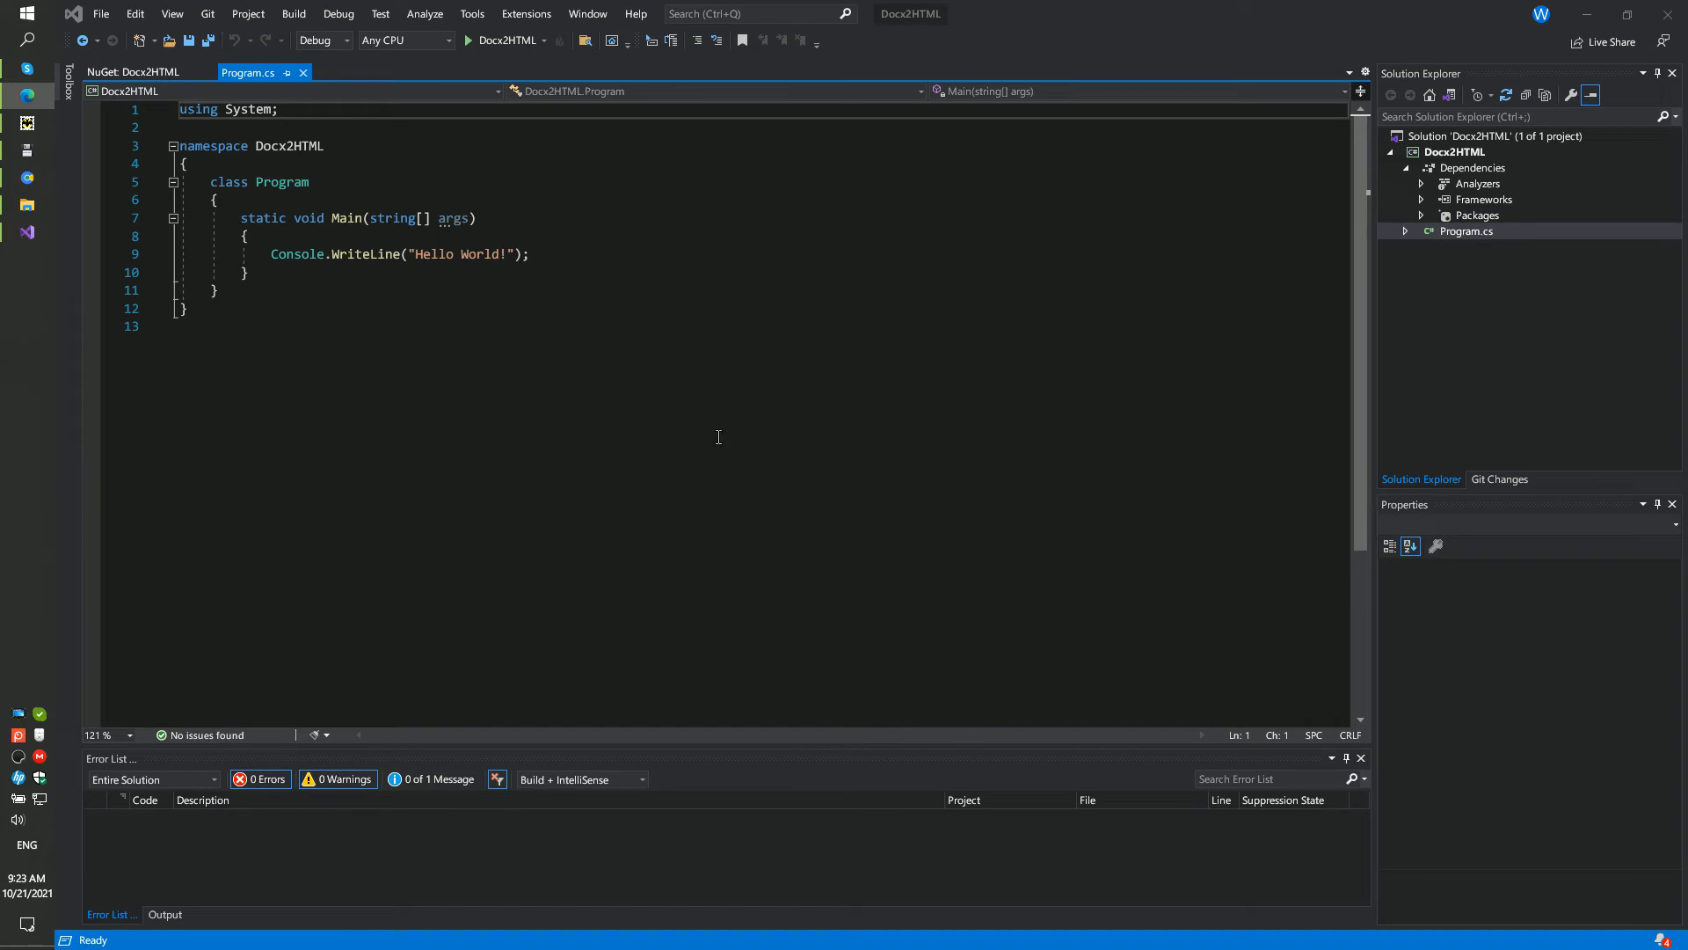
Add the SautinSoft using and replace Hello World with a new SautinSoft.RtfToHtml instance r
{"action": "left_click", "coordinate": [304, 109]}
{"action": "type", "text": "using SautinSoft"}
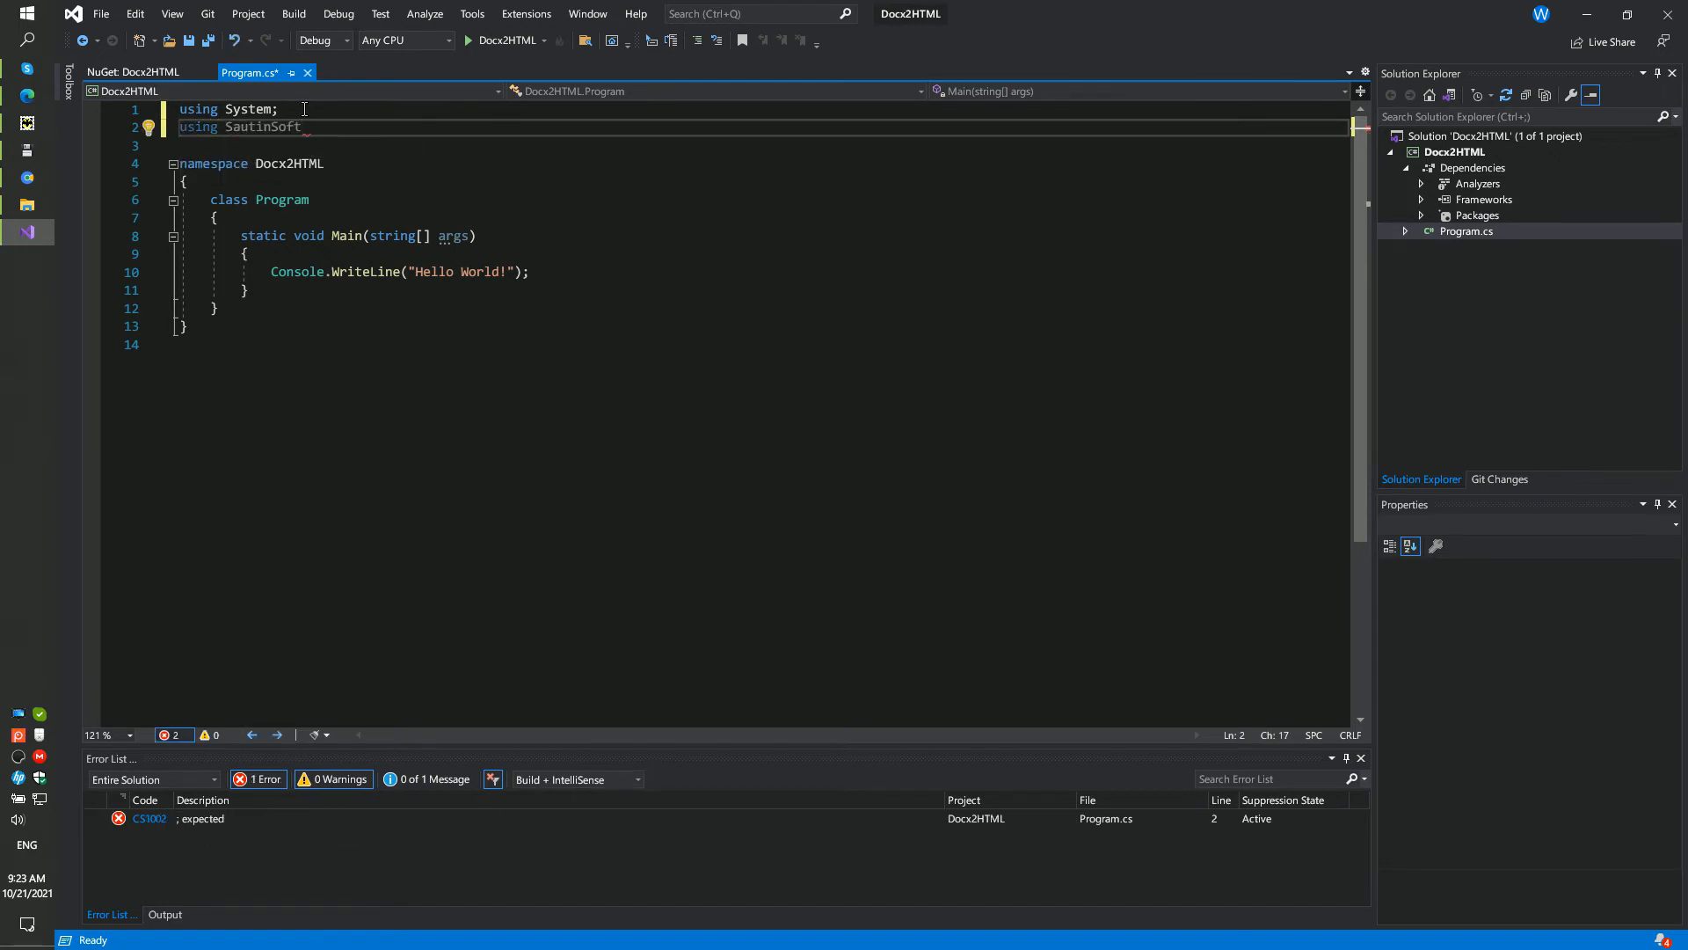
{"action": "type", "text": ";"}
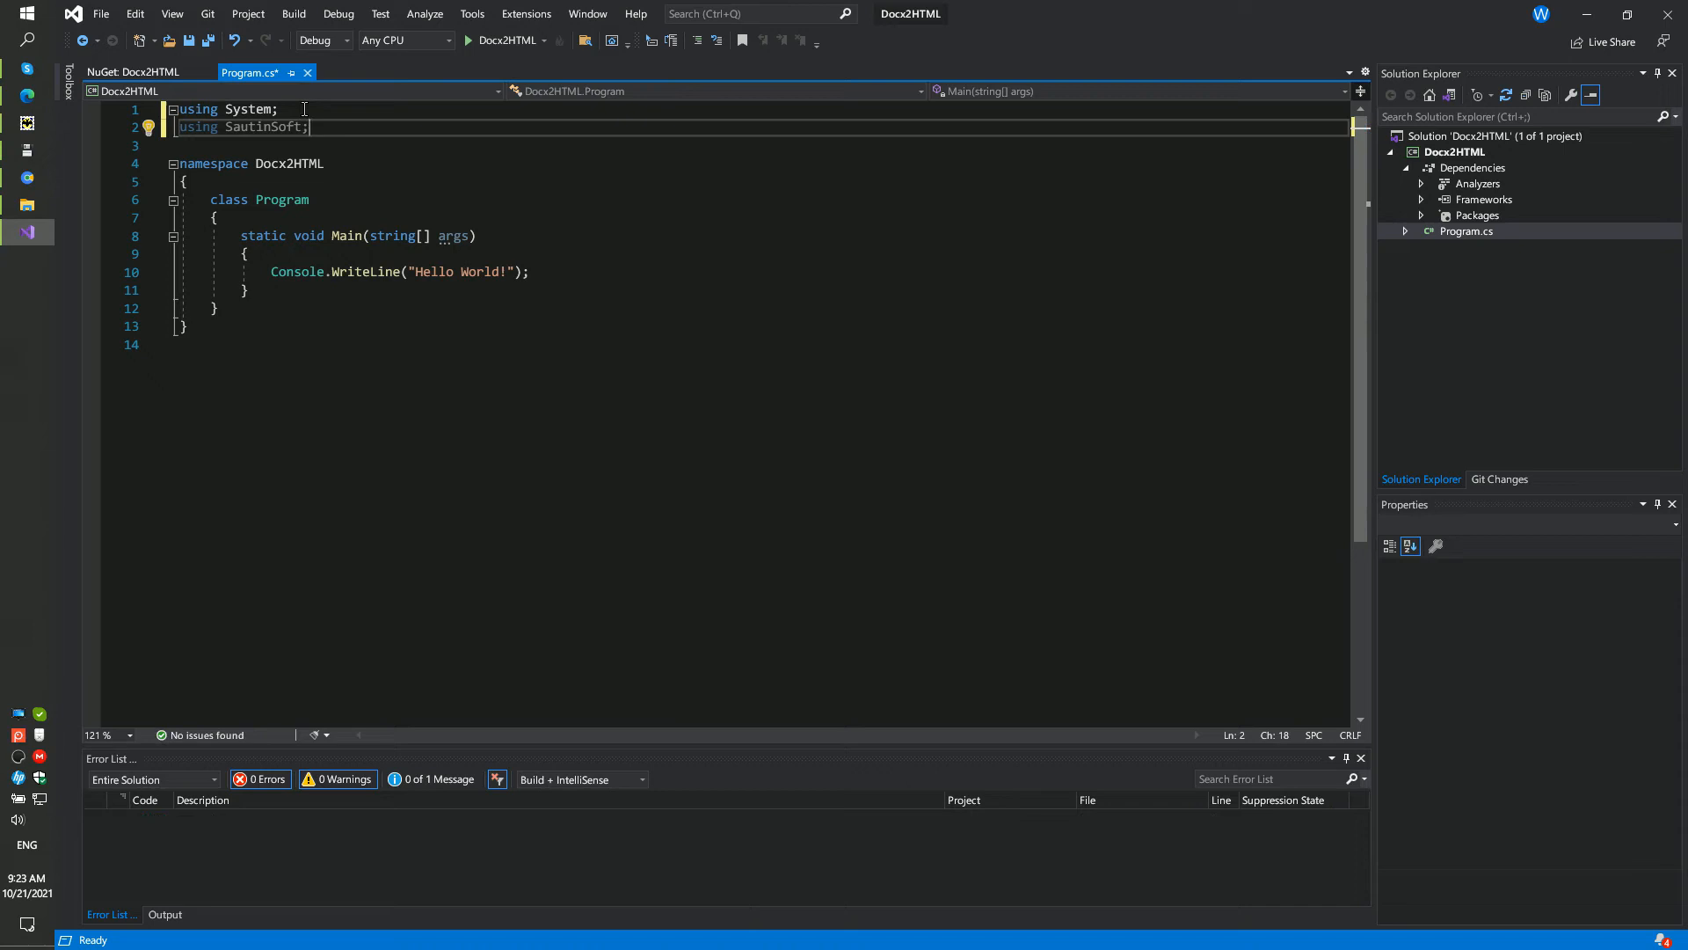
{"action": "left_click", "coordinate": [528, 271]}
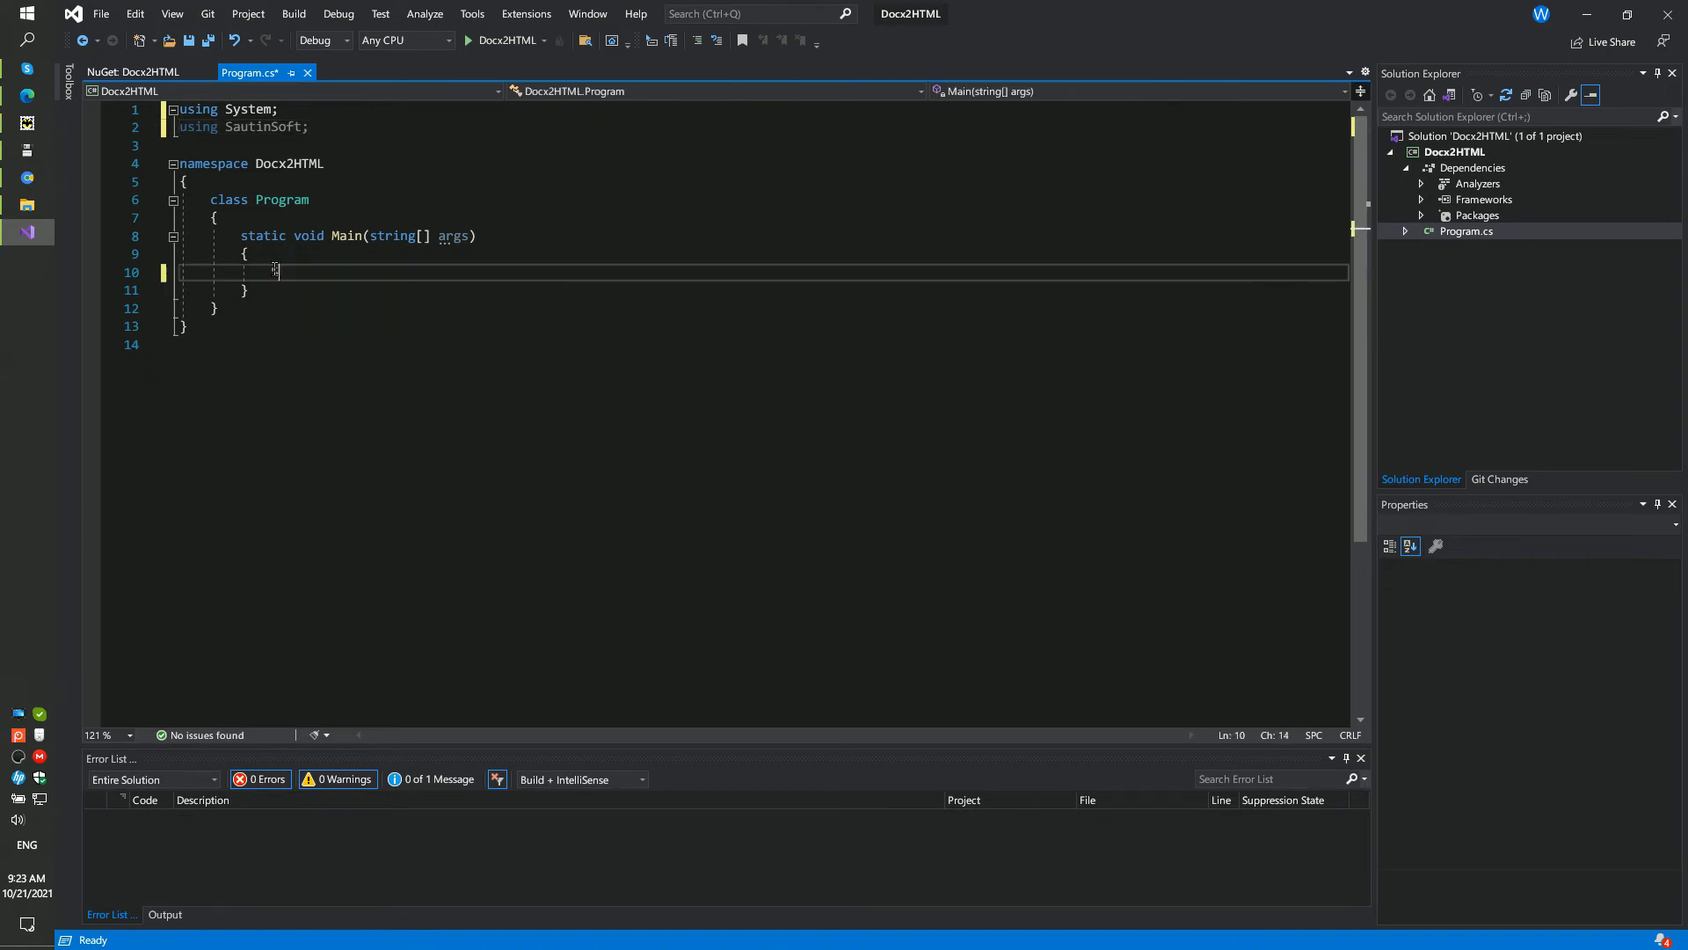
{"action": "type", "text": "Sautin"}
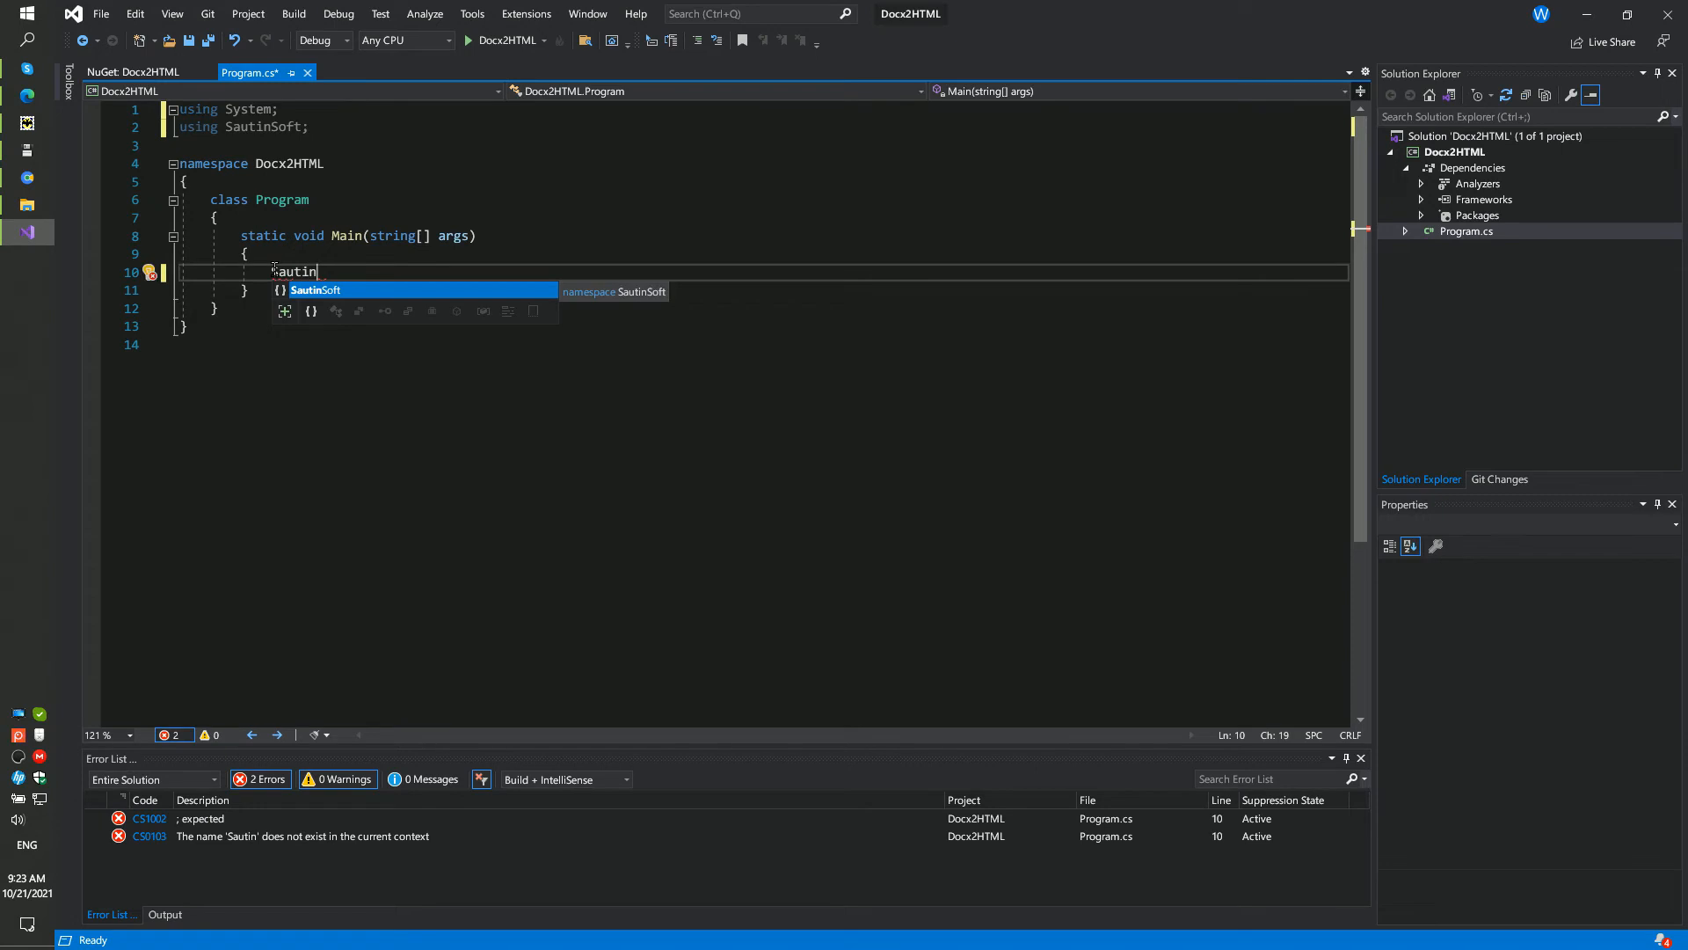
{"action": "type", "text": "Soft.RtfToHtml r"}
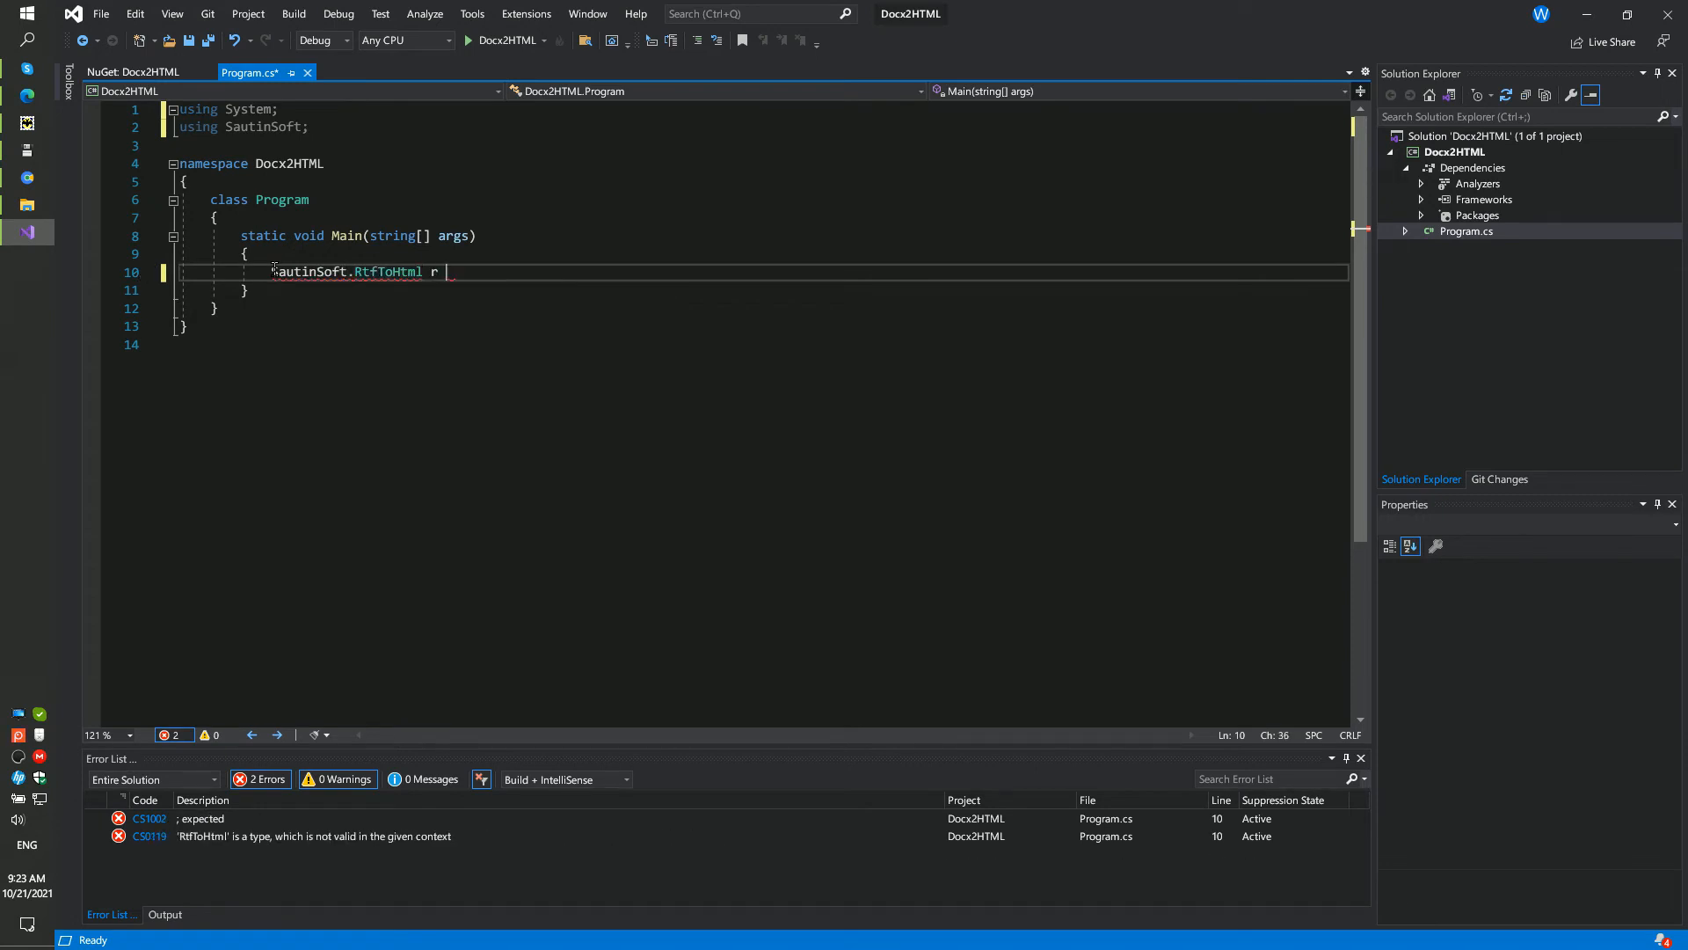
{"action": "type", "text": "= new"}
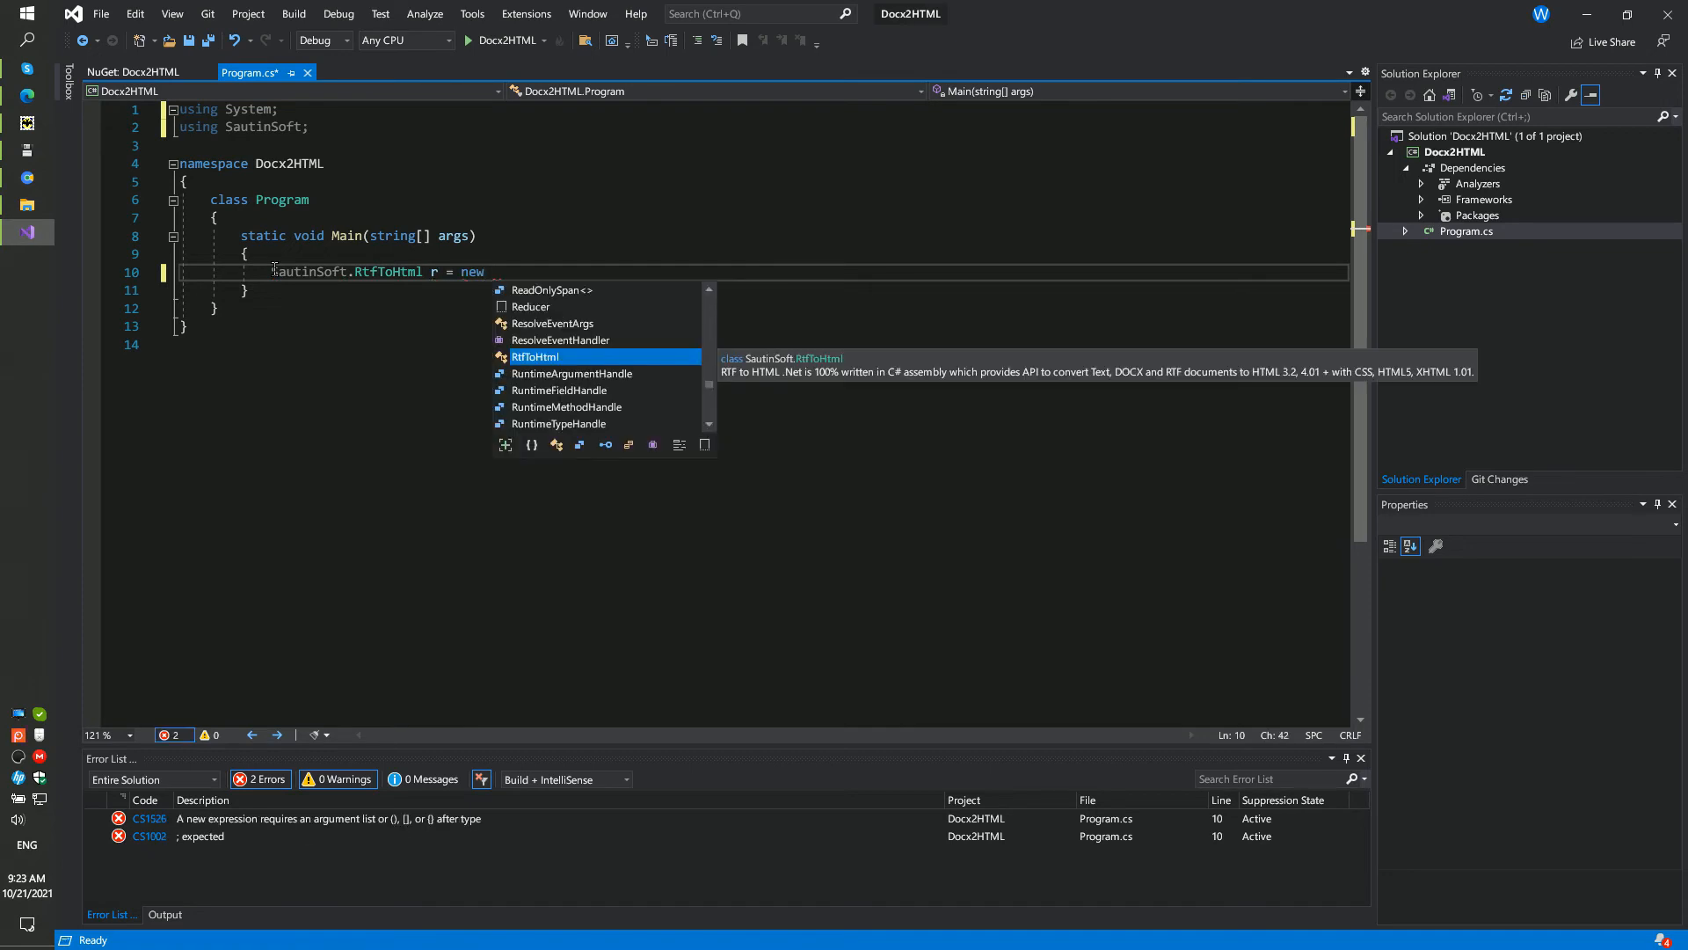
{"action": "type", "text": "SautinSoft.RtfToHtml"}
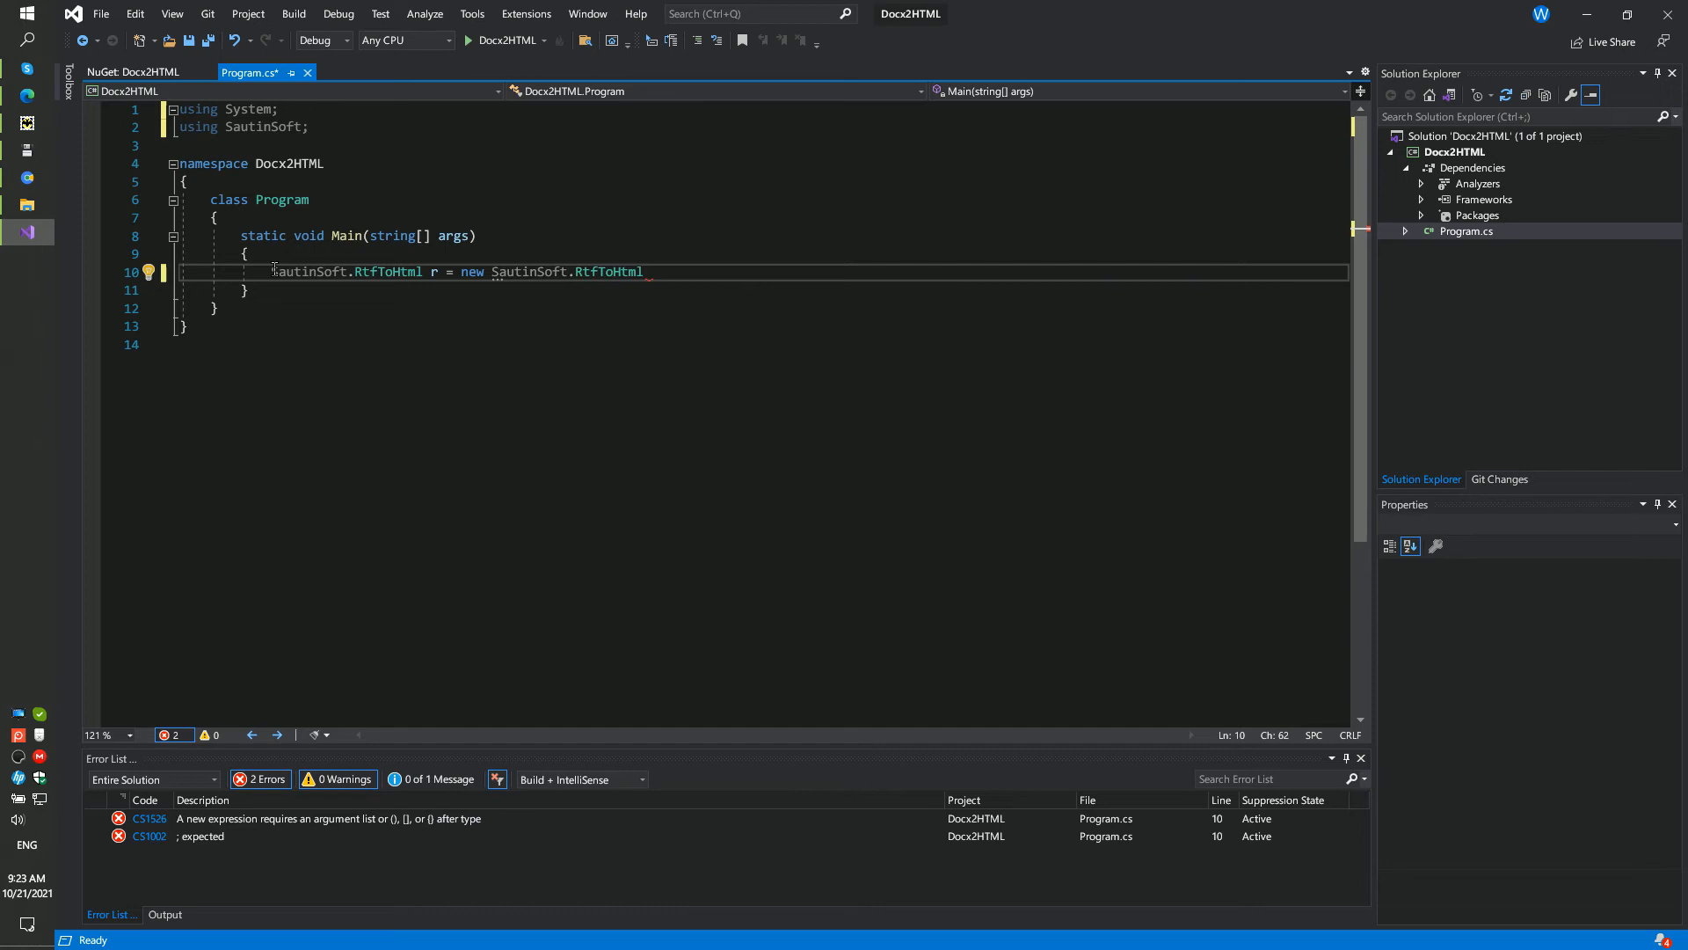
{"action": "type", "text": "();"}
{"action": "type", "text": "r."}
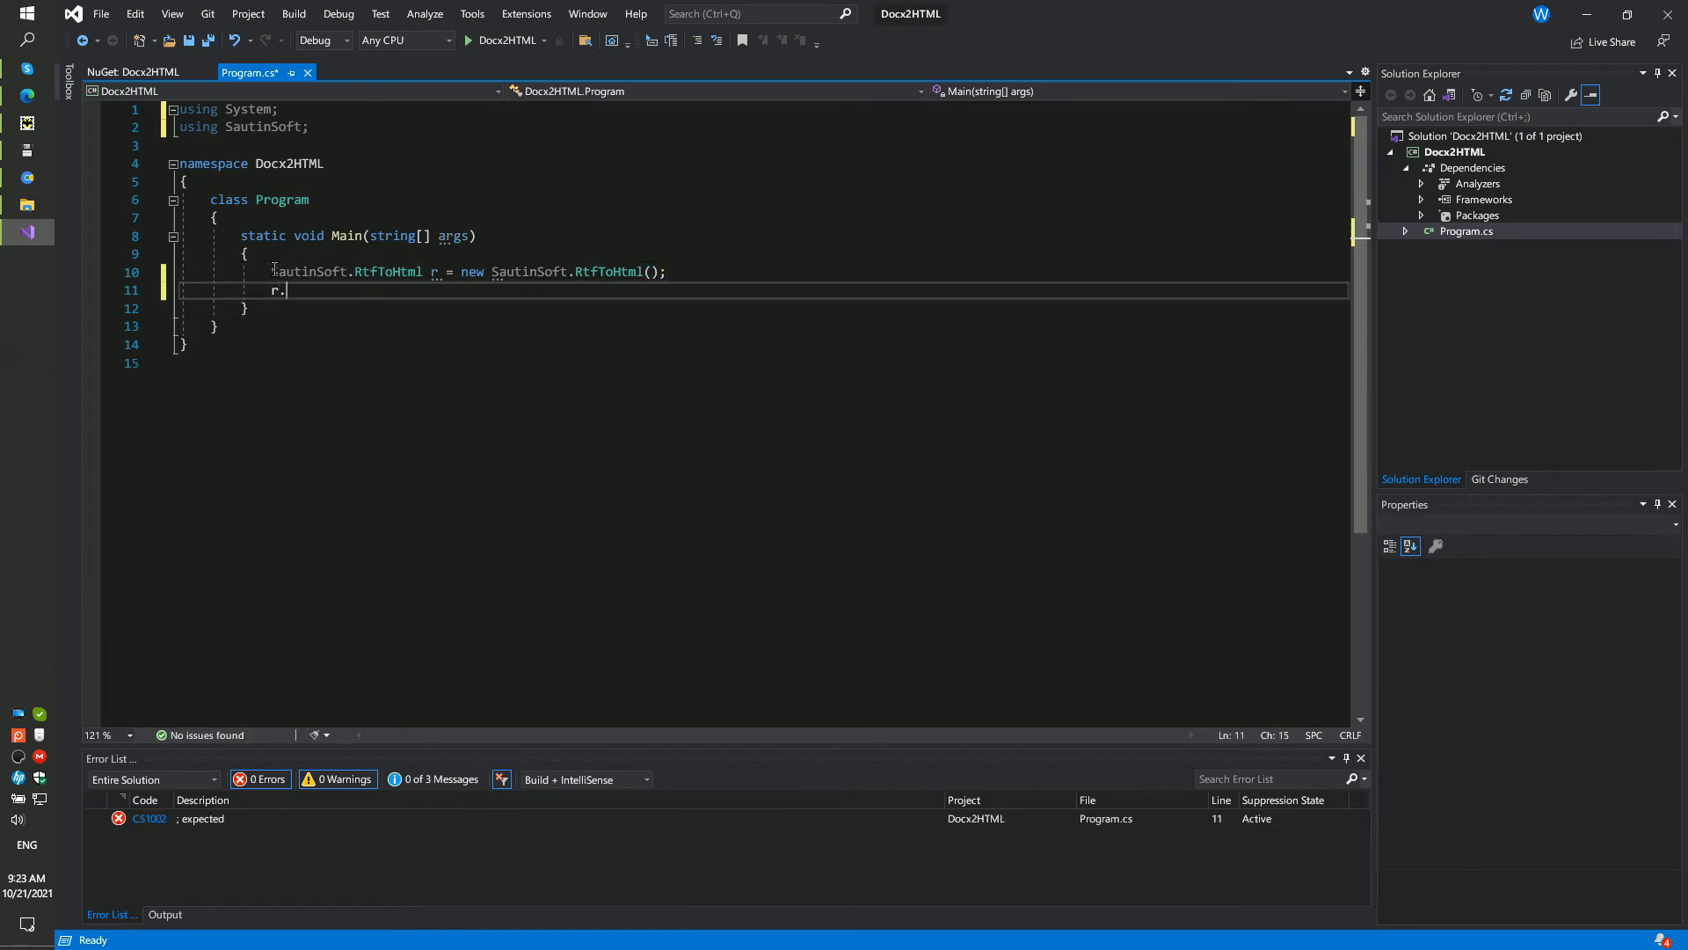
Begin the r.OpenDocx call and bring up the D:\Work folder holding example.docx
{"action": "type", "text": "open"}
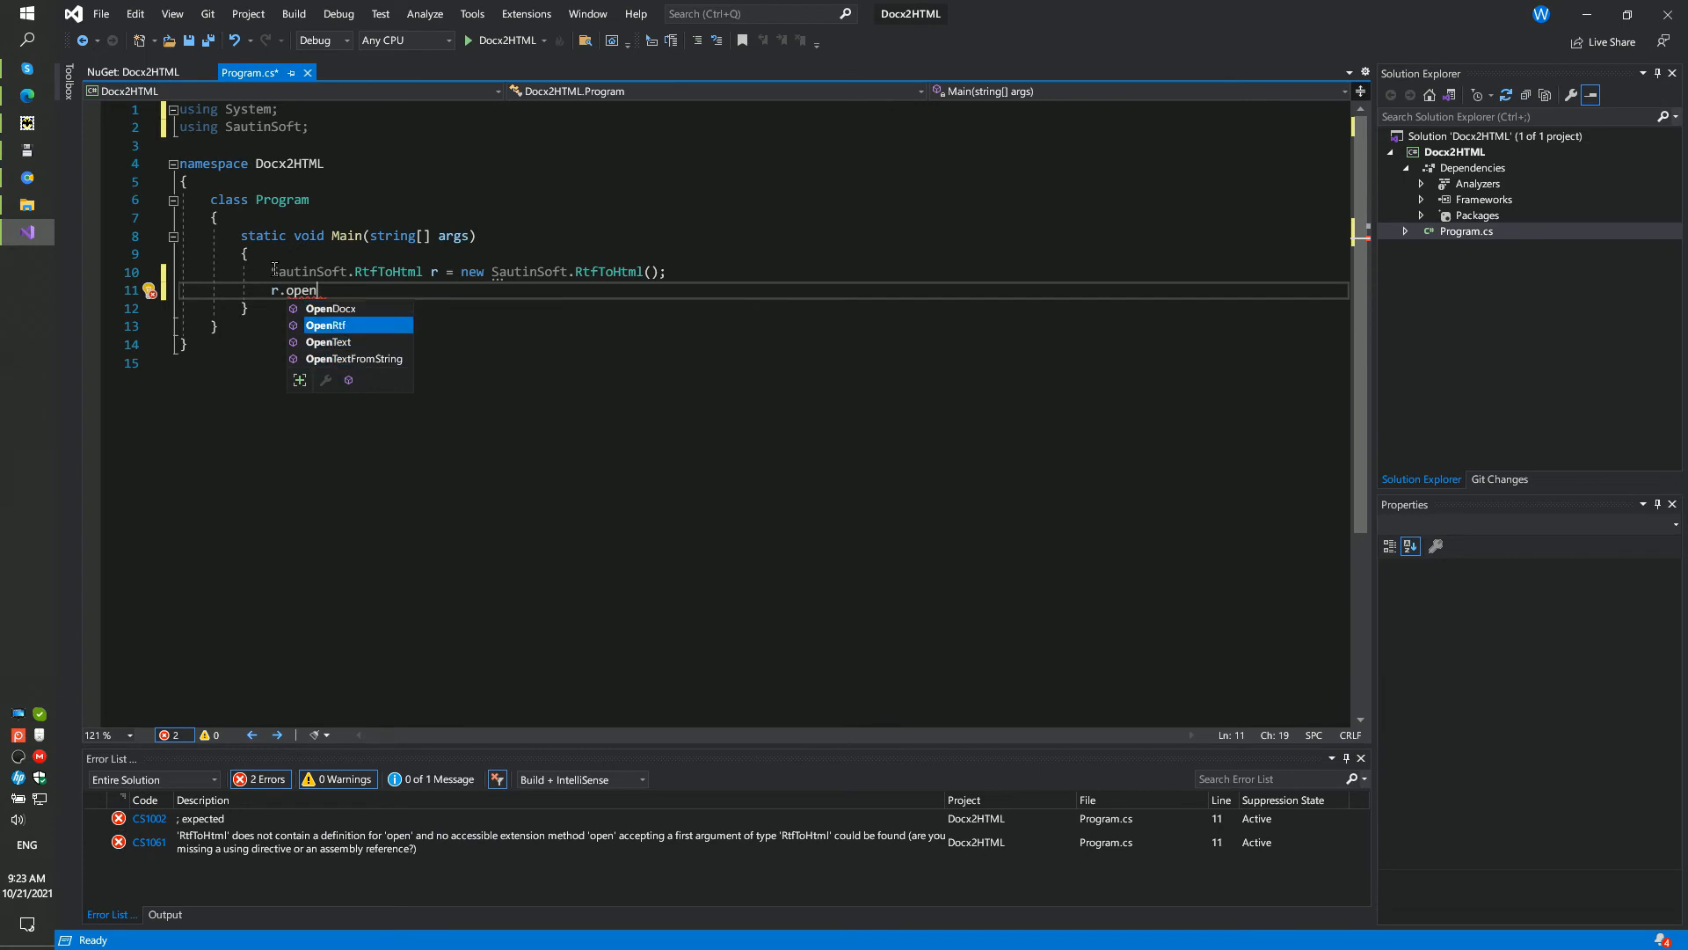
{"action": "left_click", "coordinate": [331, 308]}
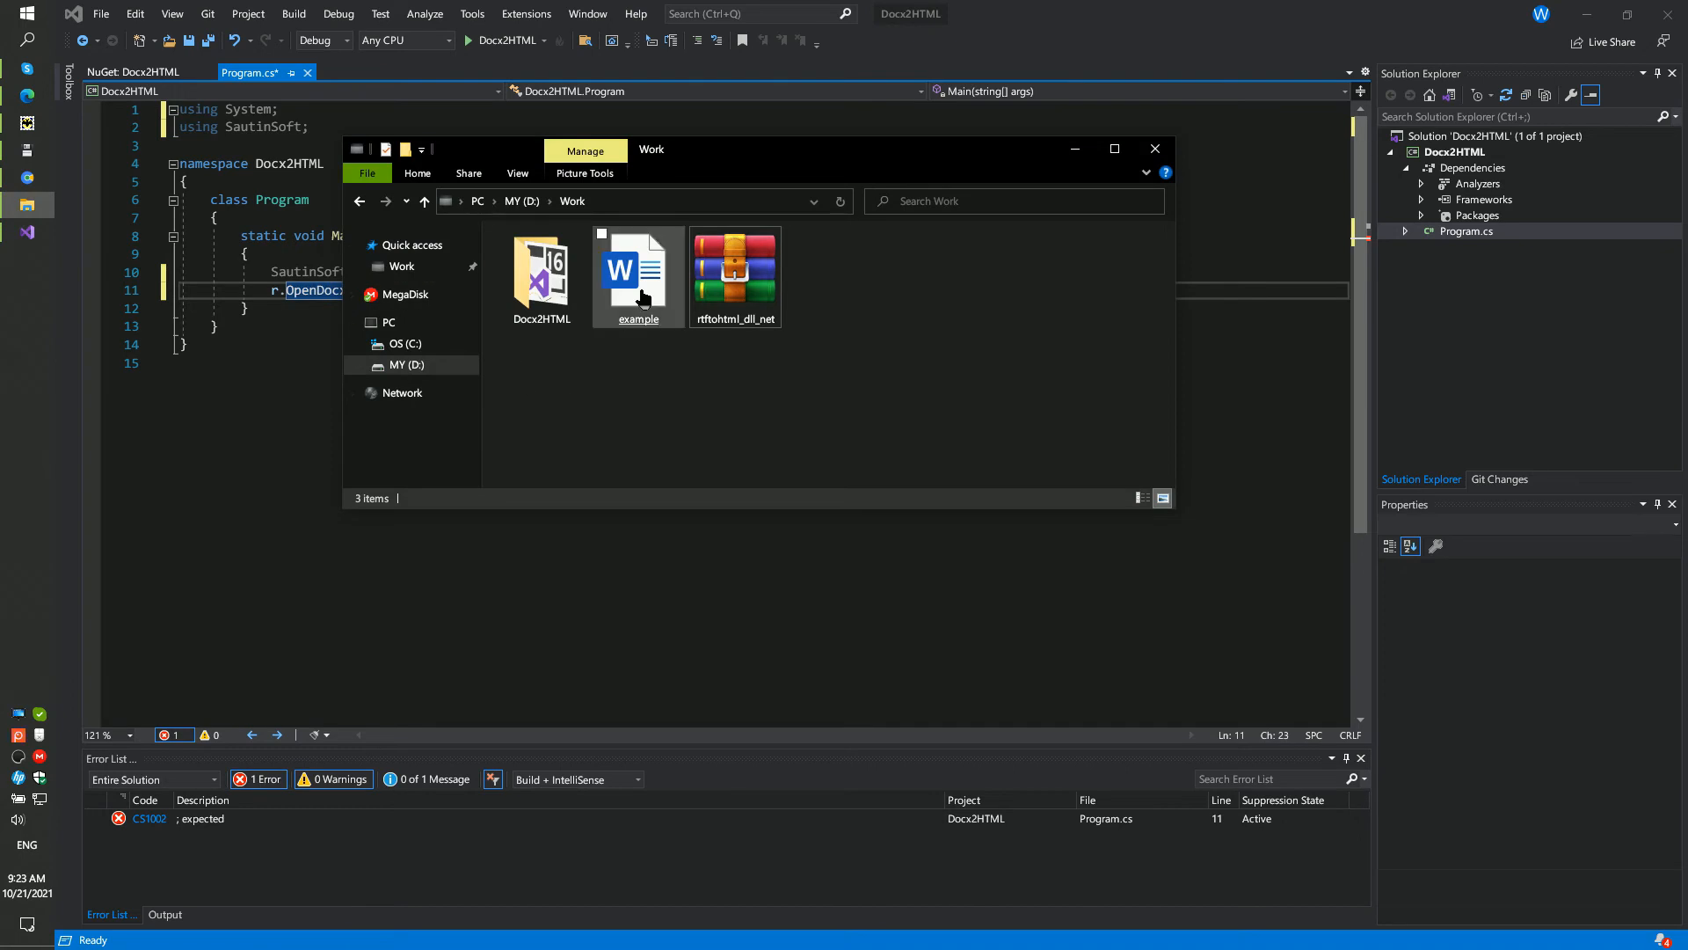
Review example.docx in Microsoft Word by scrolling through its content
{"action": "double_click", "coordinate": [637, 267]}
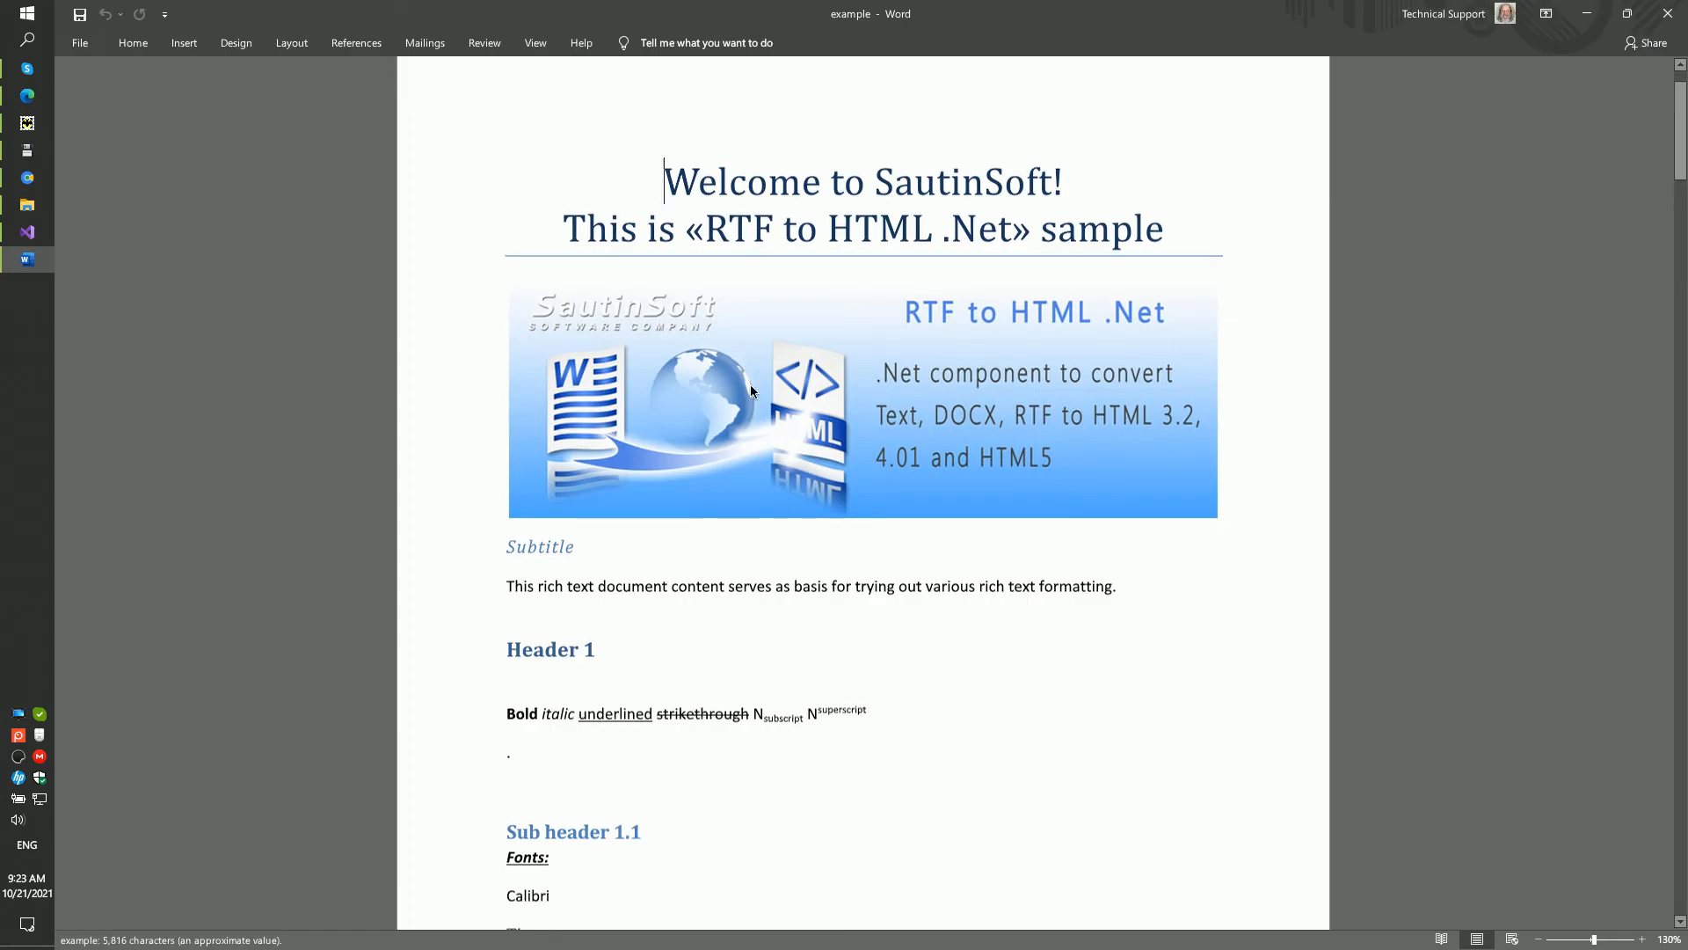
{"action": "scroll", "scroll_direction": "down", "scroll_amount": 3}
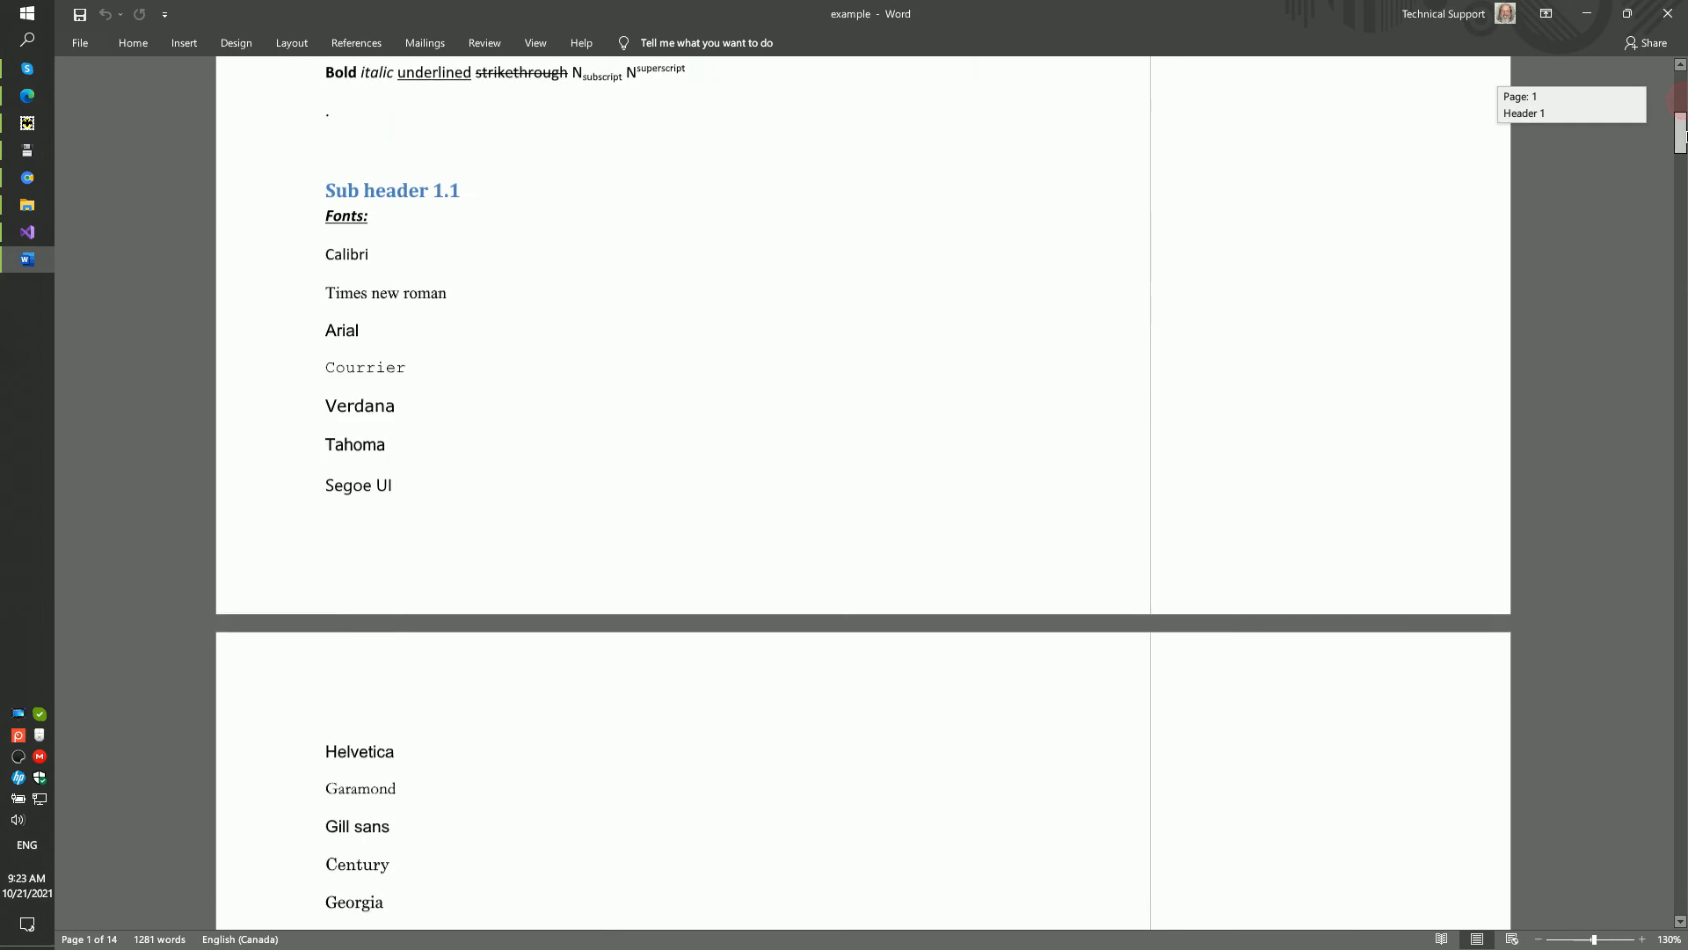
{"action": "scroll", "scroll_direction": "down", "scroll_amount": 3}
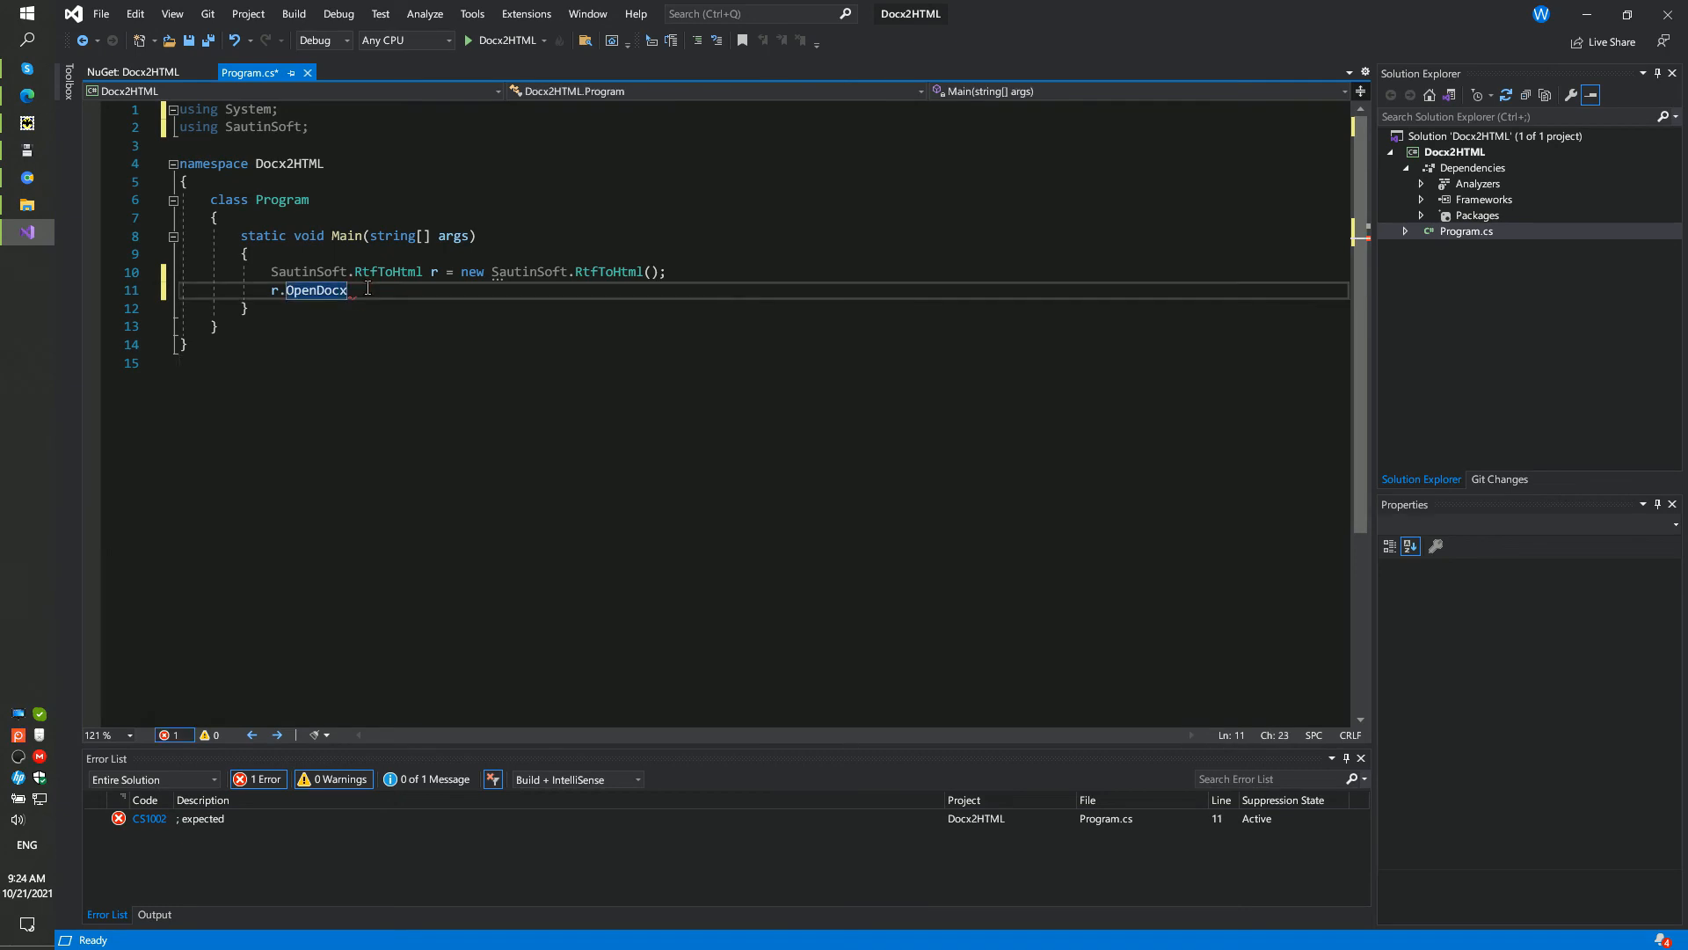
Complete r.OpenDocx(@"d:\Work\example.docx"); on line 11
{"action": "type", "text": "()"}
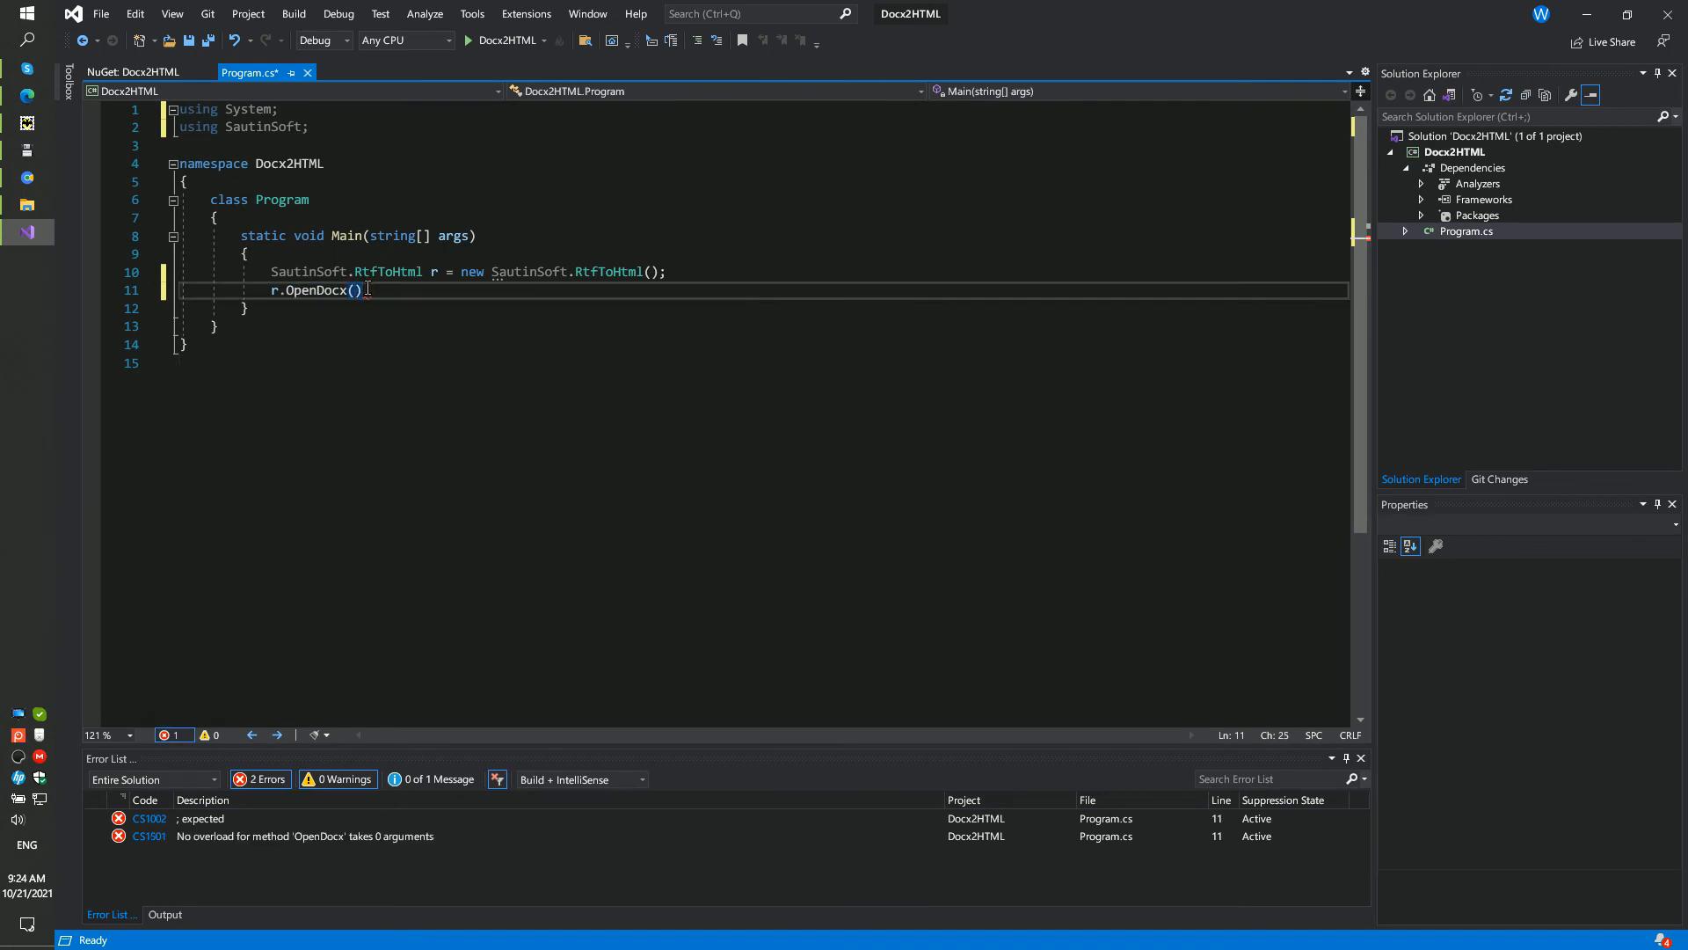
{"action": "type", "text": "@"}
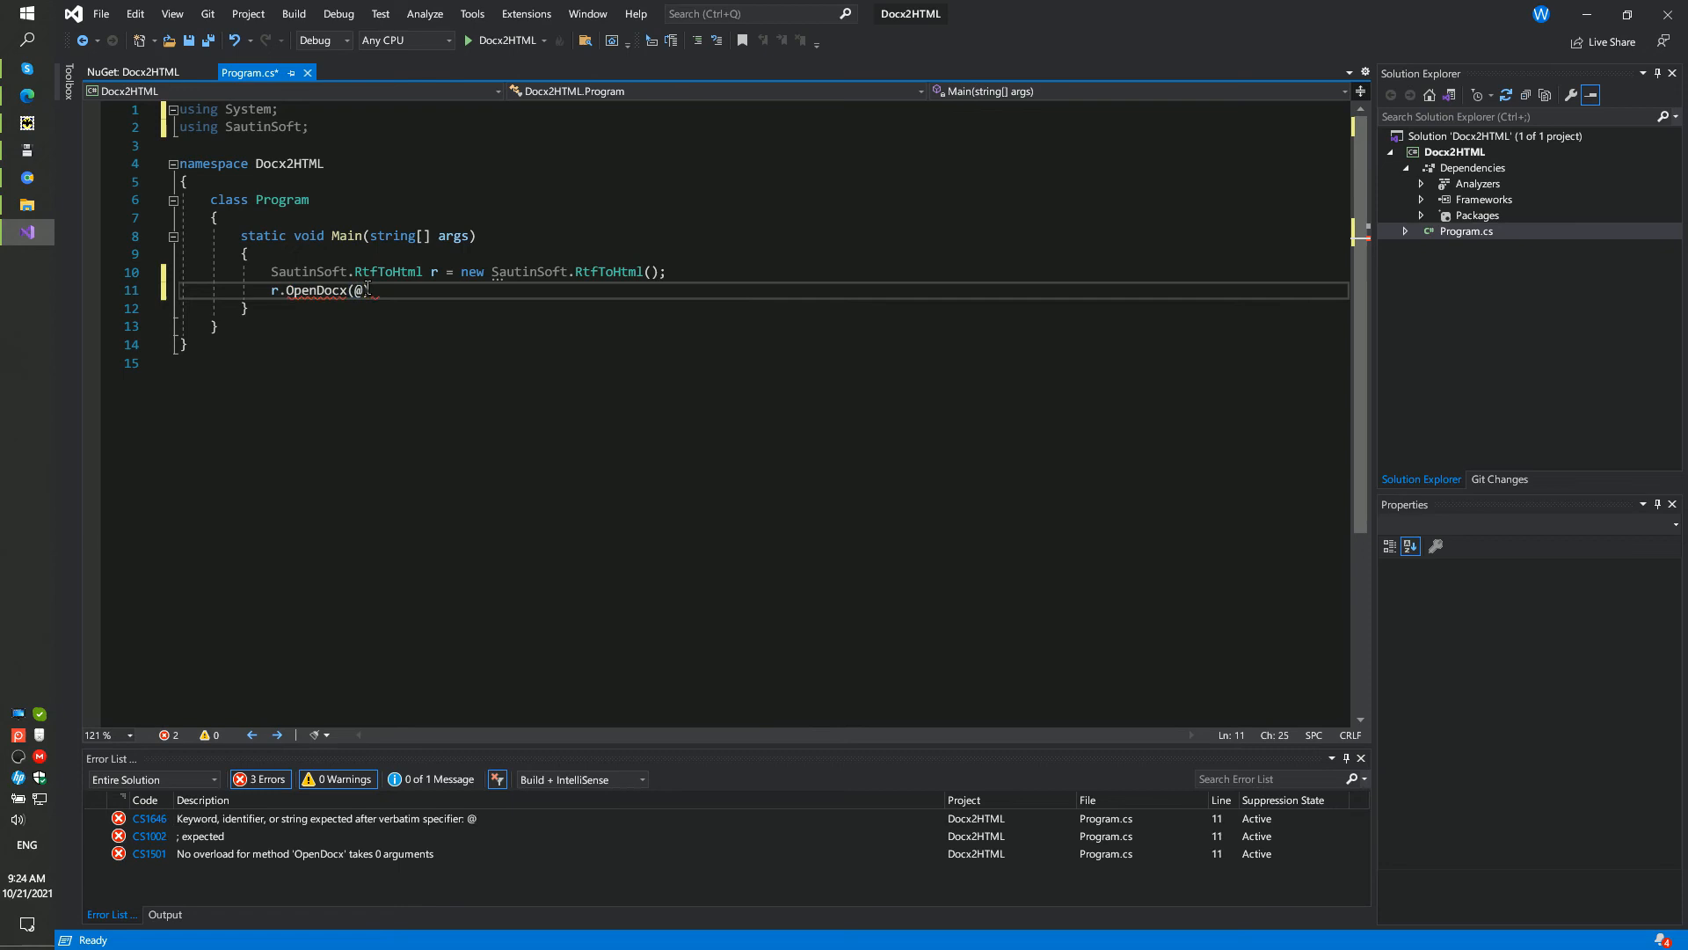
{"action": "type", "text": "\"d:"}
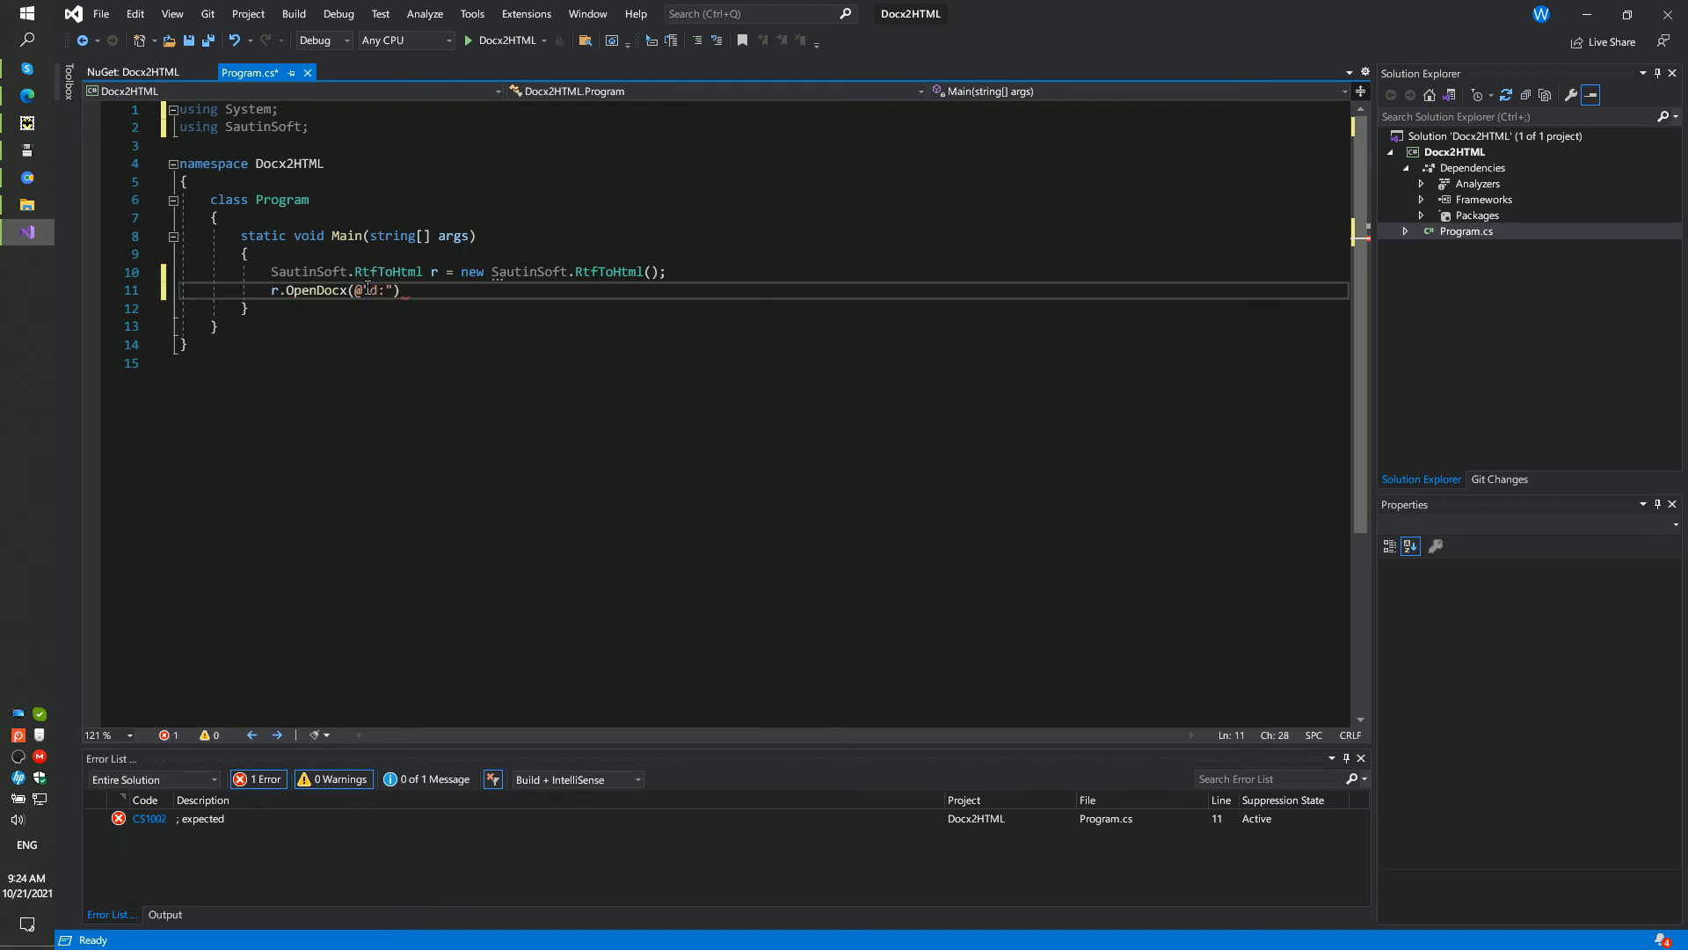
{"action": "type", "text": "\\Work\\e"}
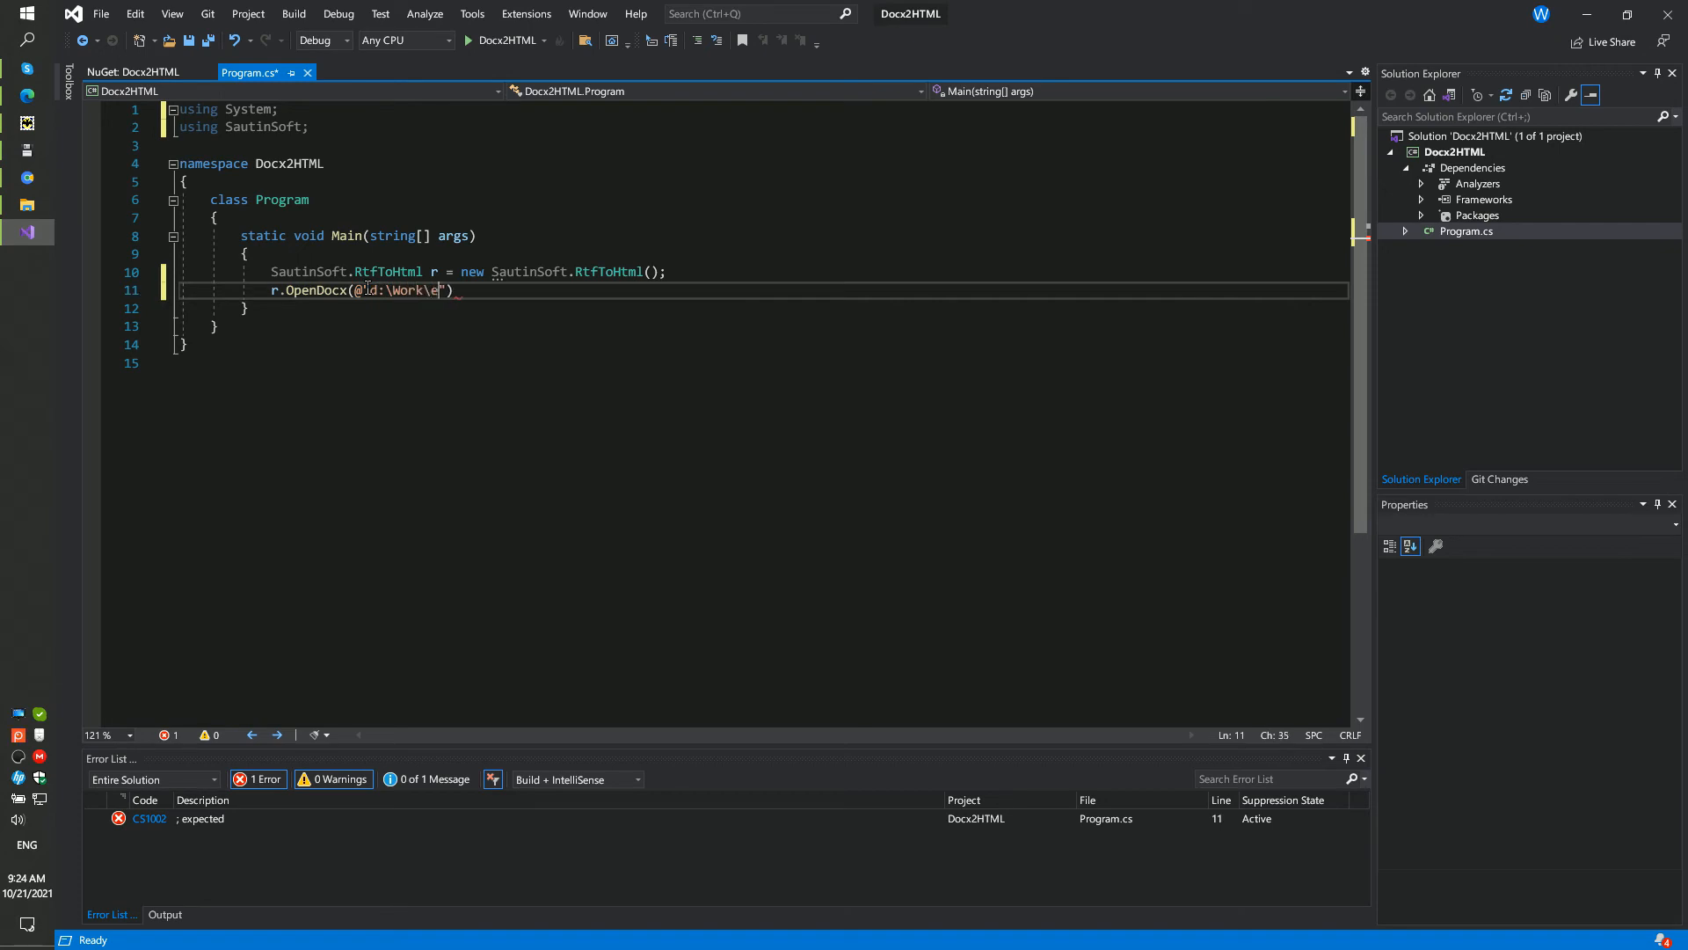
{"action": "type", "text": "xample.docx"}
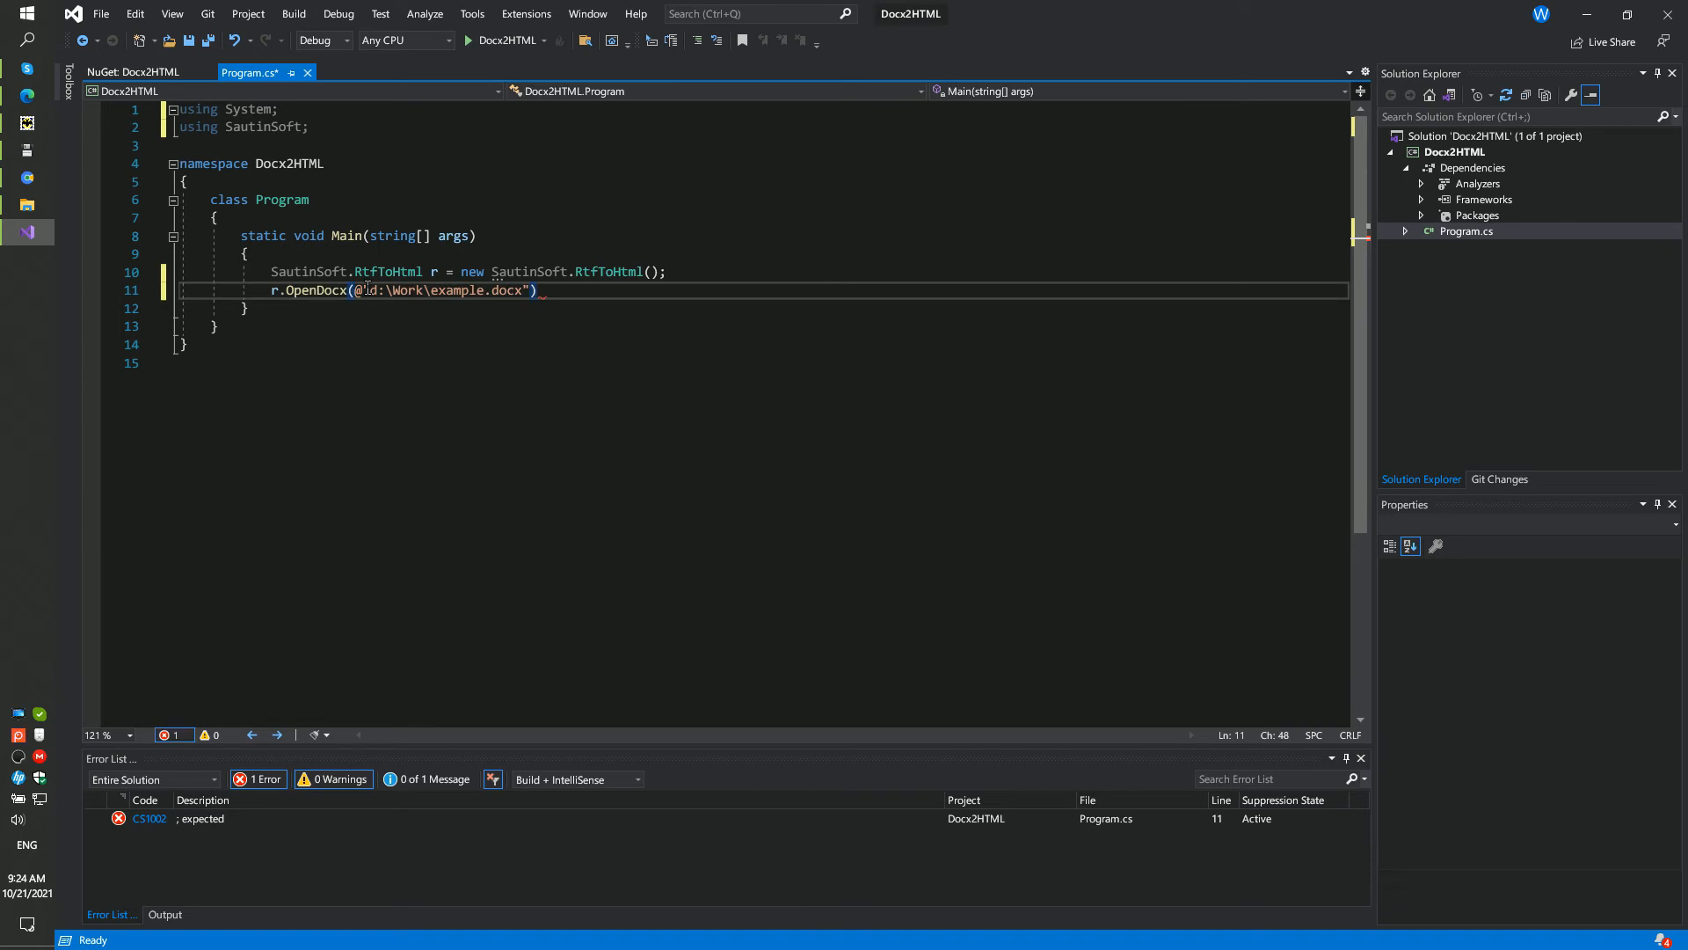
{"action": "type", "text": ";"}
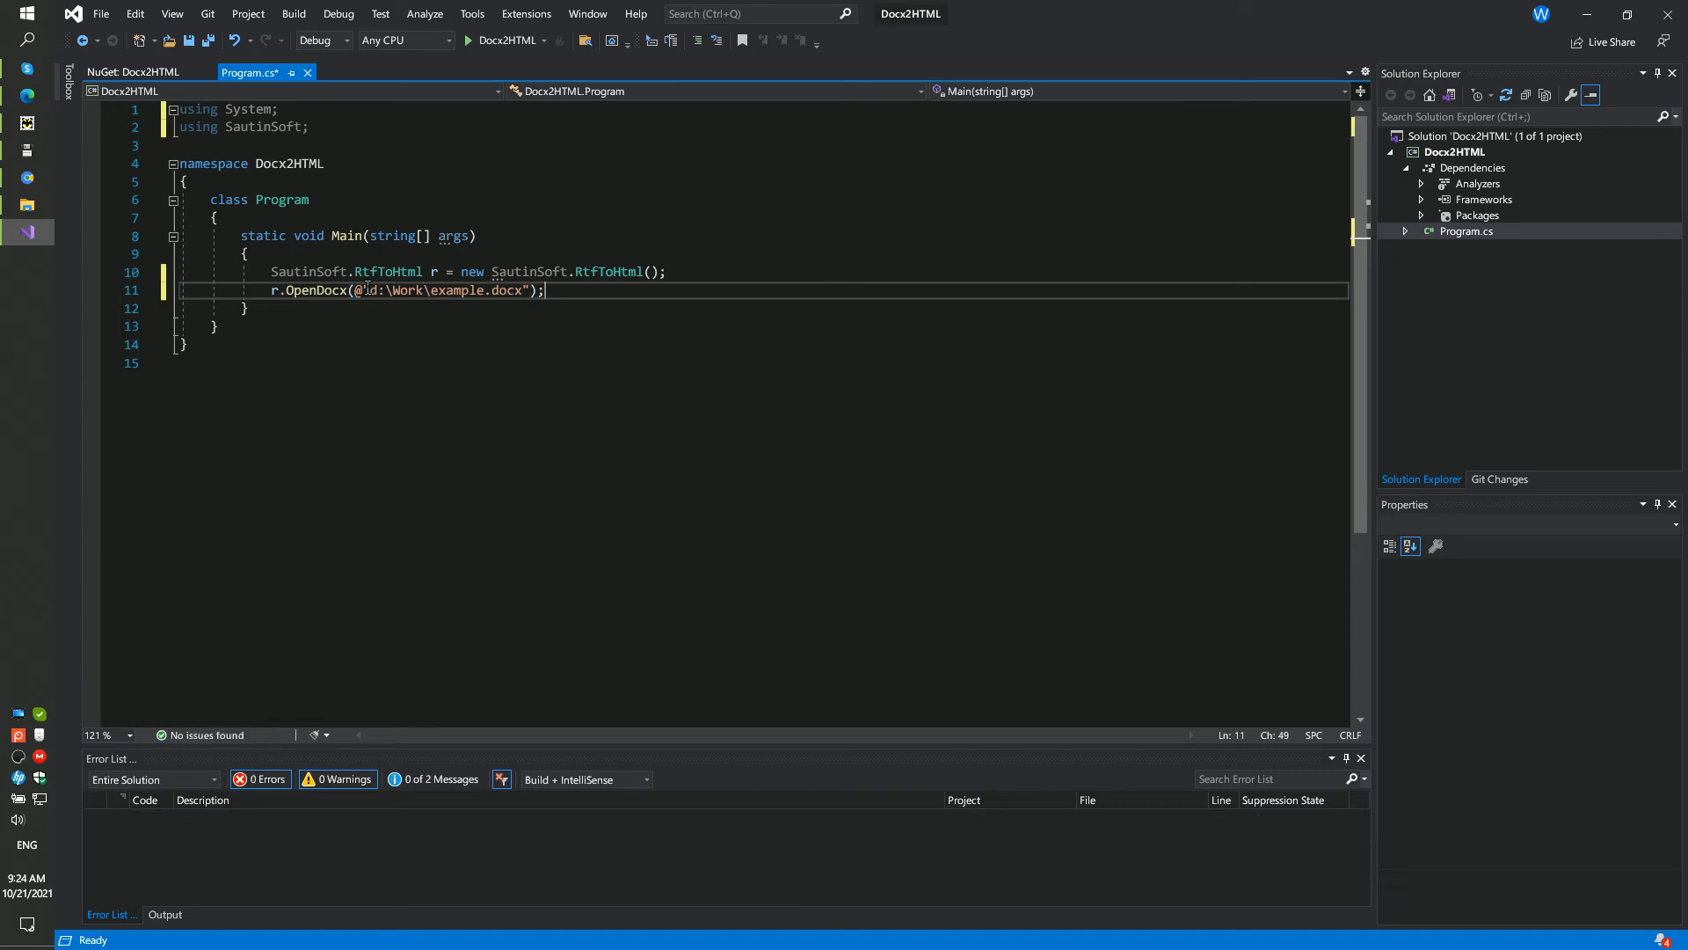
Add r.OutputFormat = SautinSoft.RtfToHtml.eOutputFormat.HTML_5; on line 12
{"action": "type", "text": "r."}
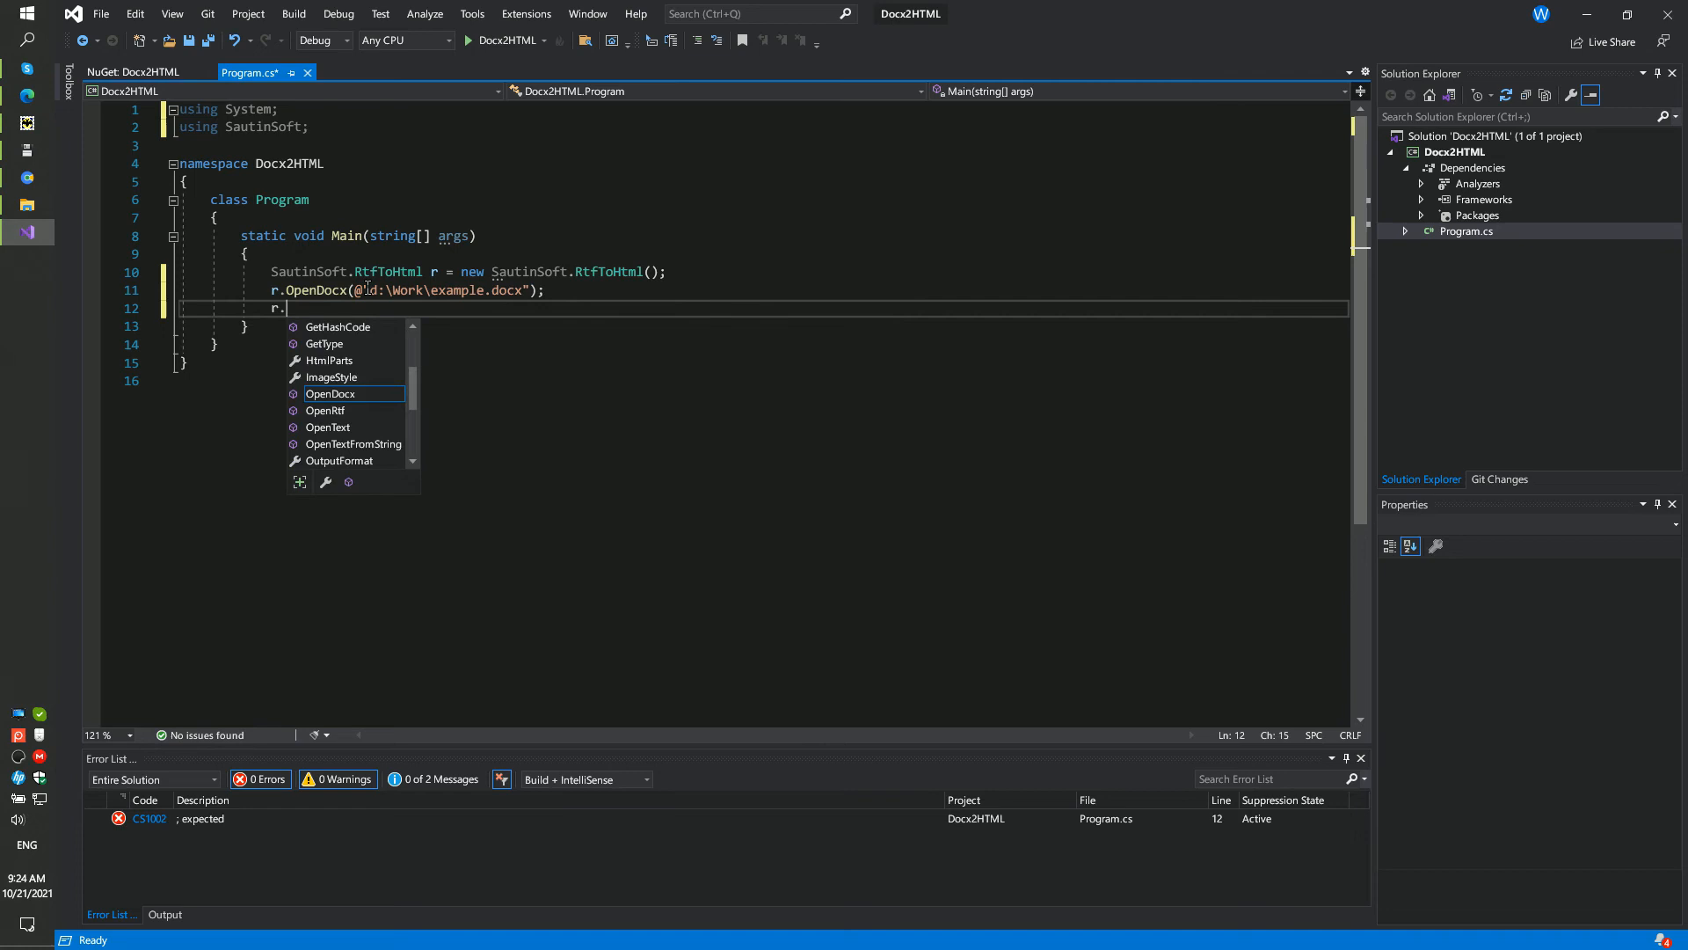
{"action": "type", "text": "ouj"}
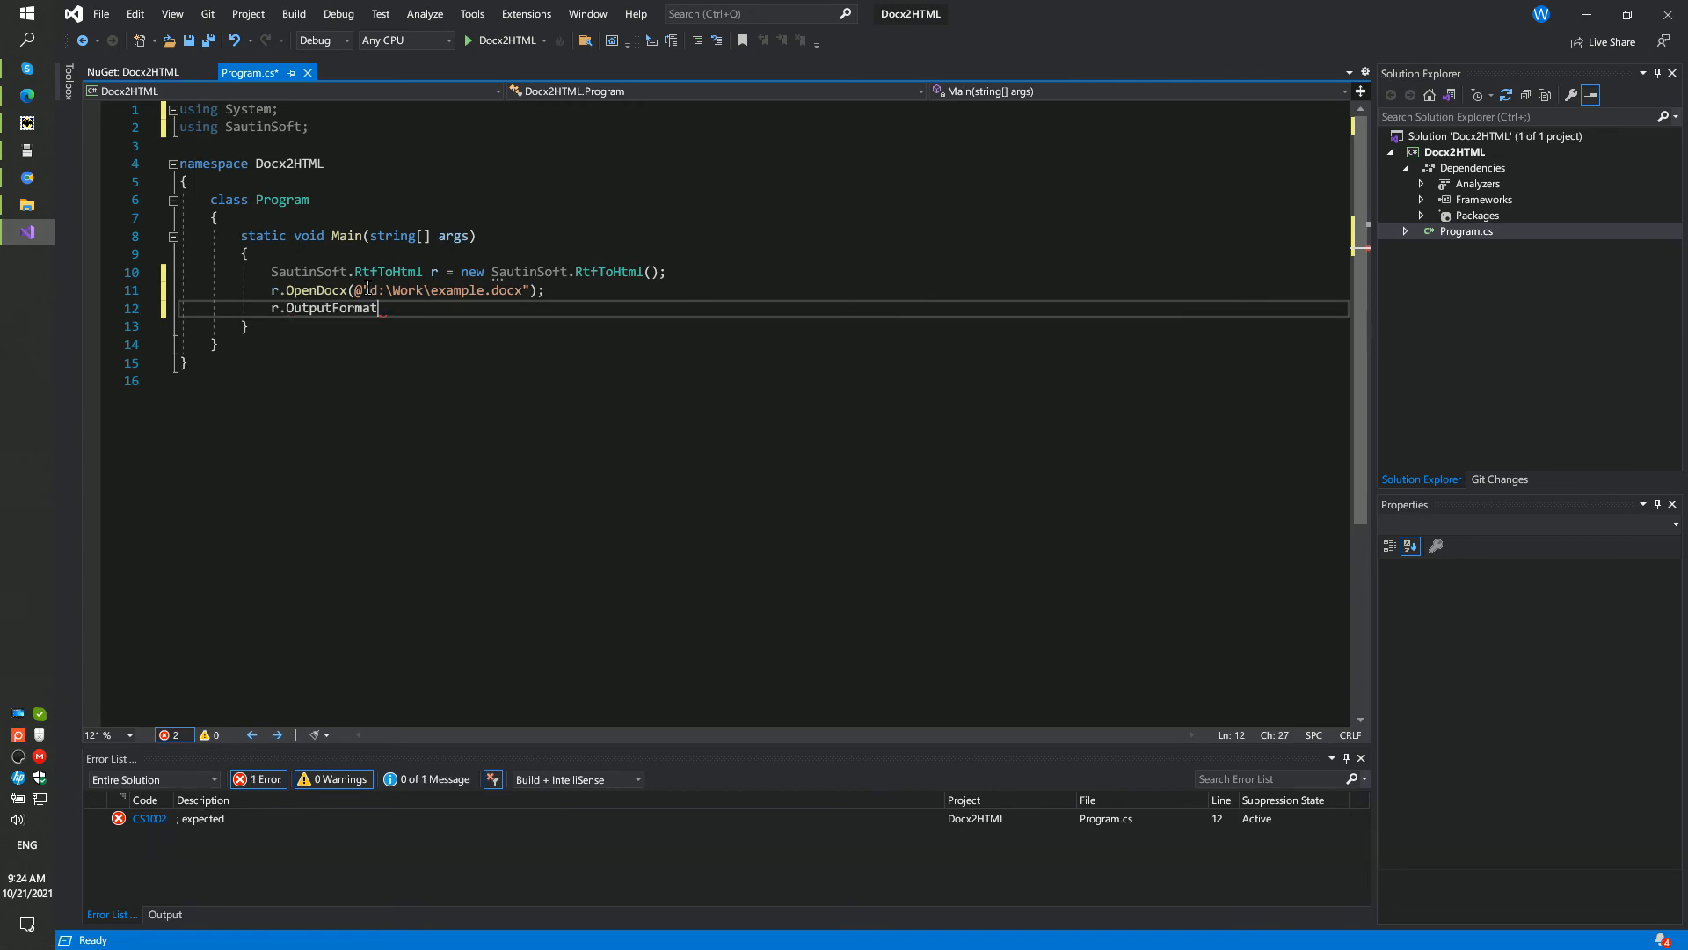
{"action": "type", "text": "= sa"}
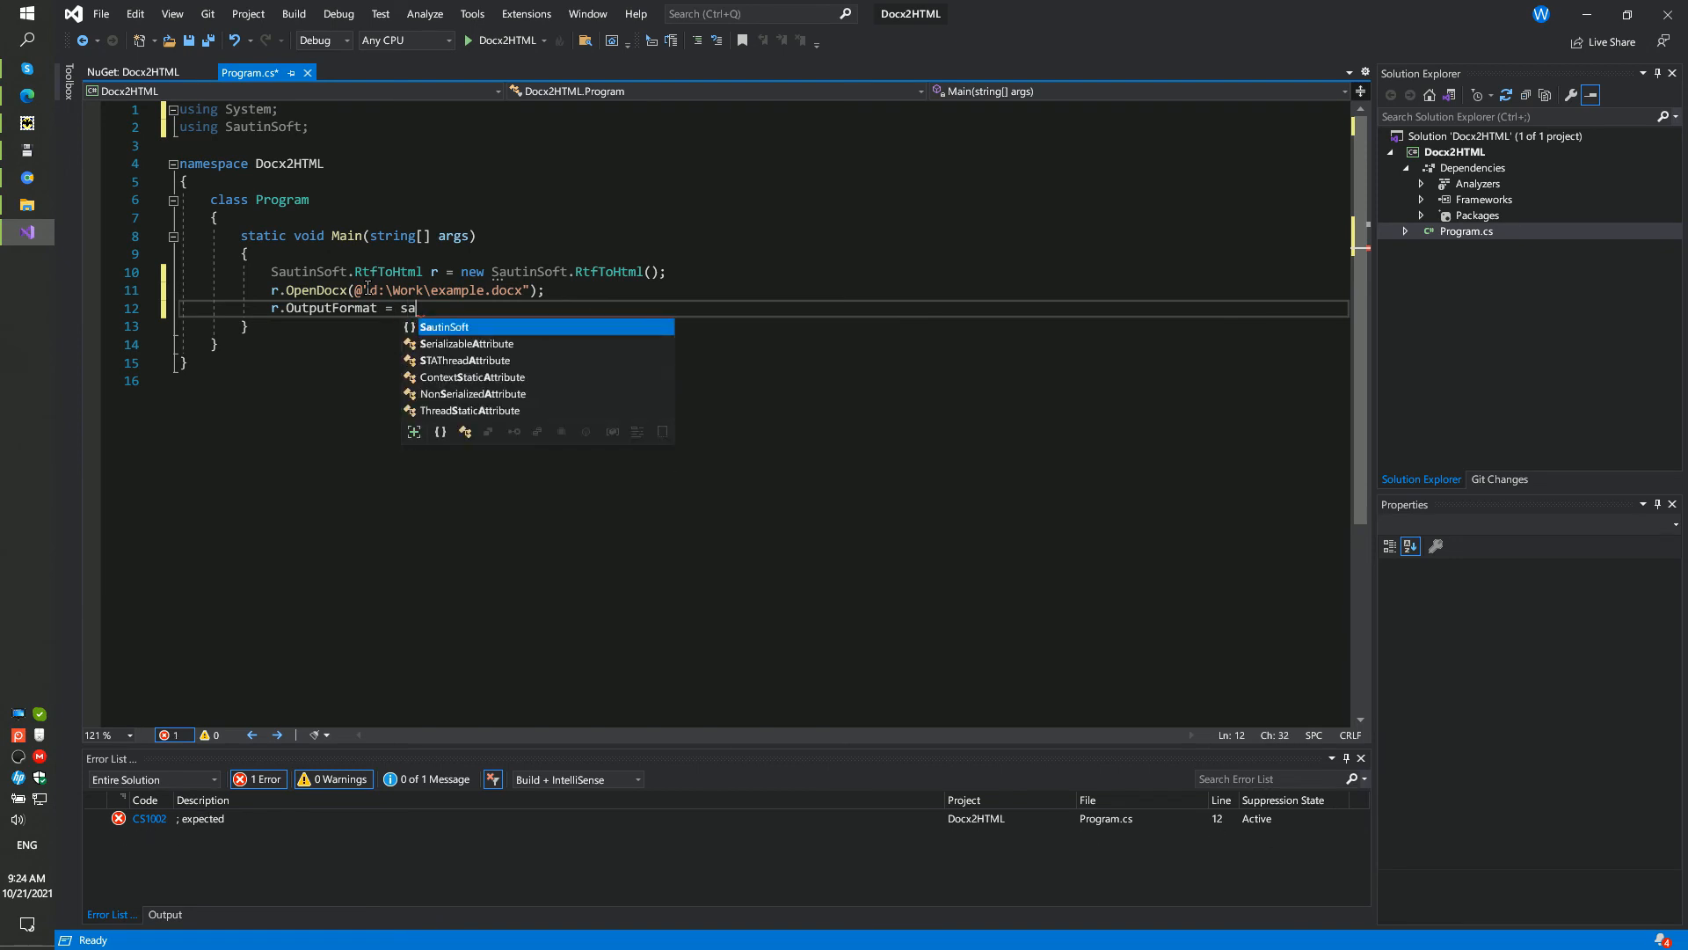
{"action": "type", "text": "utinSoft.RtfToHtml."}
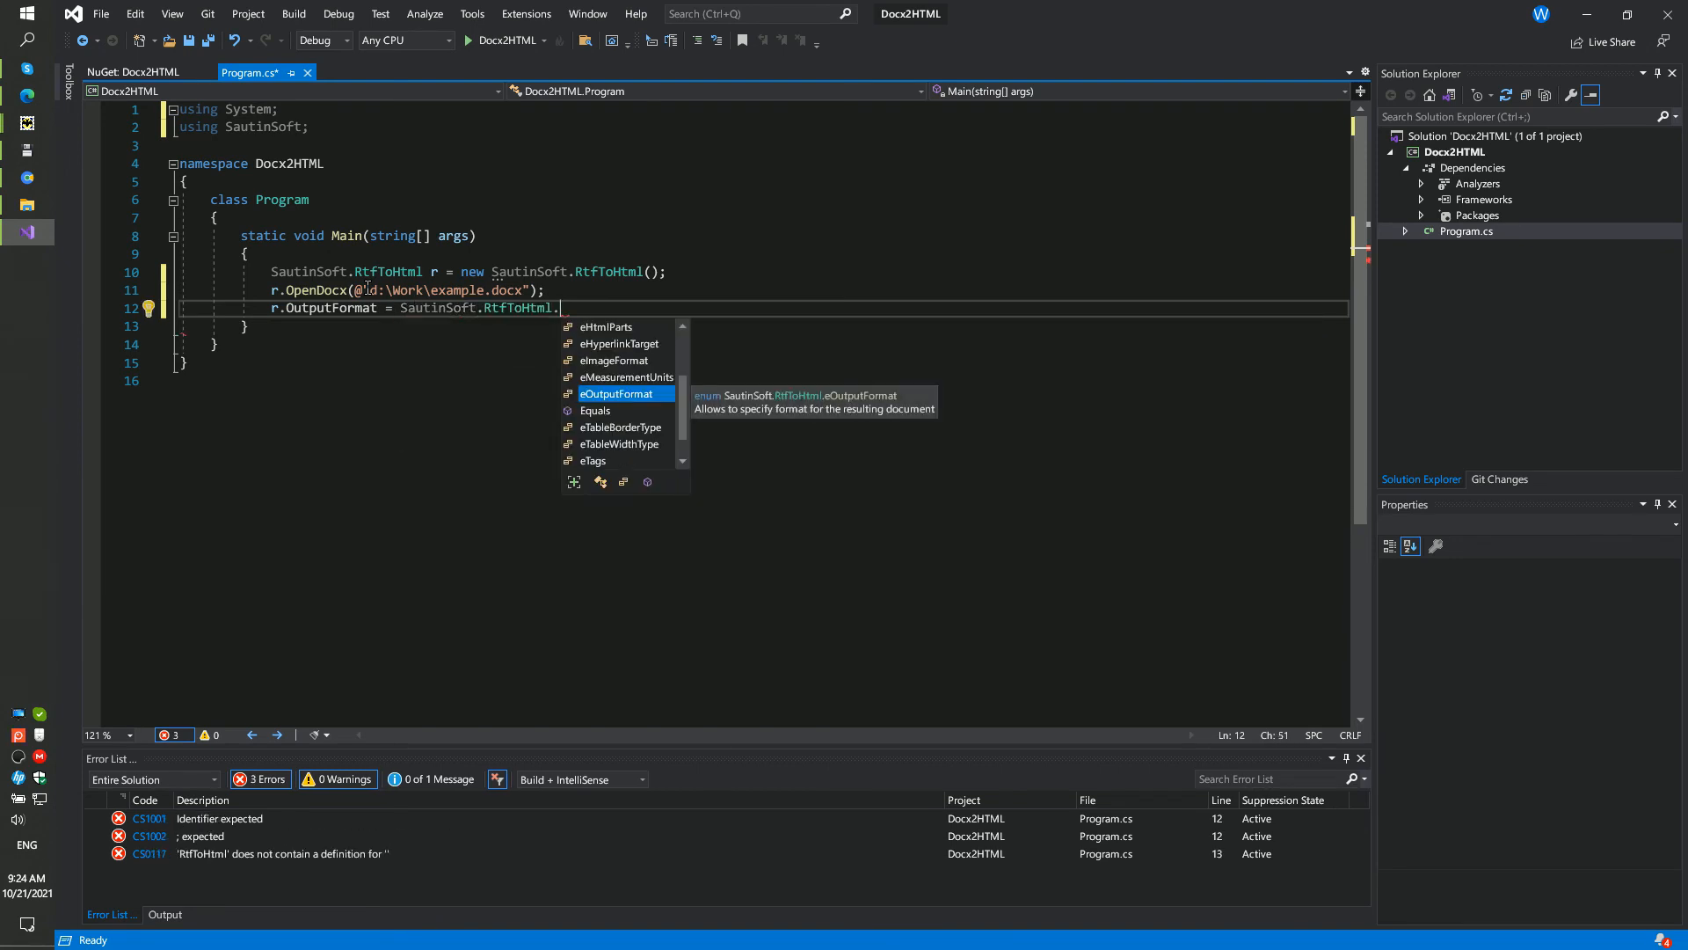
{"action": "type", "text": "eOutputFormat\\"}
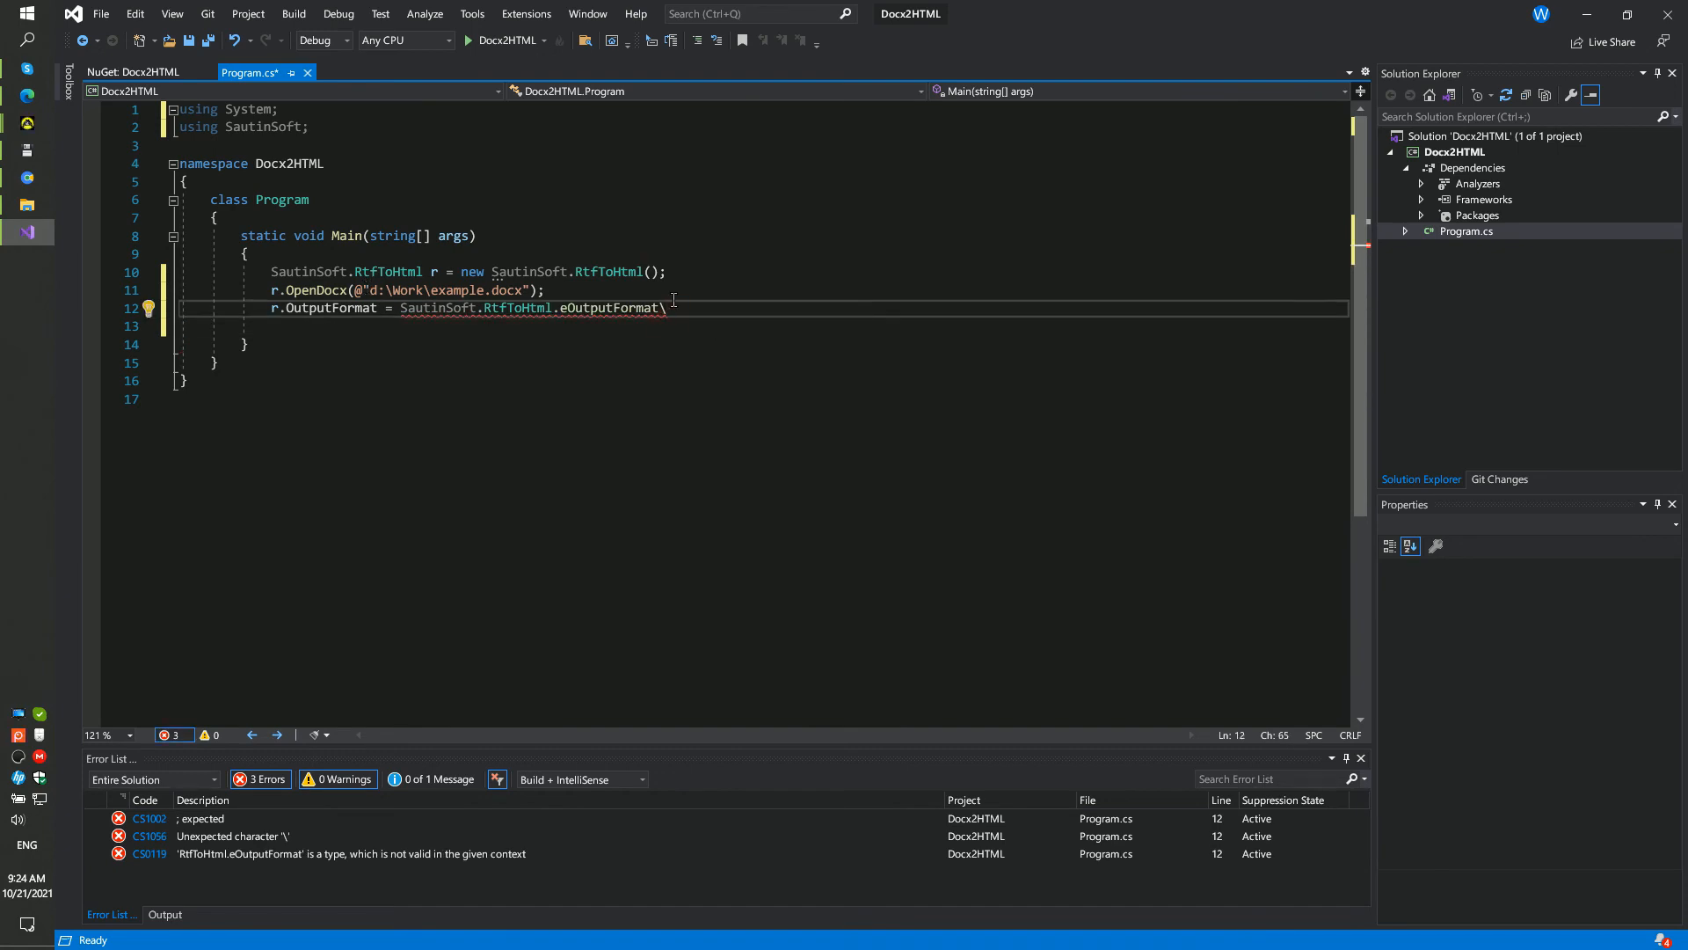
{"action": "type", "text": ".HTML_5;"}
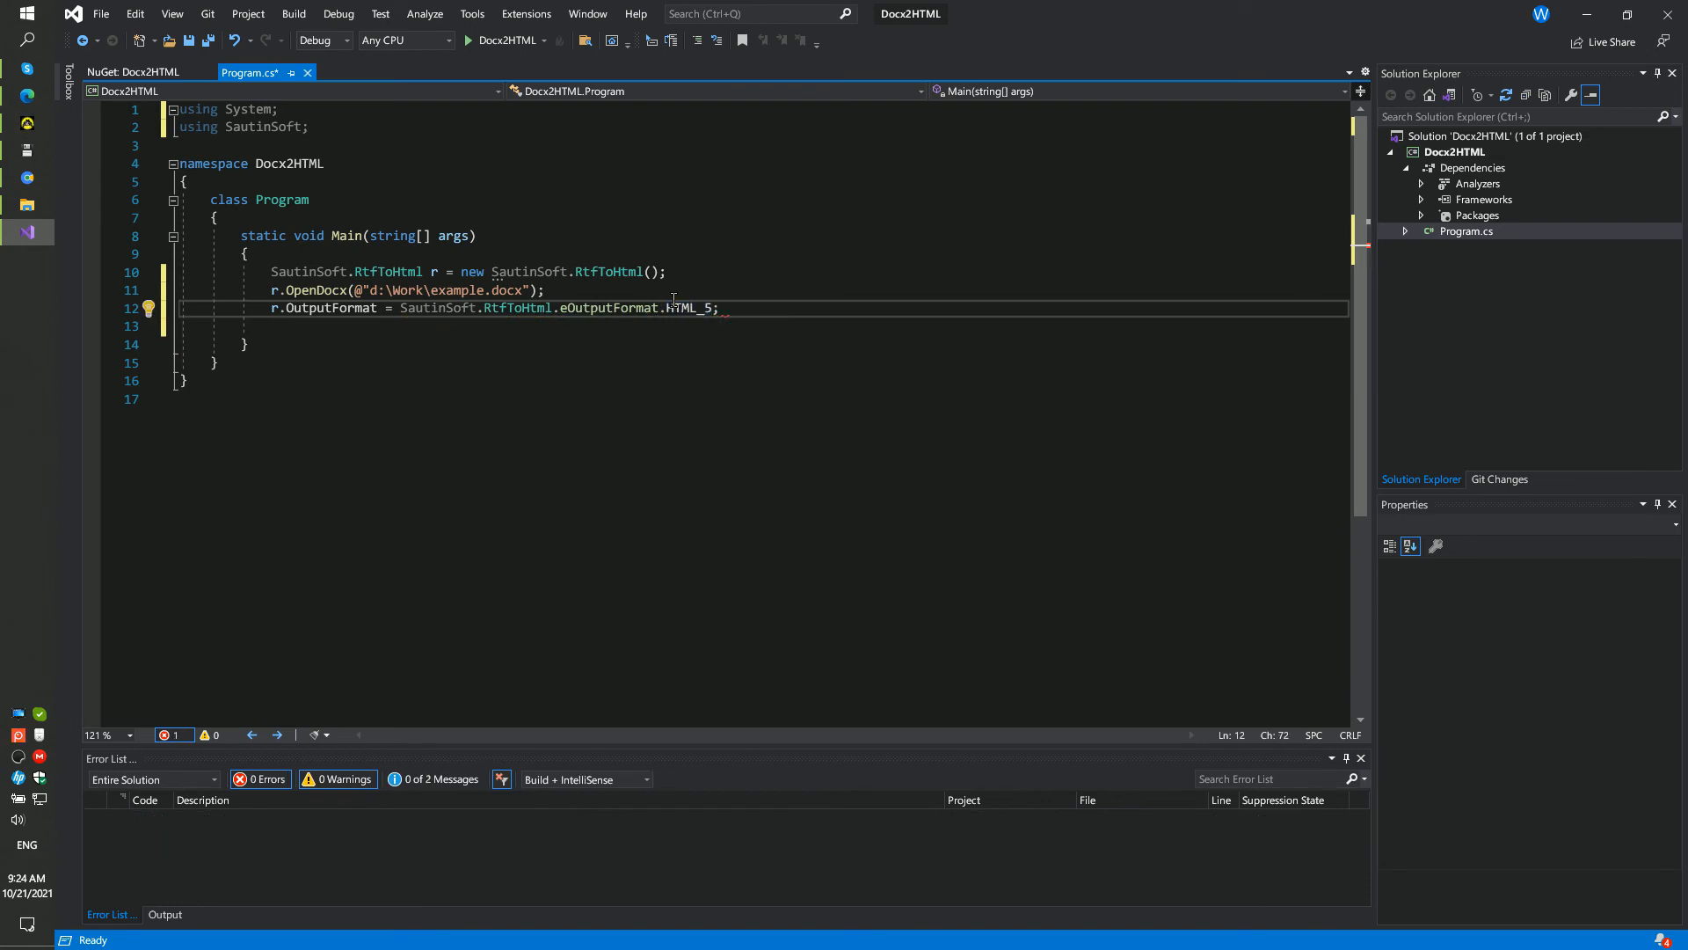
{"action": "key", "text": "enter"}
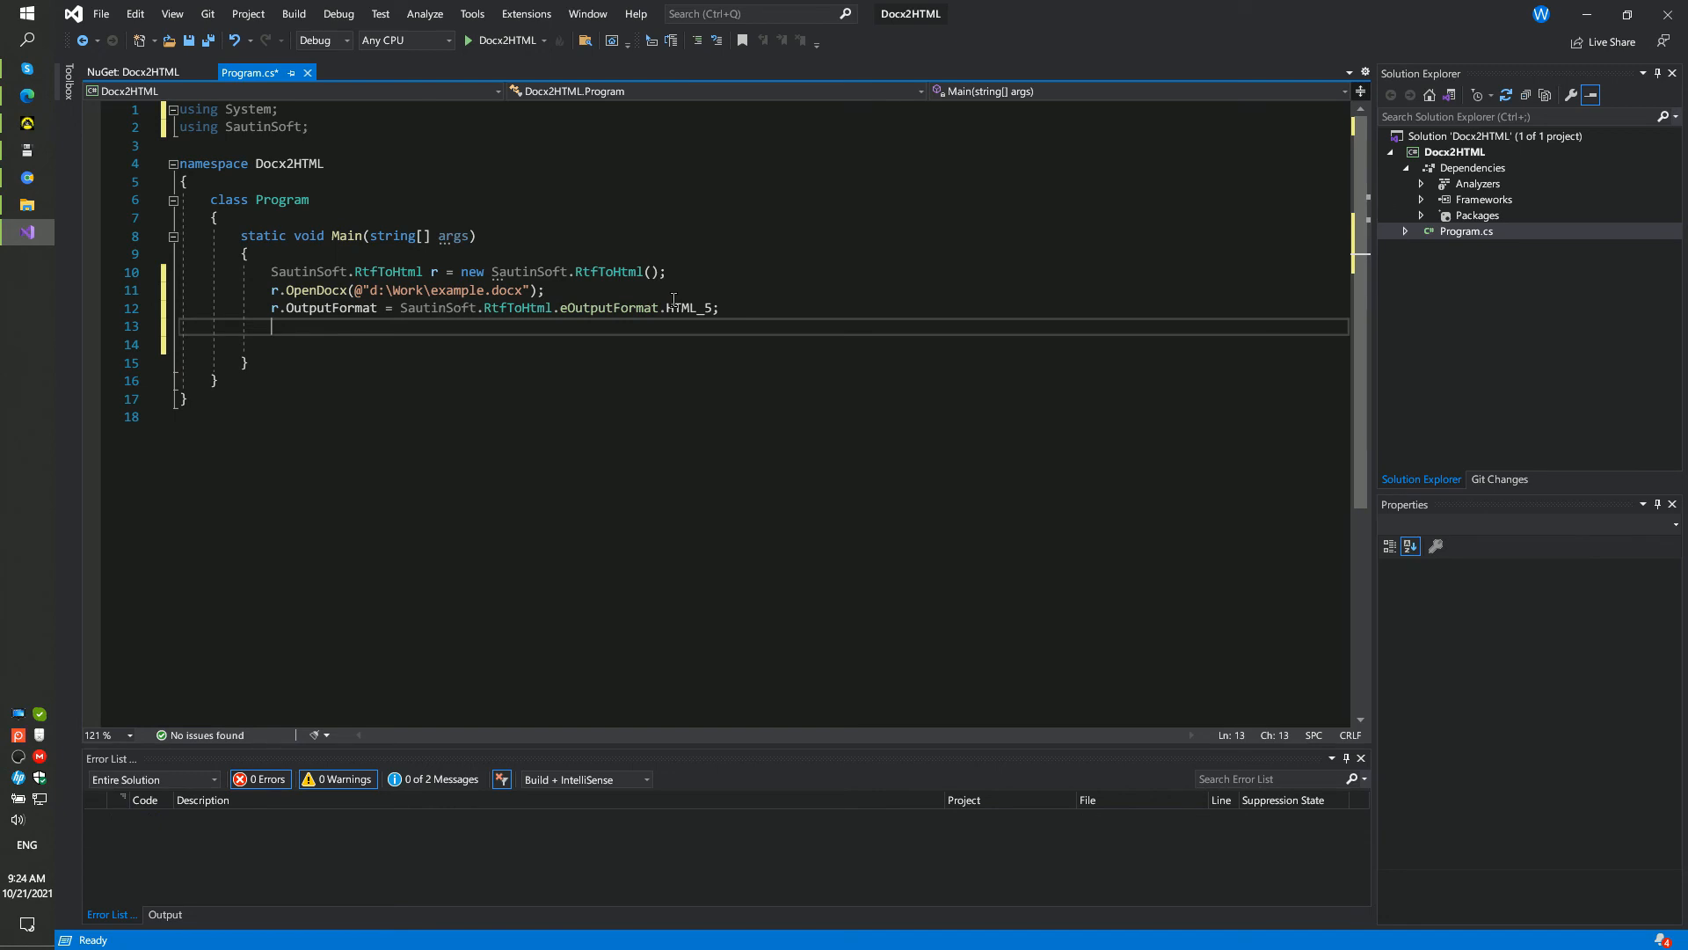
Add r.ToHtml(@"d:\Work\example.html"); reusing the docx path changed to html
{"action": "type", "text": "r."}
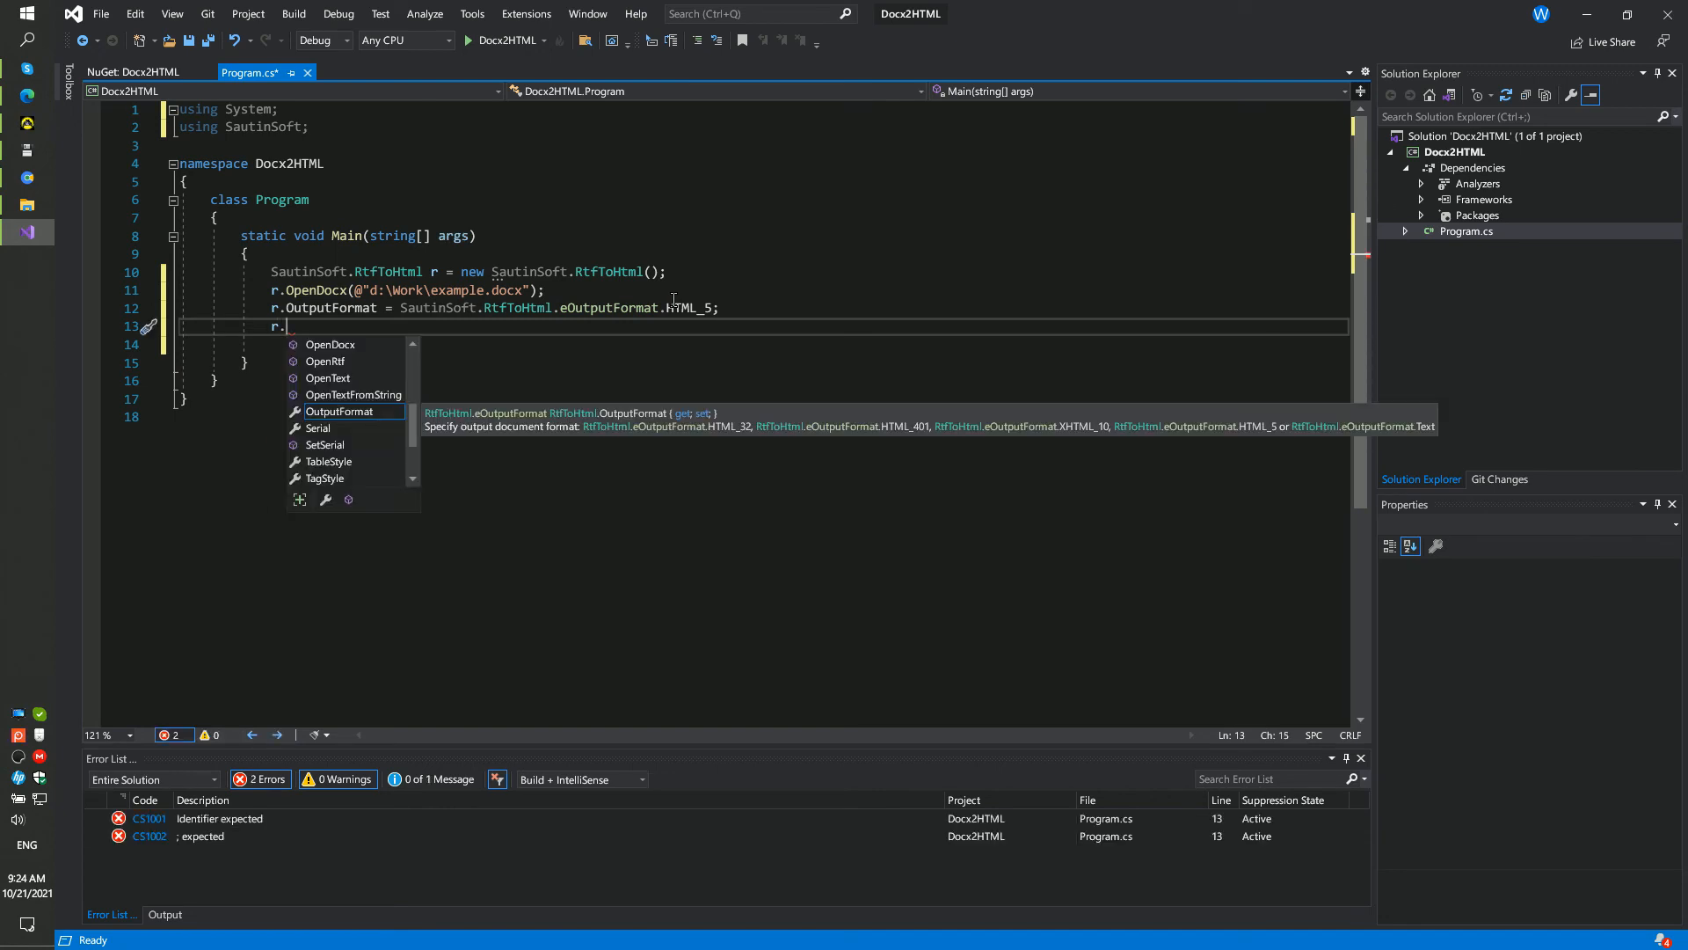
{"action": "type", "text": "to"}
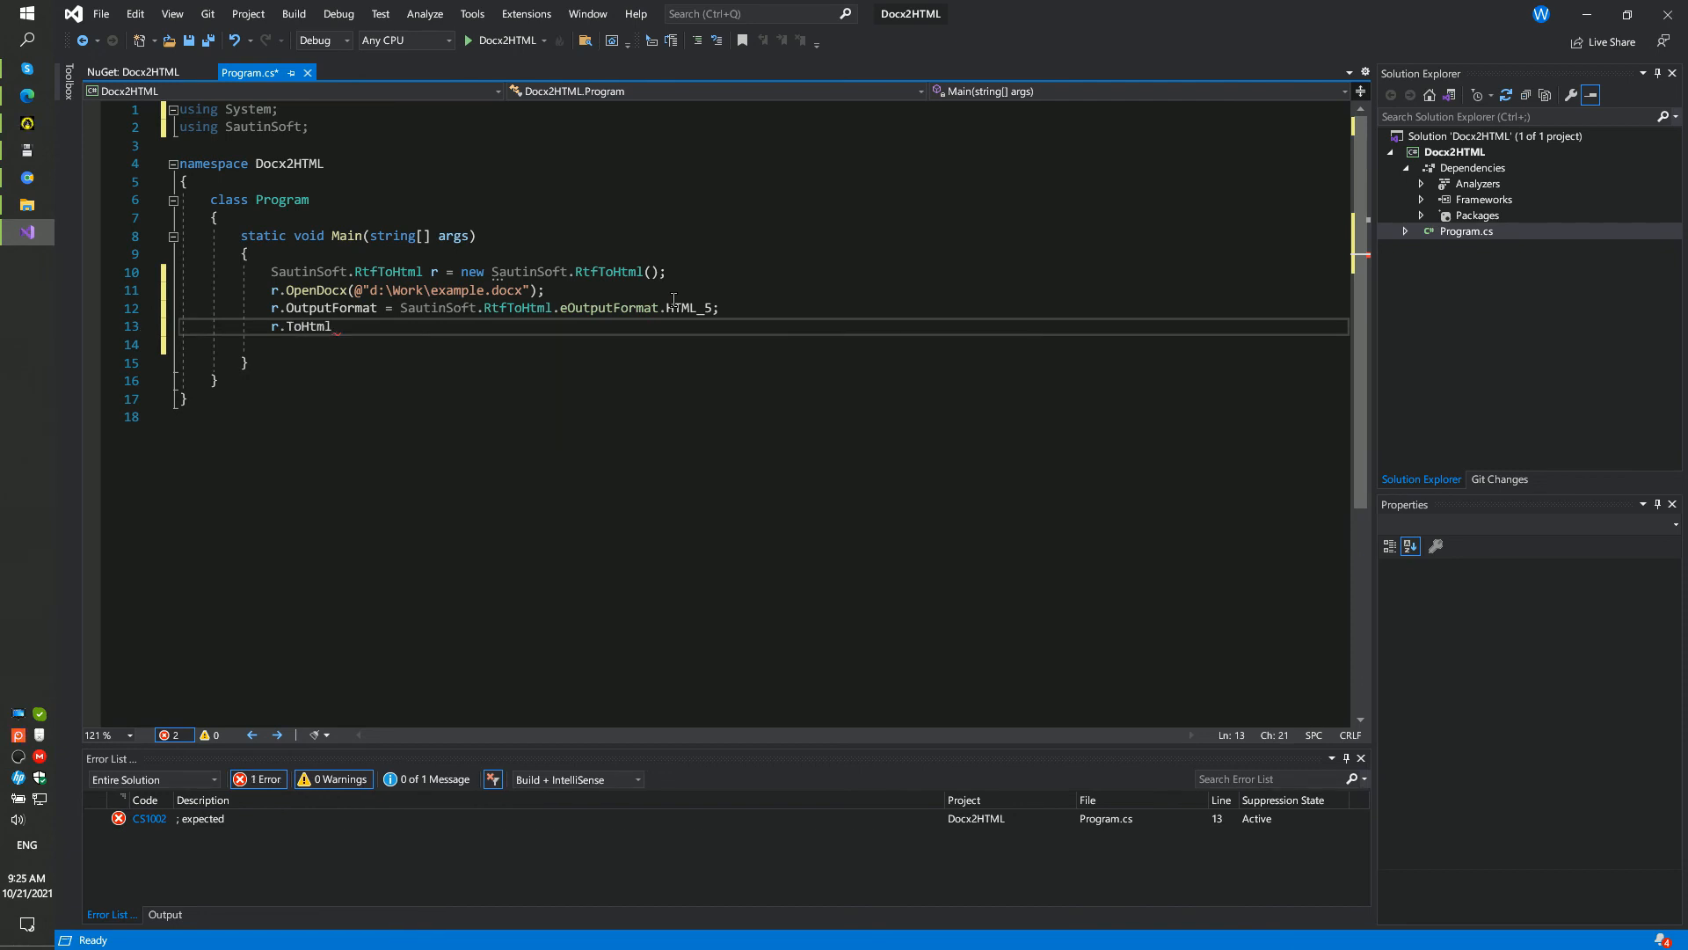
{"action": "type", "text": "()"}
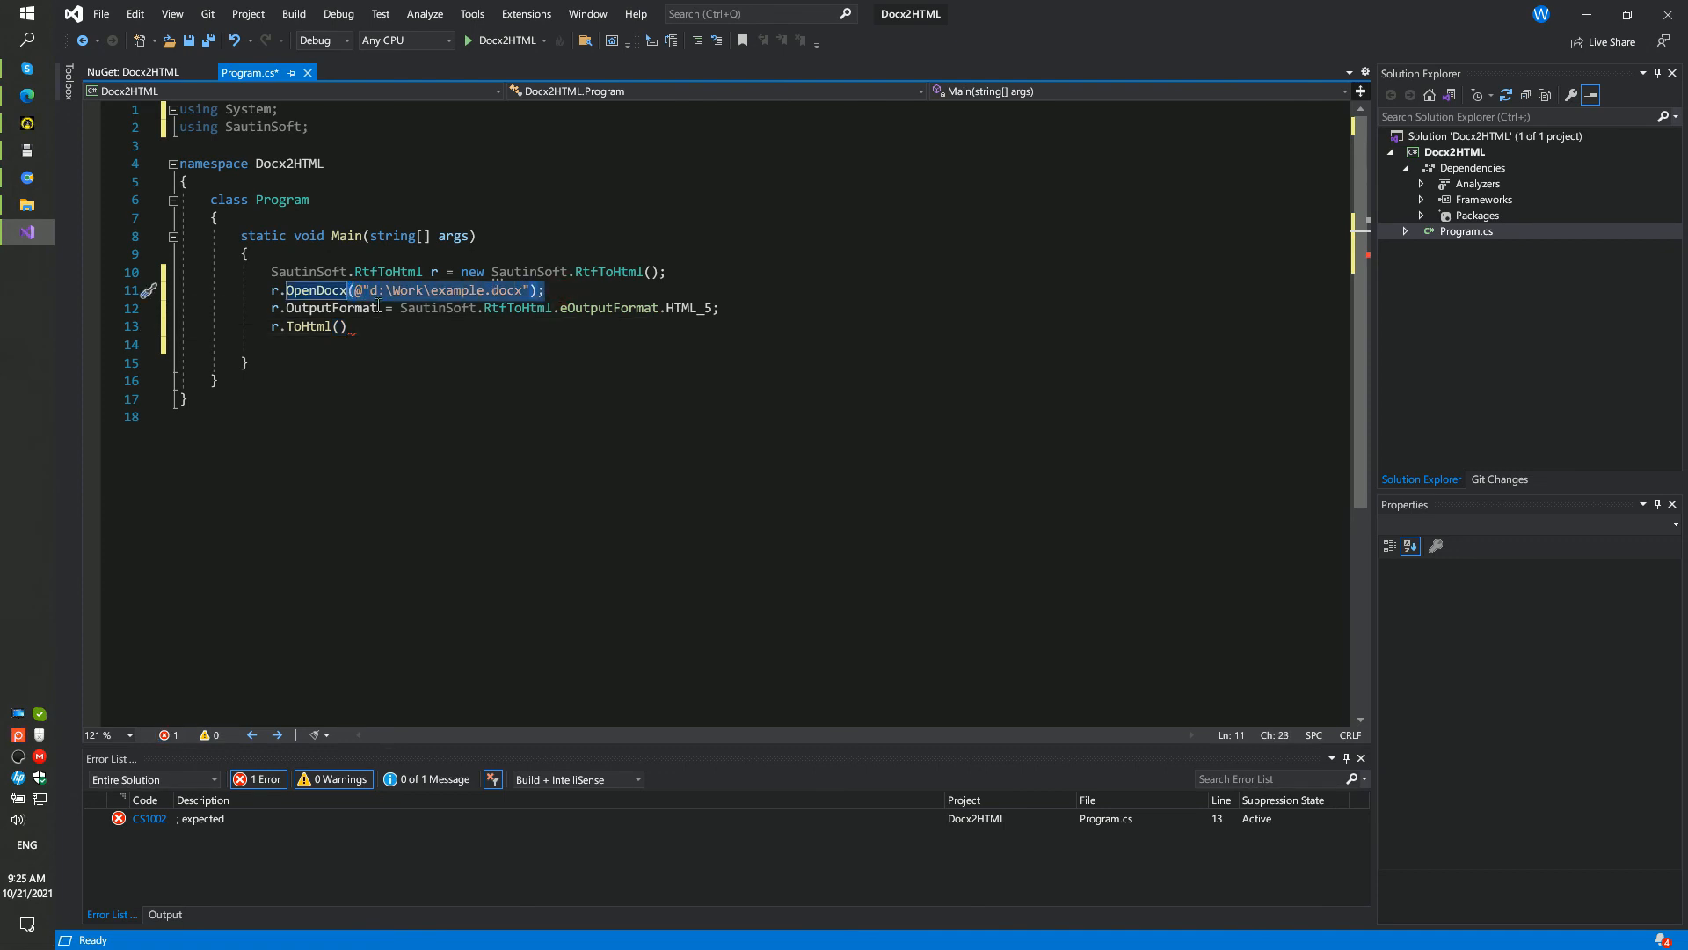
{"action": "type", "text": "@\"d:\\Work\\example.docx\");"}
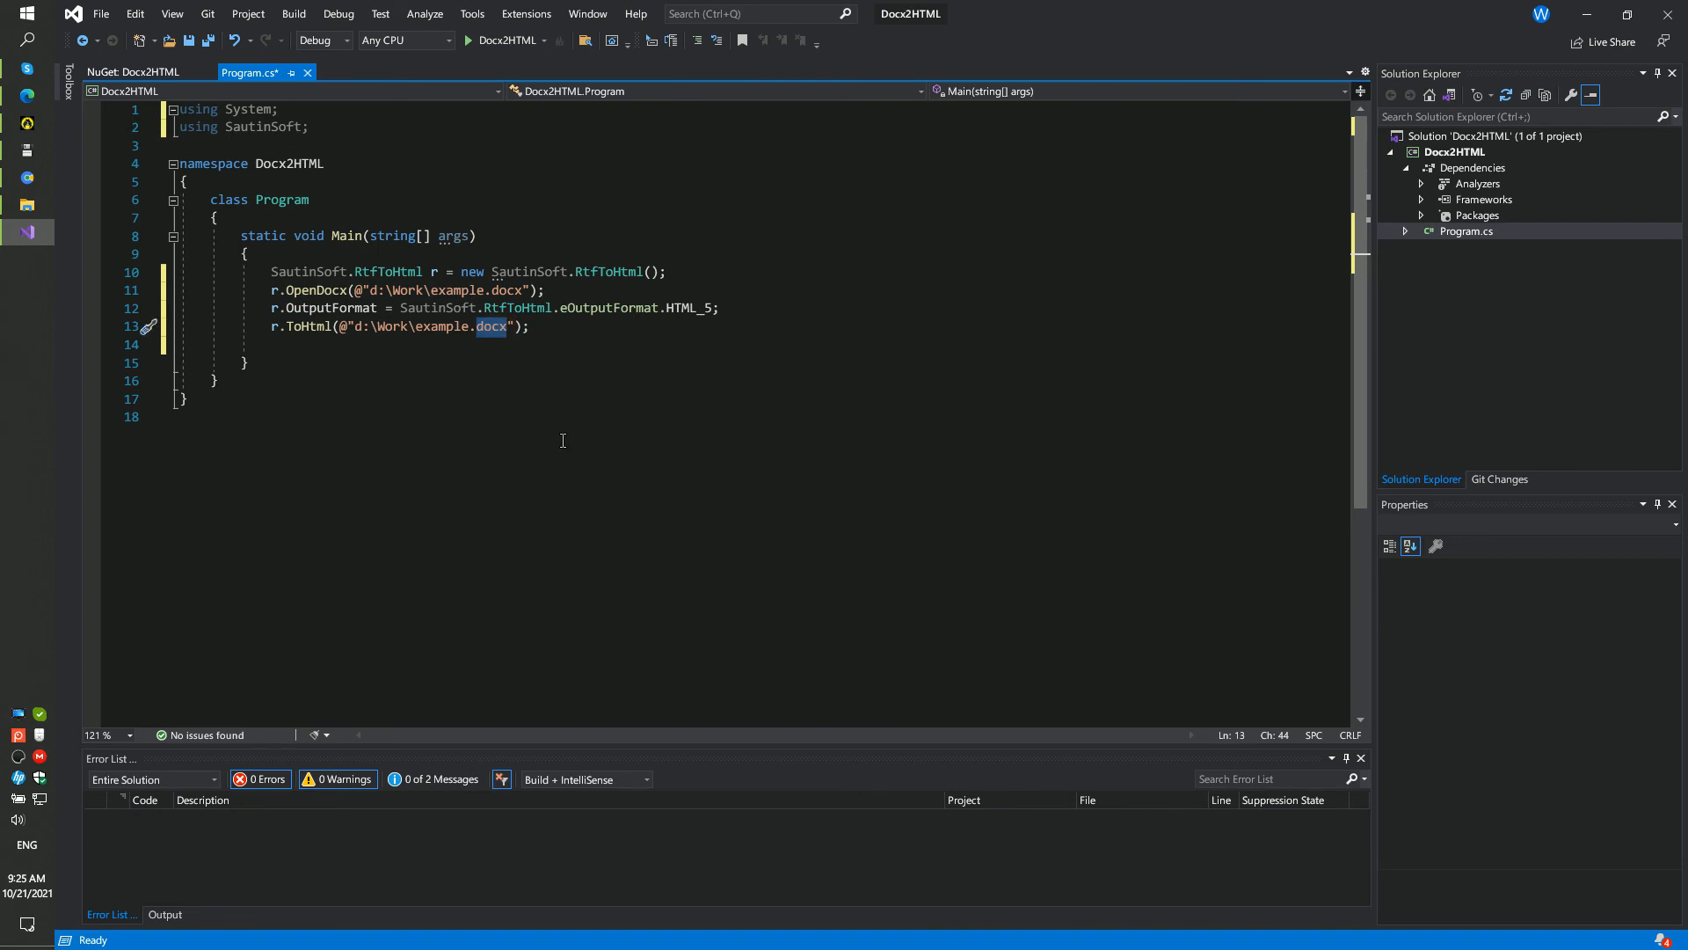
{"action": "type", "text": "html"}
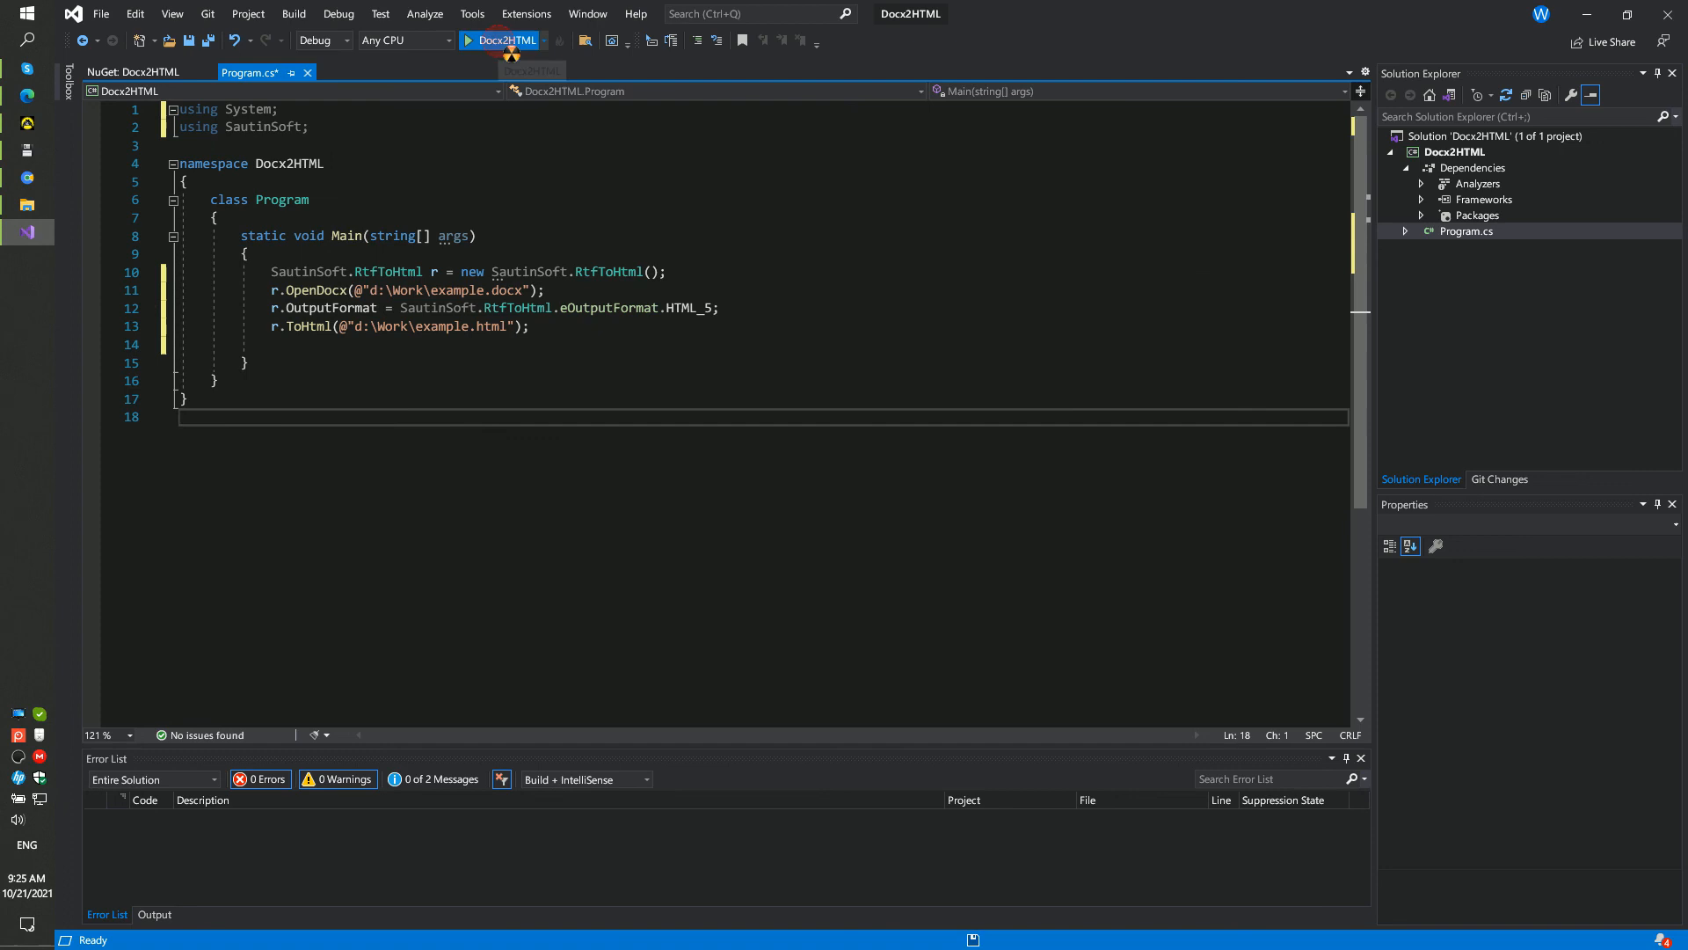
Run Docx2HTML, then view the generated example.html from D:\Work in the browser
{"action": "left_click", "coordinate": [496, 41]}
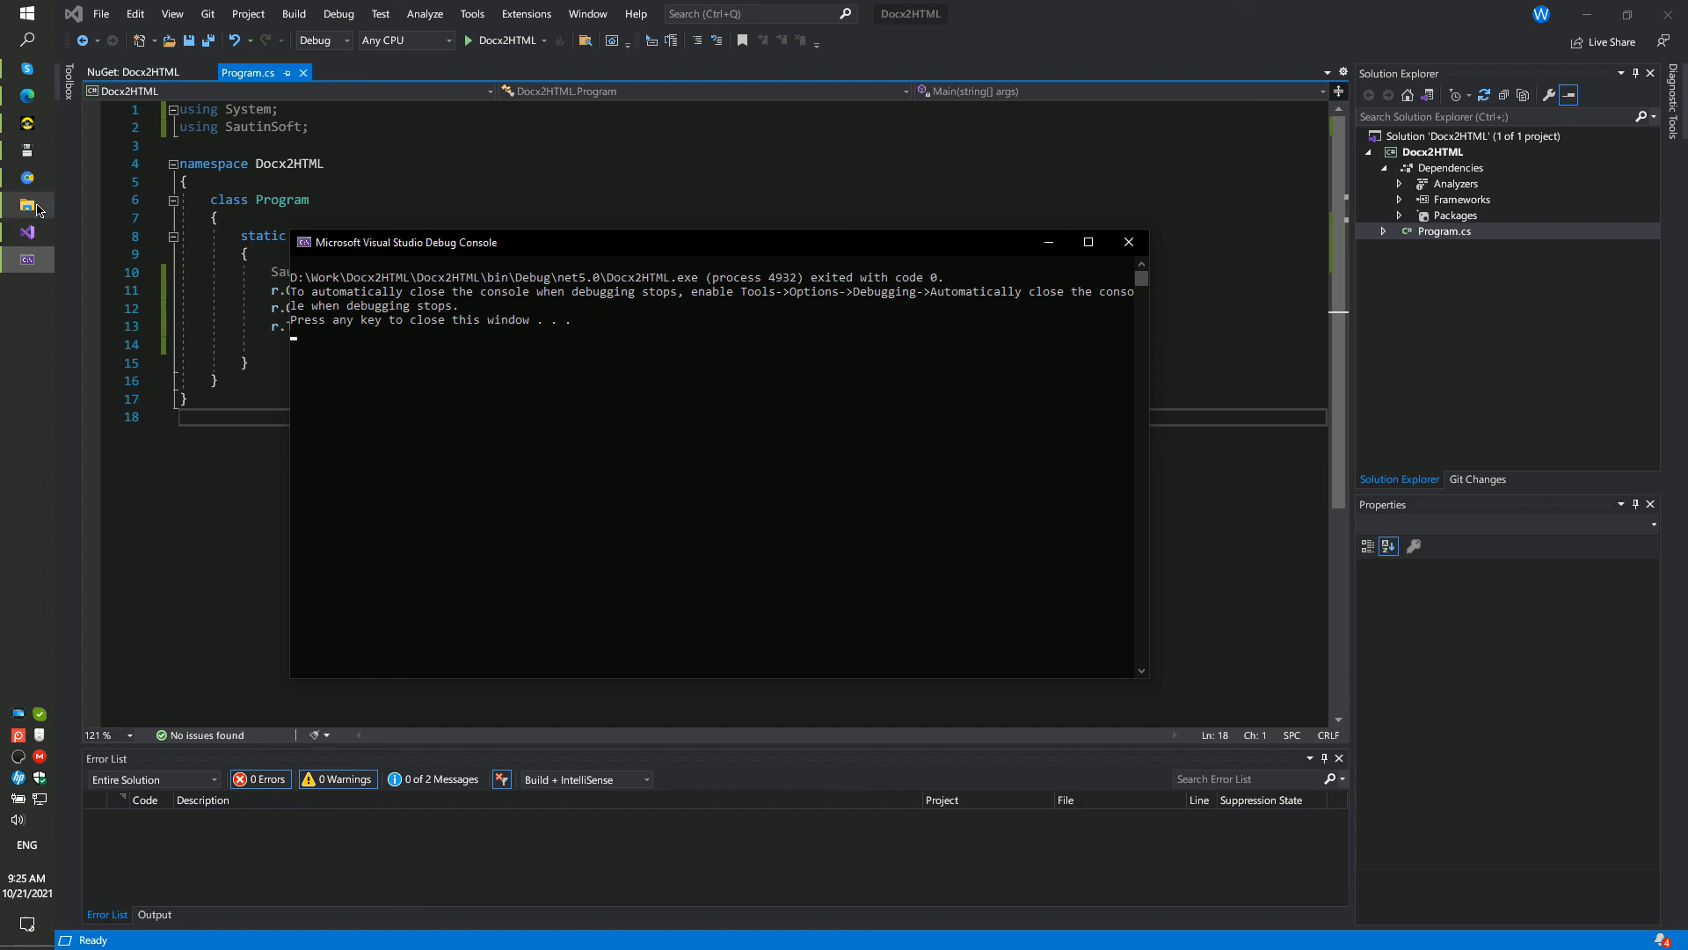
{"action": "left_click", "coordinate": [37, 207]}
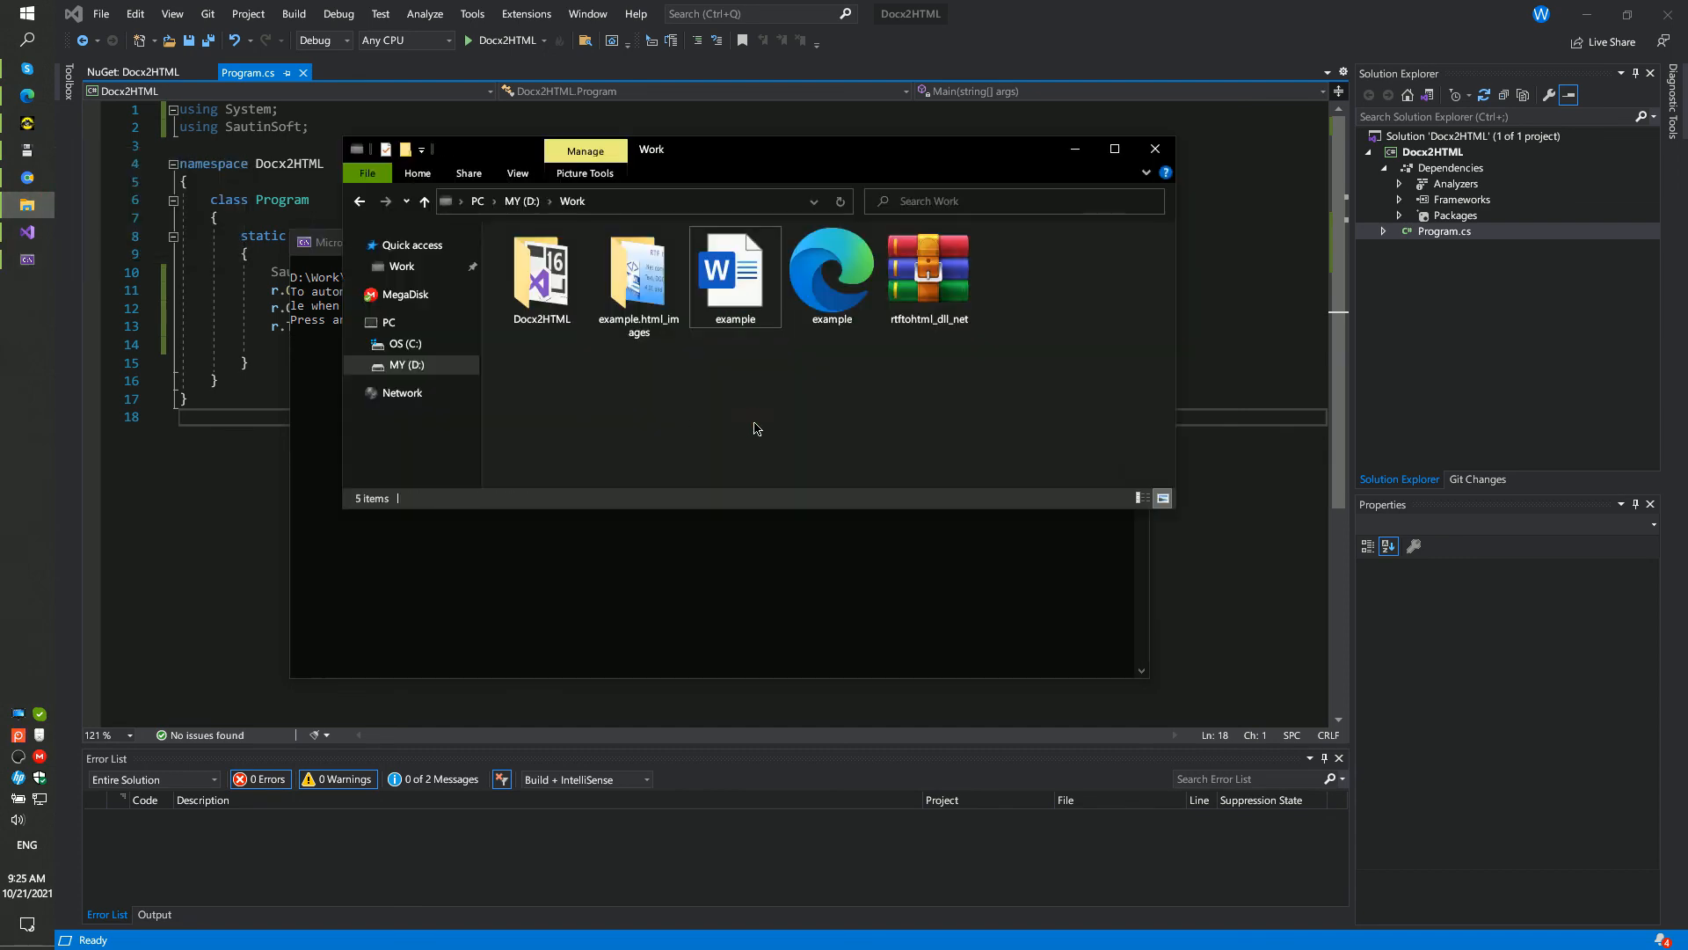
{"action": "left_click", "coordinate": [832, 269]}
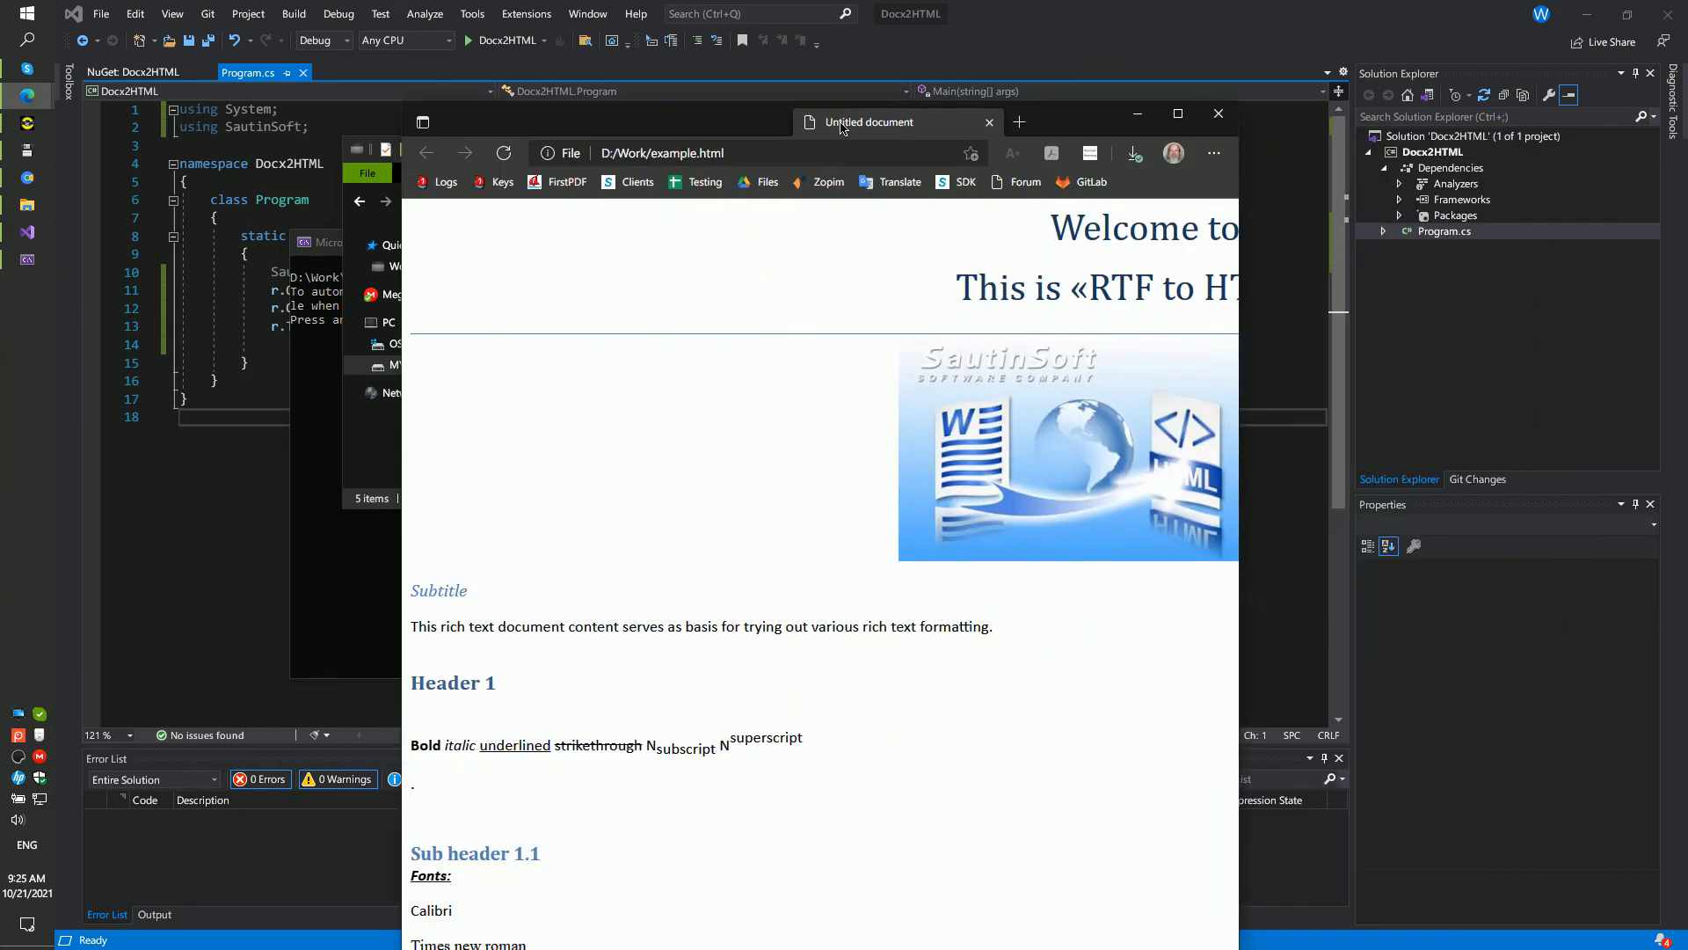
Review example.html full-screen in Edge, scrolling through its headings, lists and tables to the end
{"action": "left_click", "coordinate": [1177, 113]}
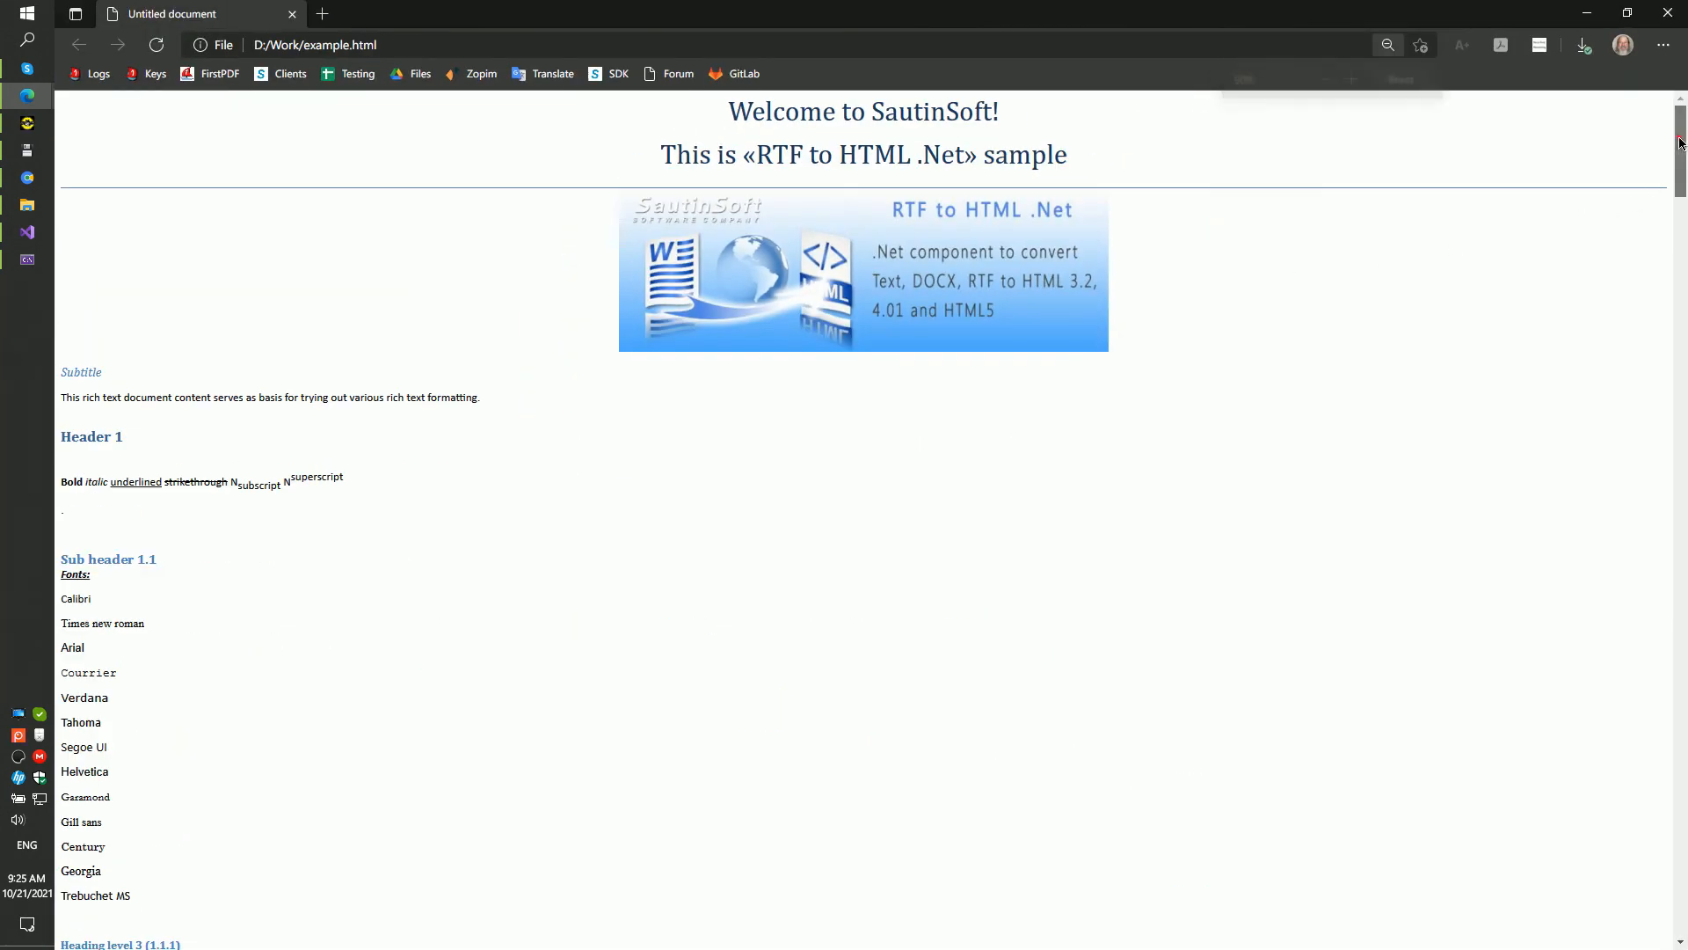
{"action": "scroll", "scroll_direction": "down", "scroll_amount": 3}
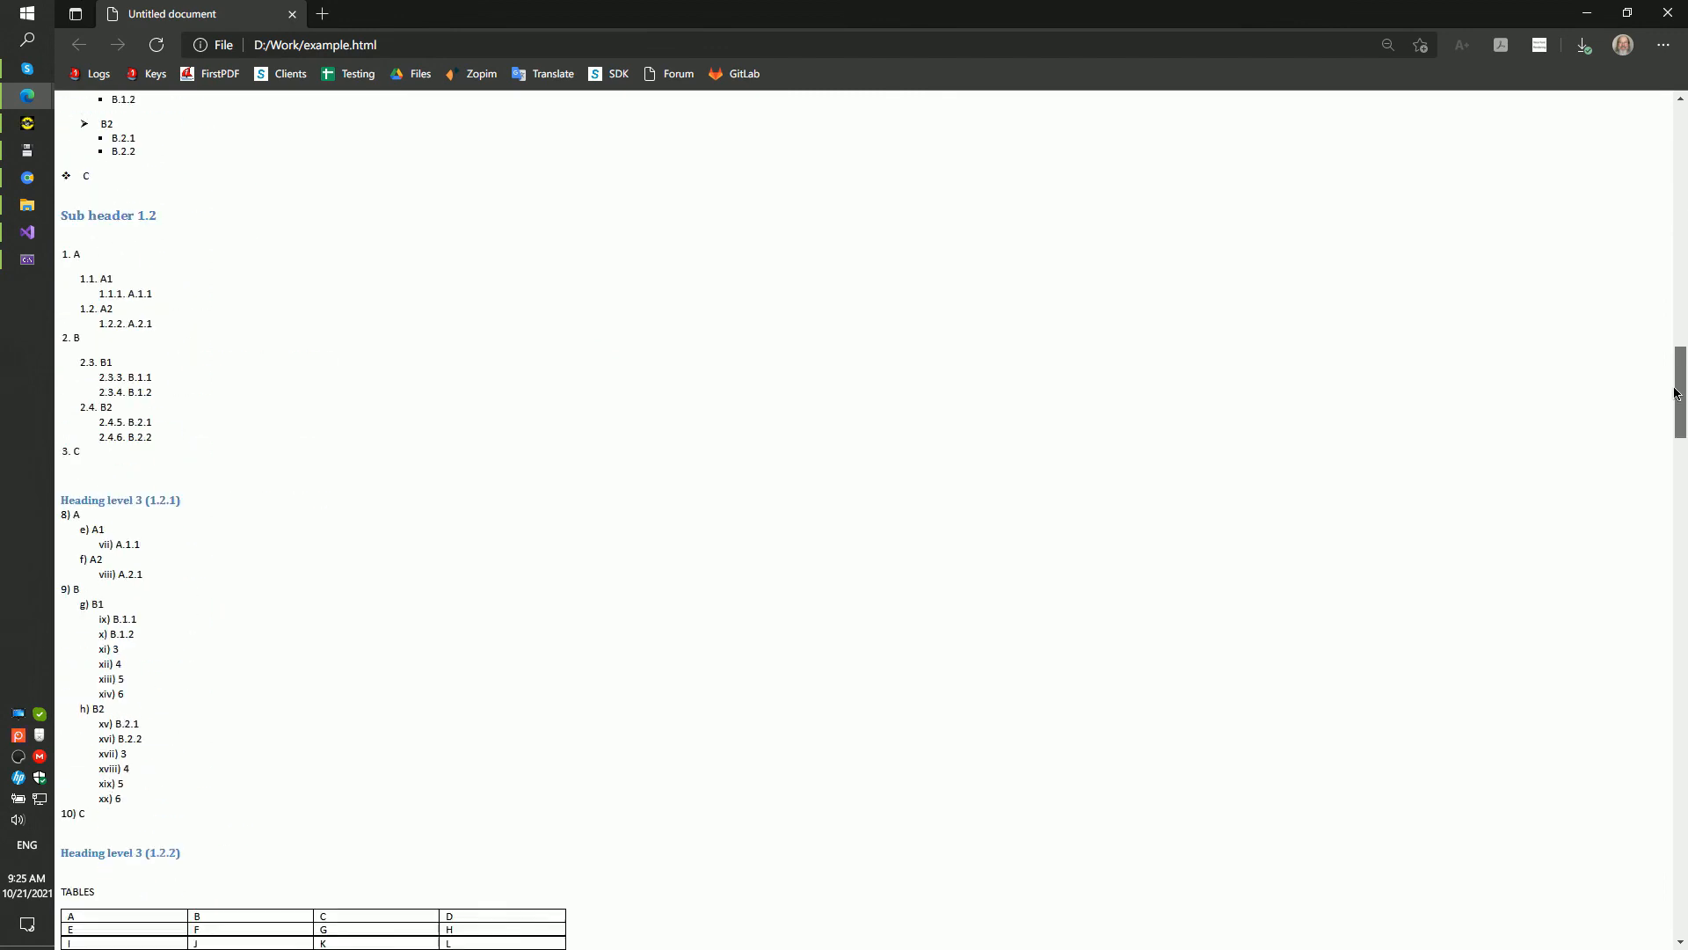
{"action": "scroll", "scroll_direction": "down", "scroll_amount": 3}
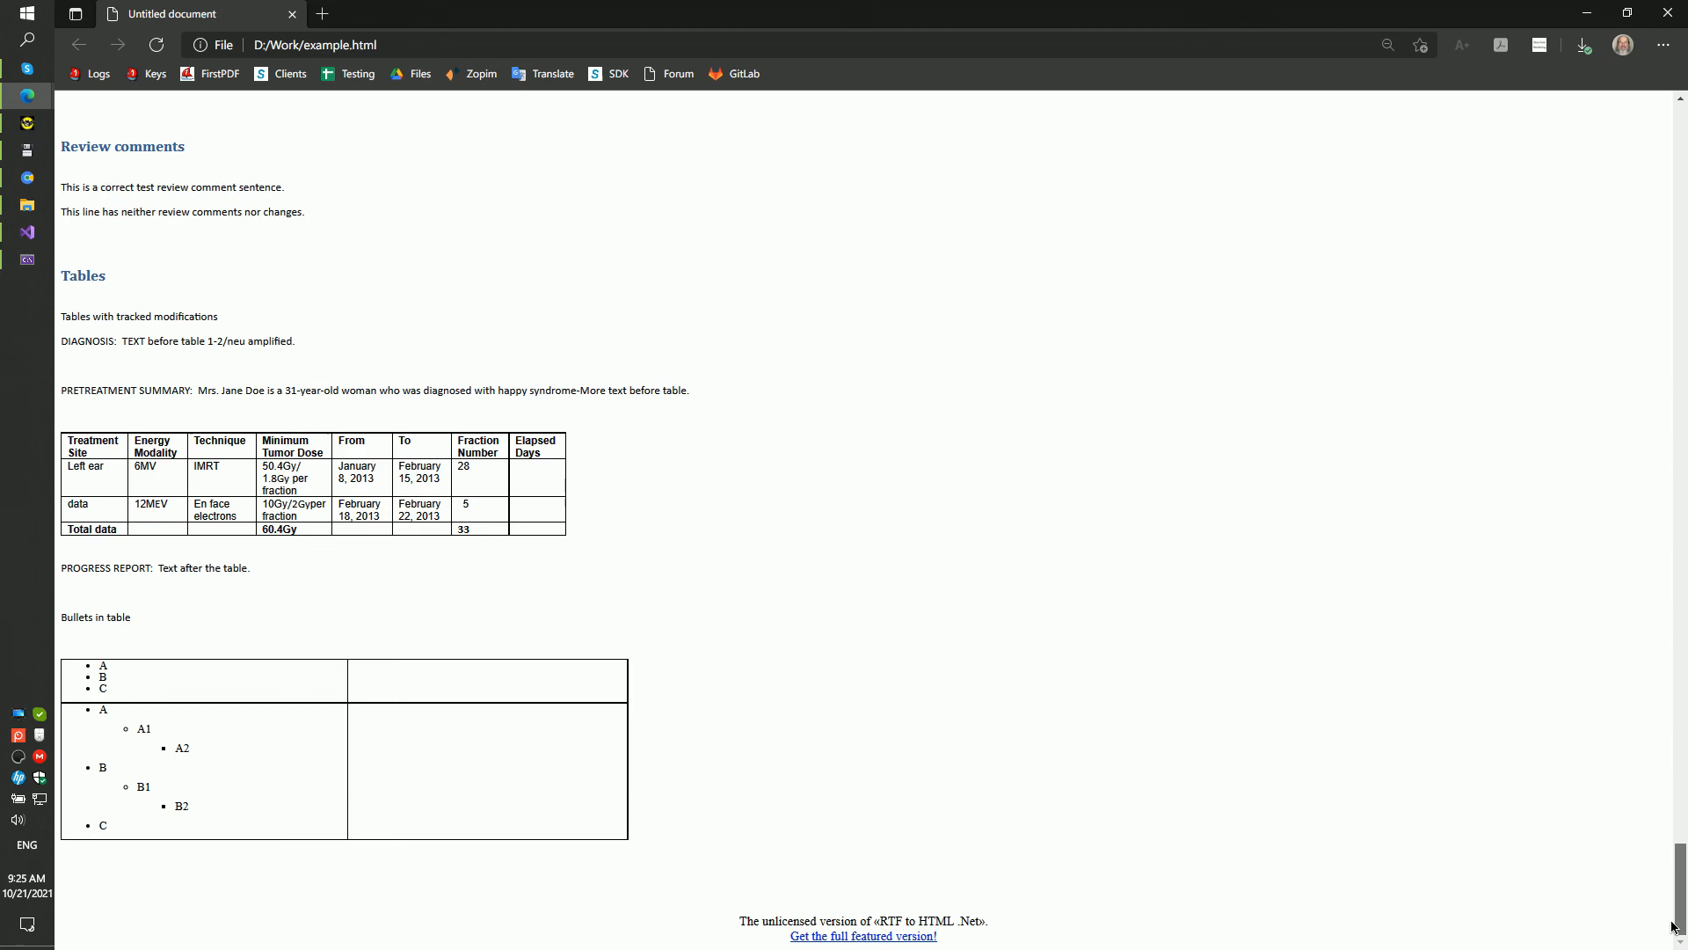
{"action": "scroll", "scroll_direction": "down", "scroll_amount": 3}
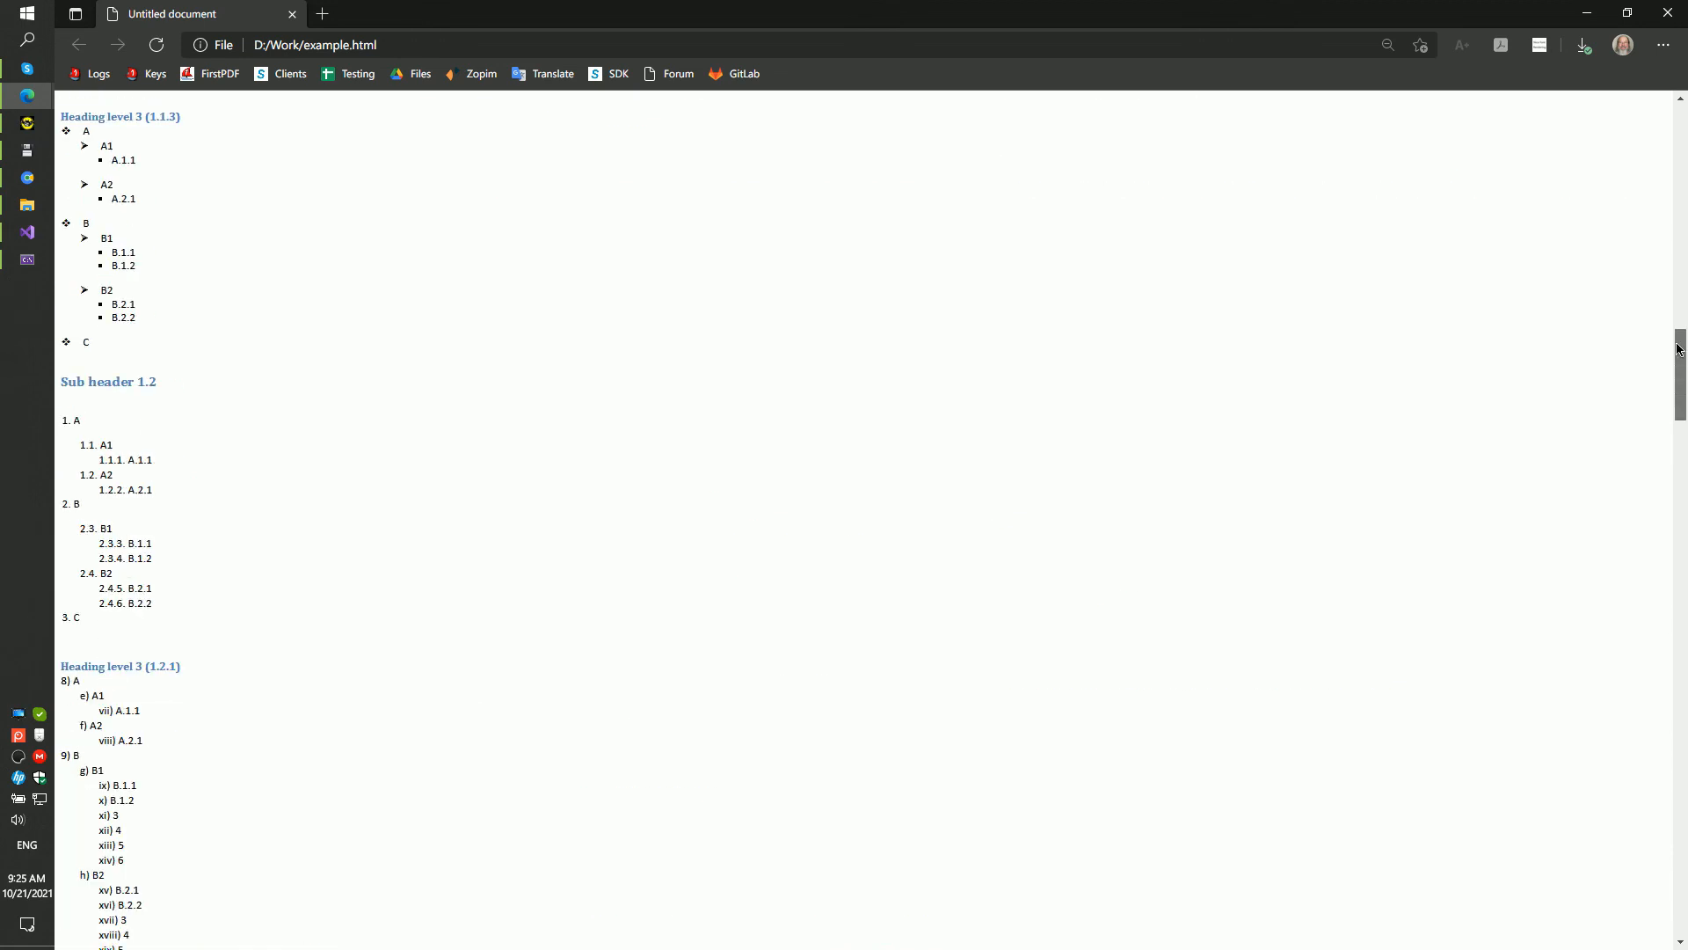